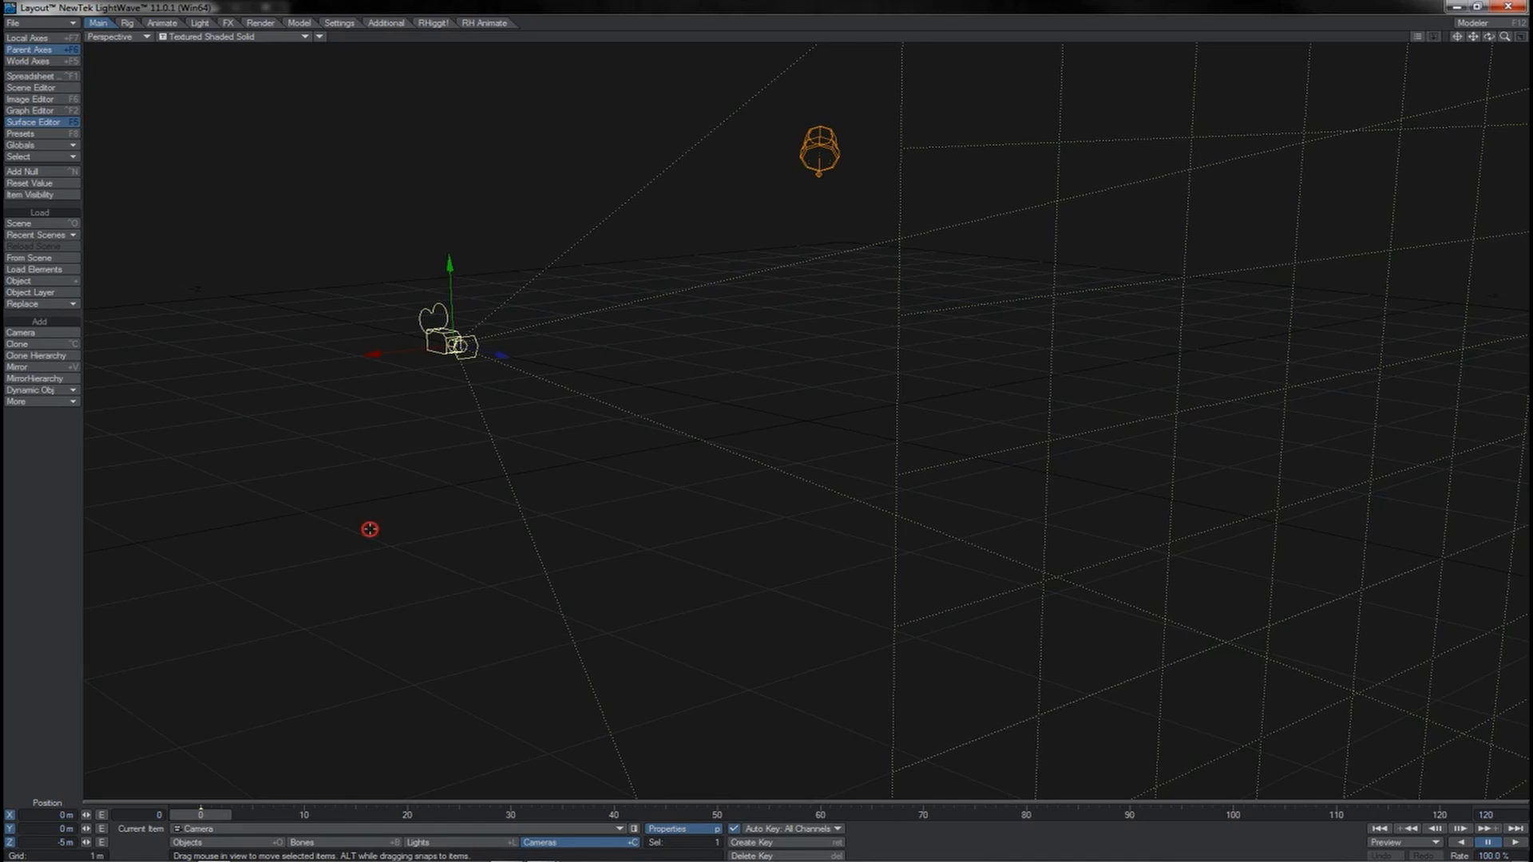
Step: Rotate the camera's heading and pitch until it faces along the grid
left_click_drag(449, 343, 430, 367)
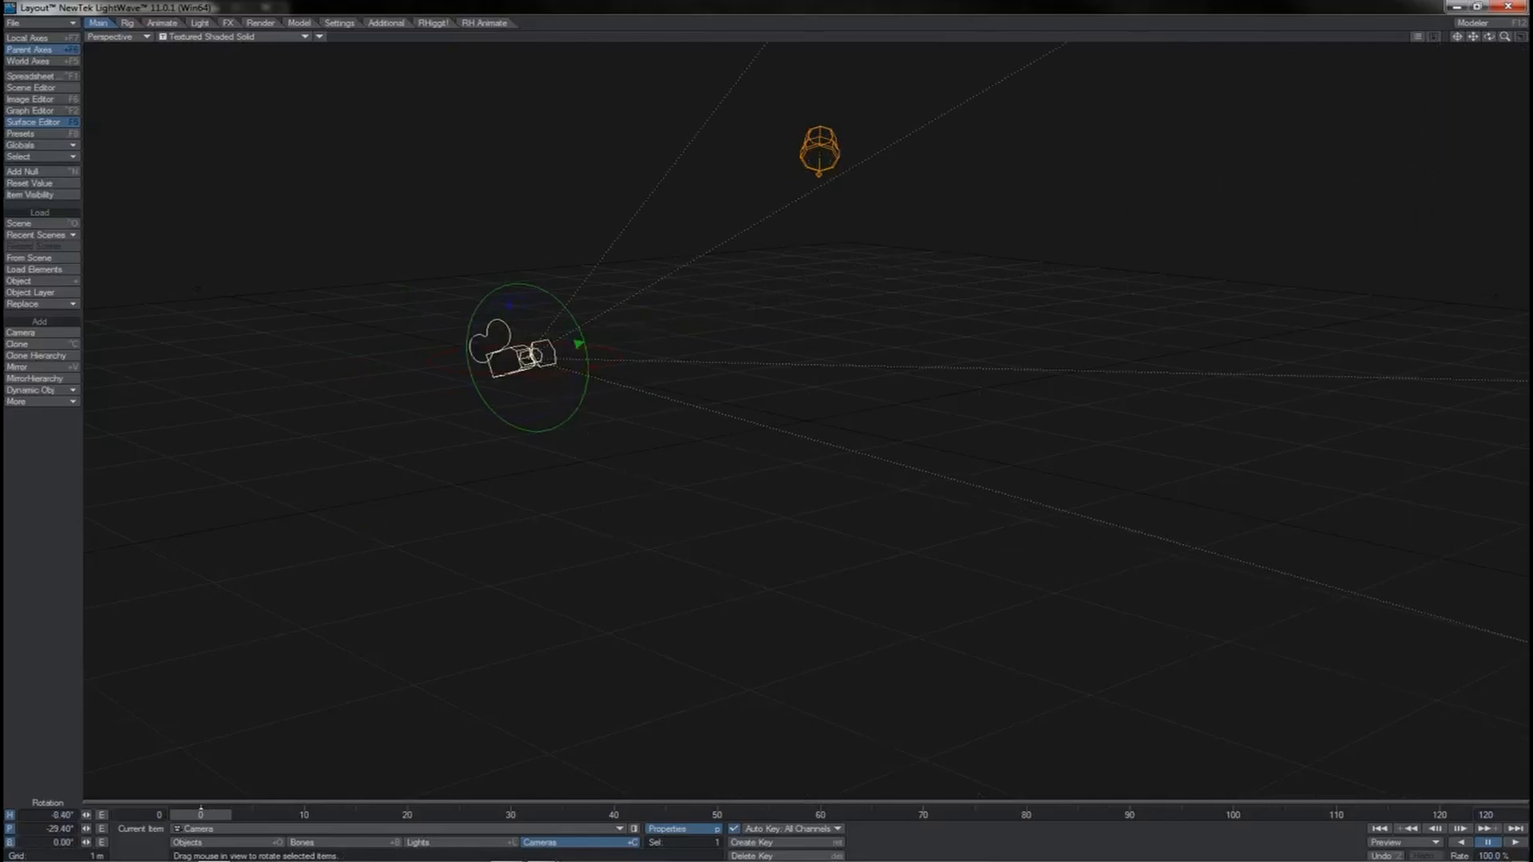
left_click_drag(528, 347, 547, 337)
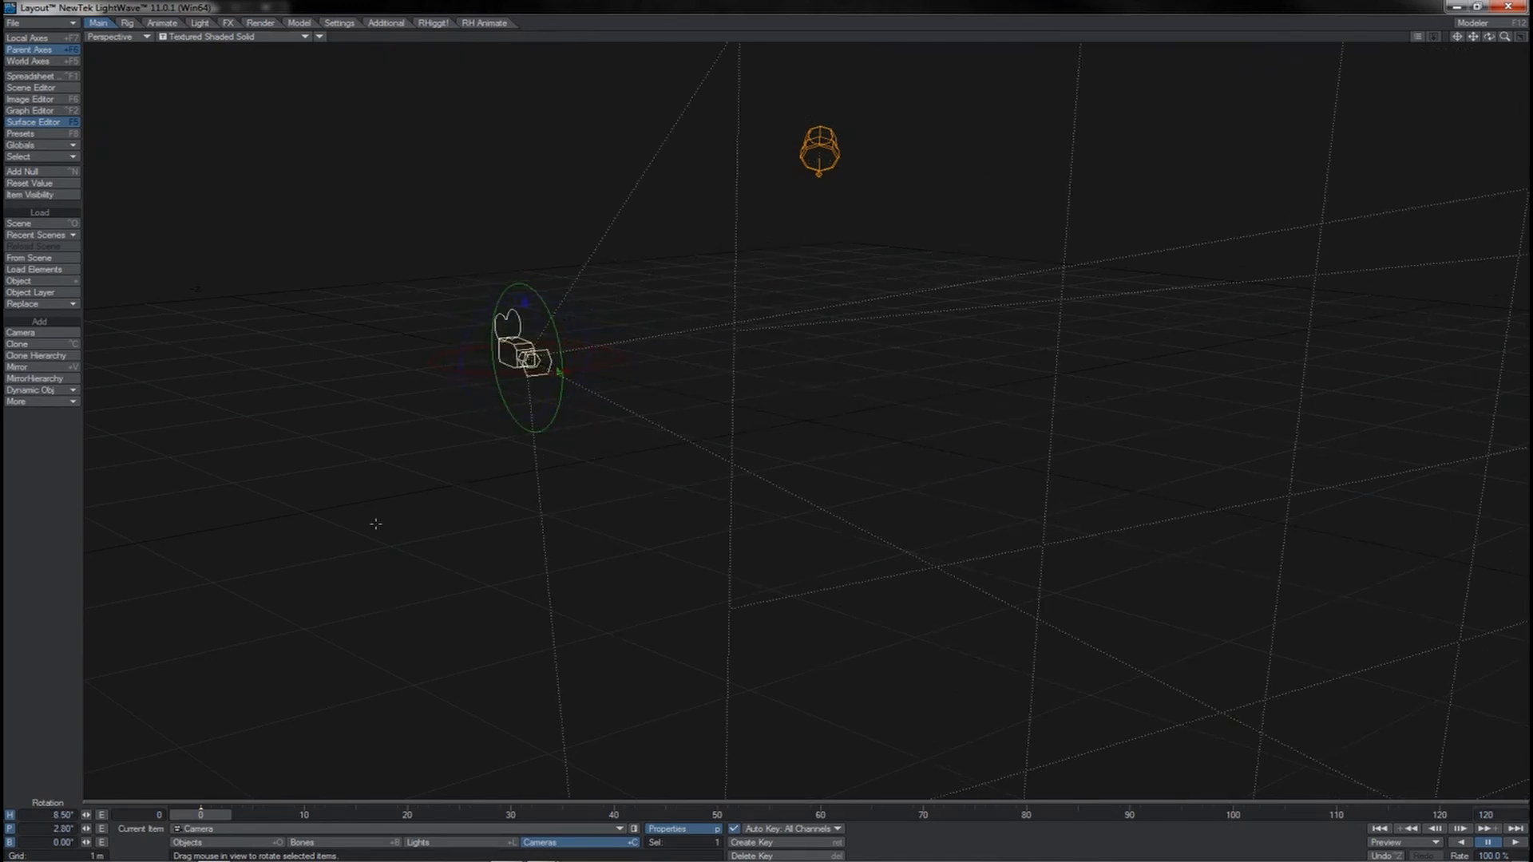
mouse_move(408, 496)
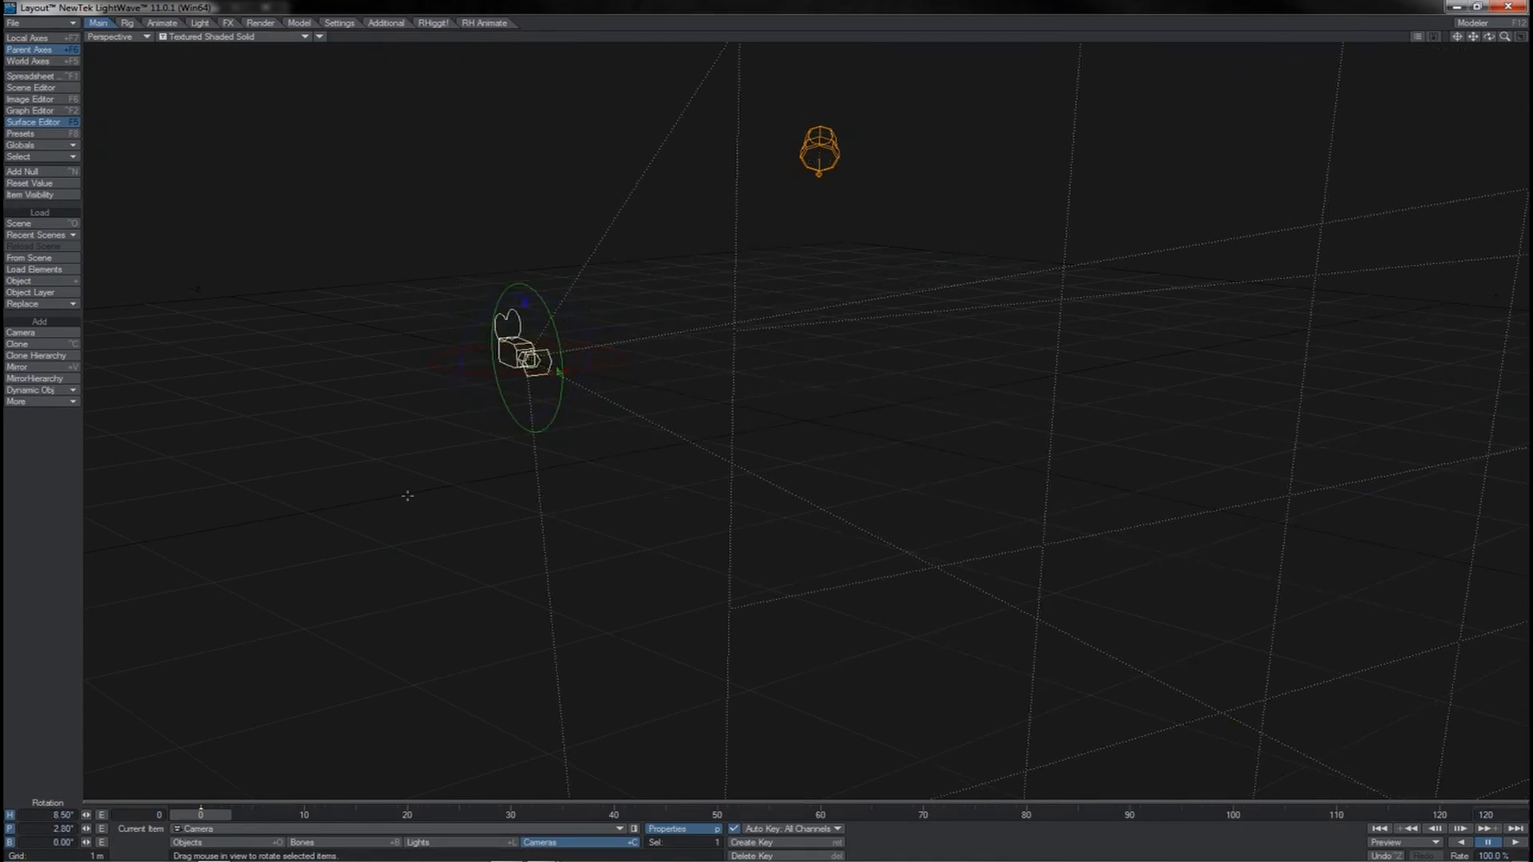
left_click_drag(527, 352, 586, 382)
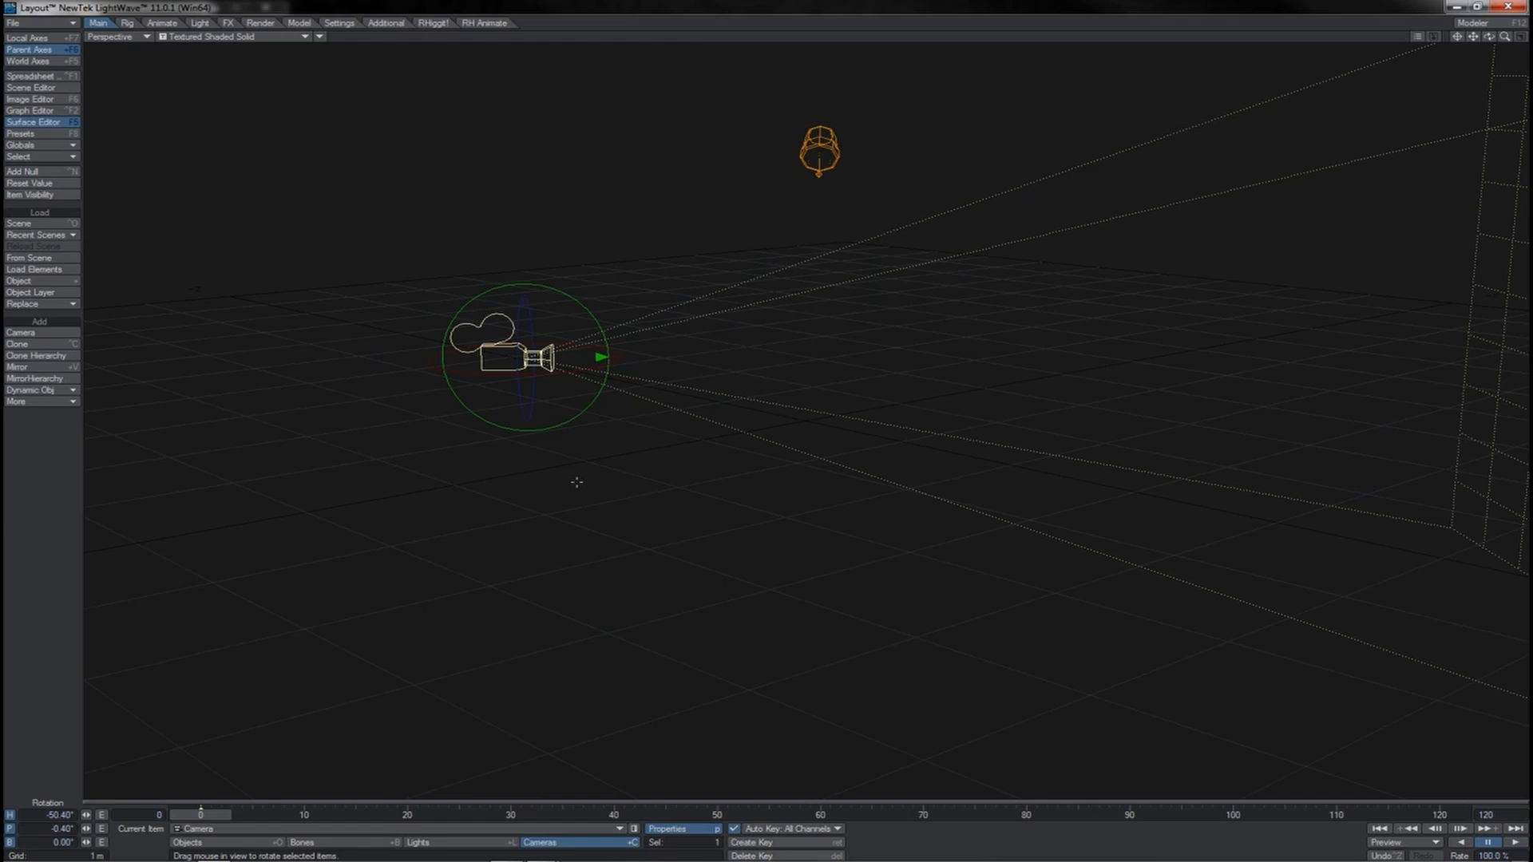
left_click_drag(577, 482, 585, 509)
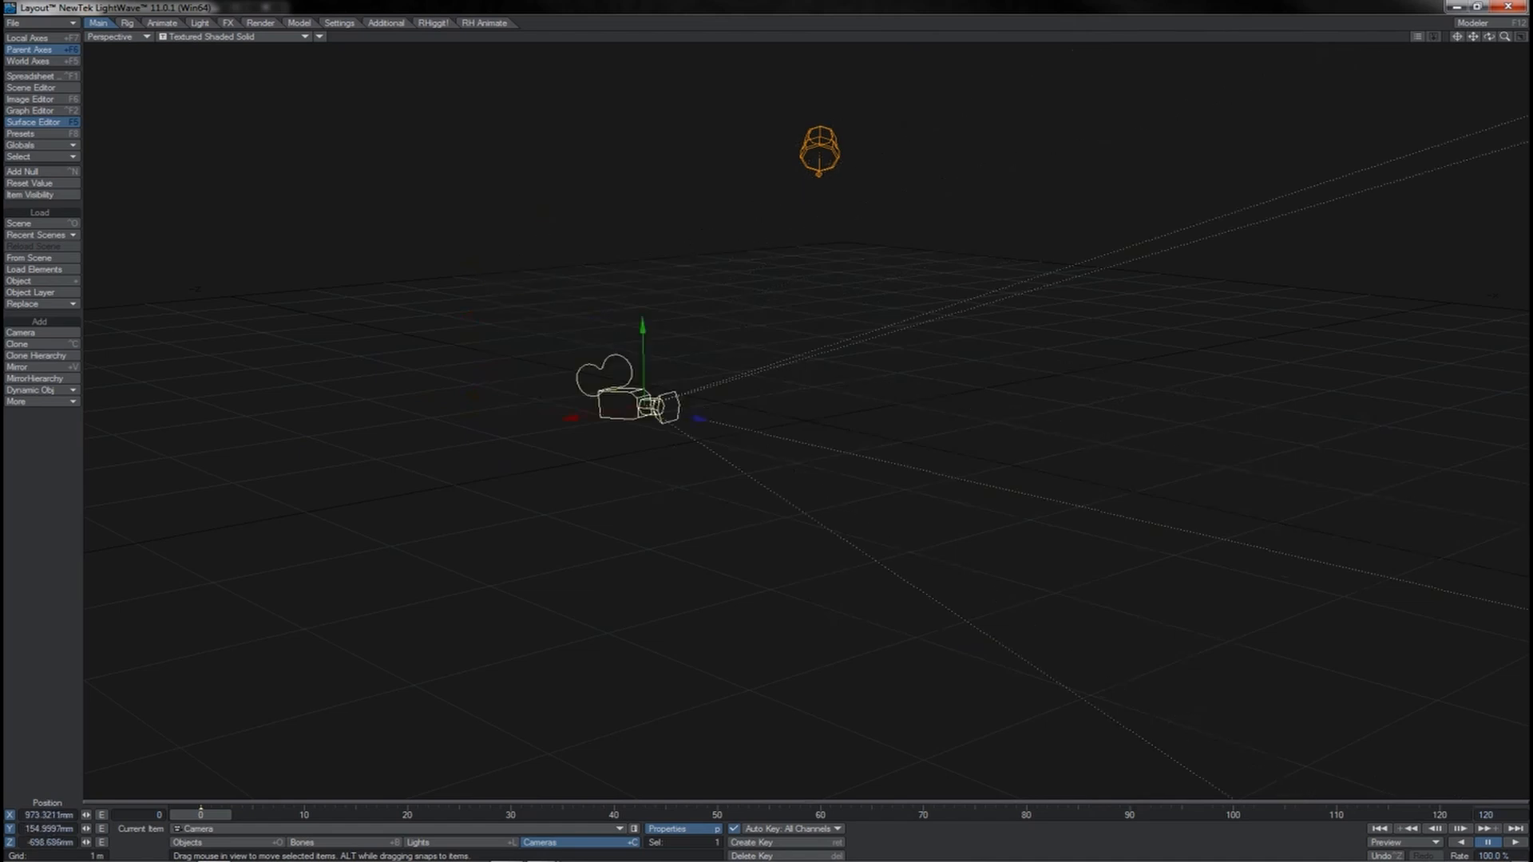
Step: Move the camera across the floor to a position closer in front of the grid
left_click_drag(635, 401, 1041, 470)
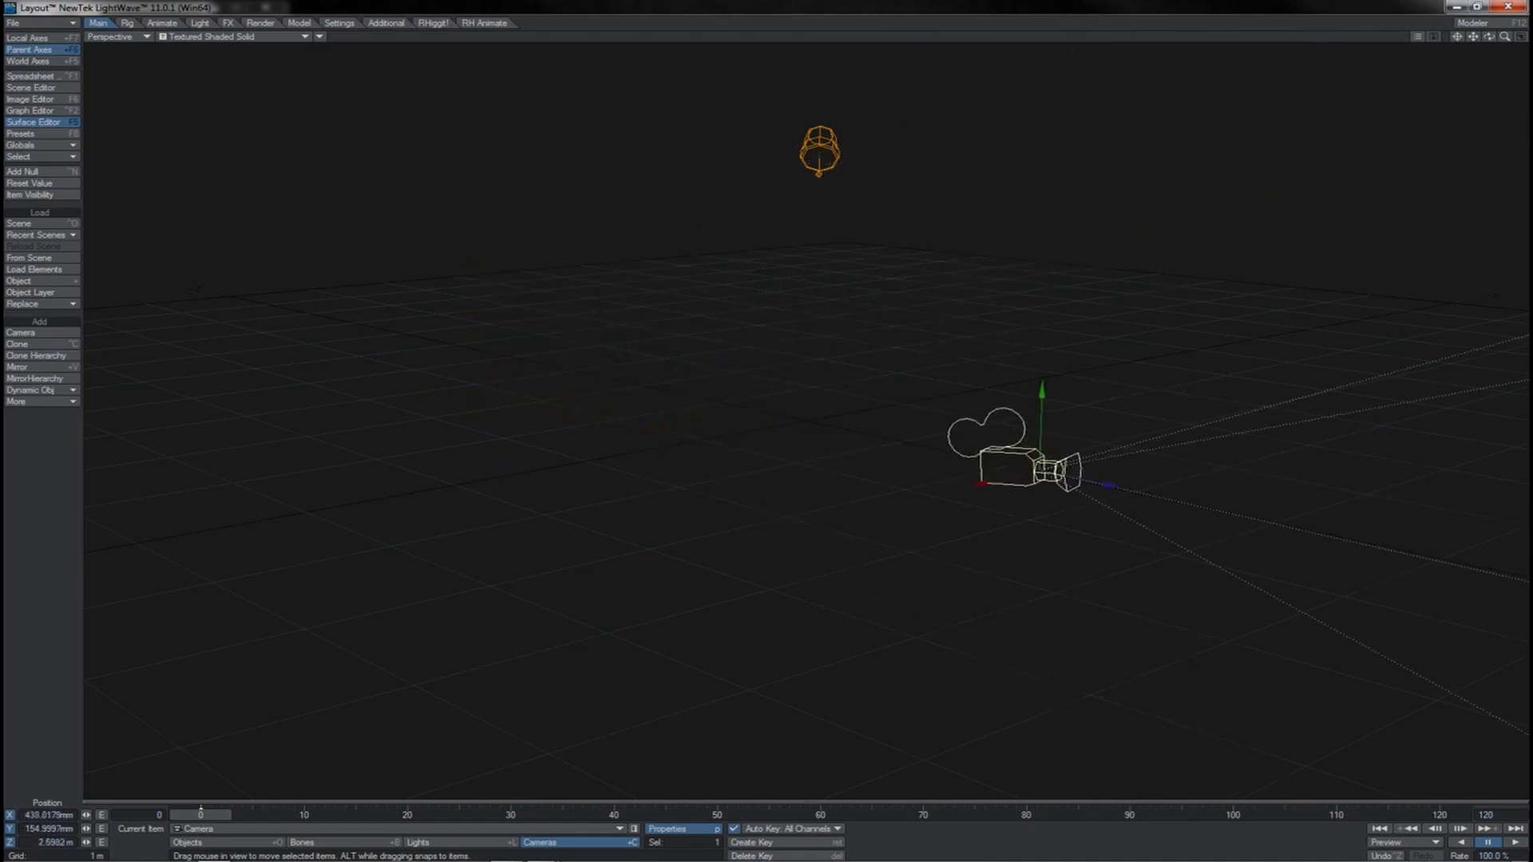
left_click_drag(1027, 469, 699, 401)
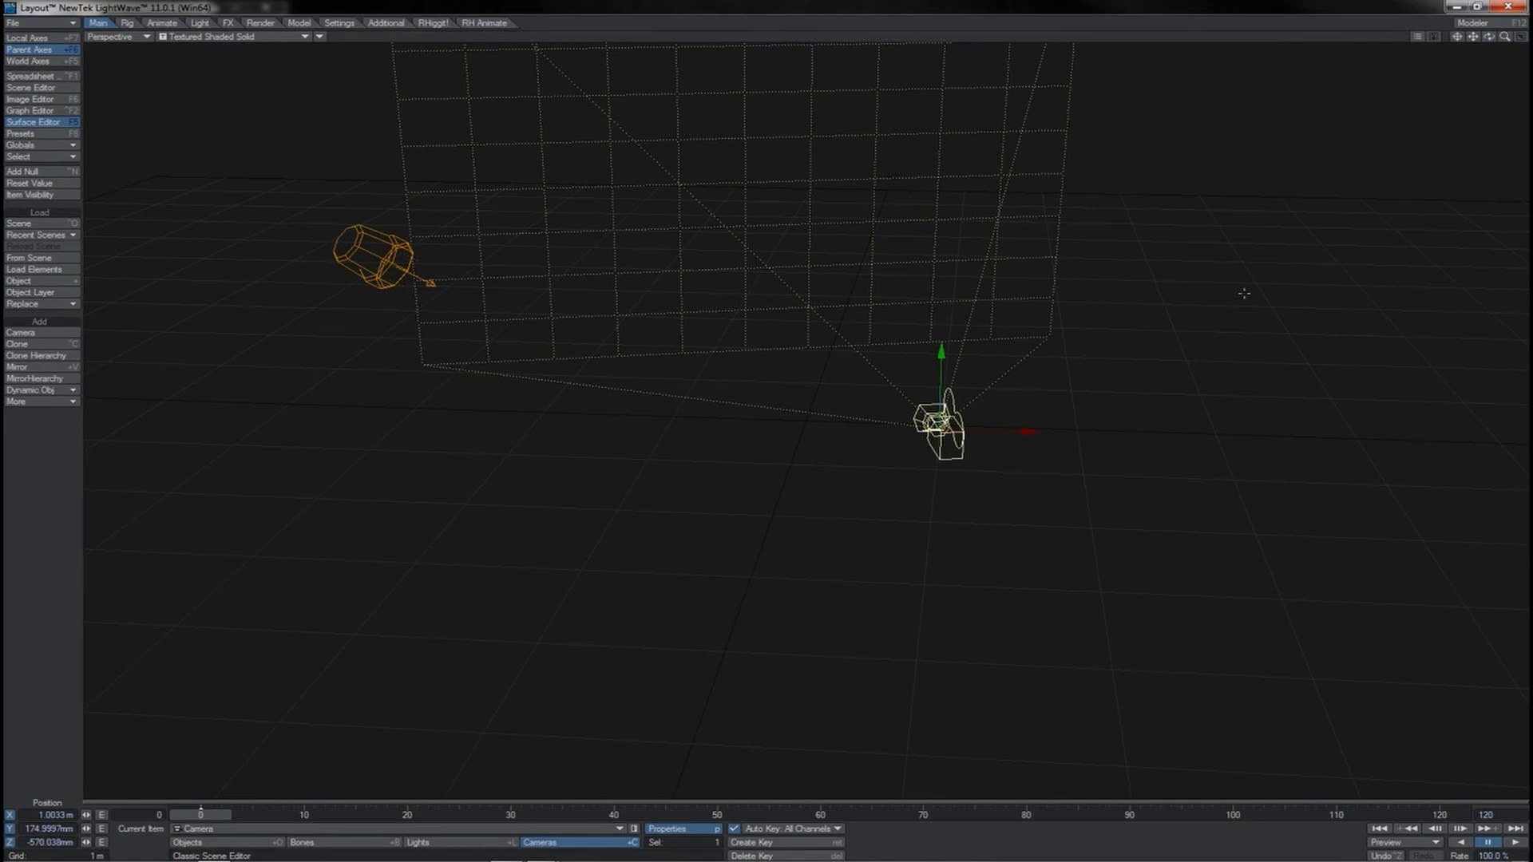
left_click_drag(943, 421, 900, 493)
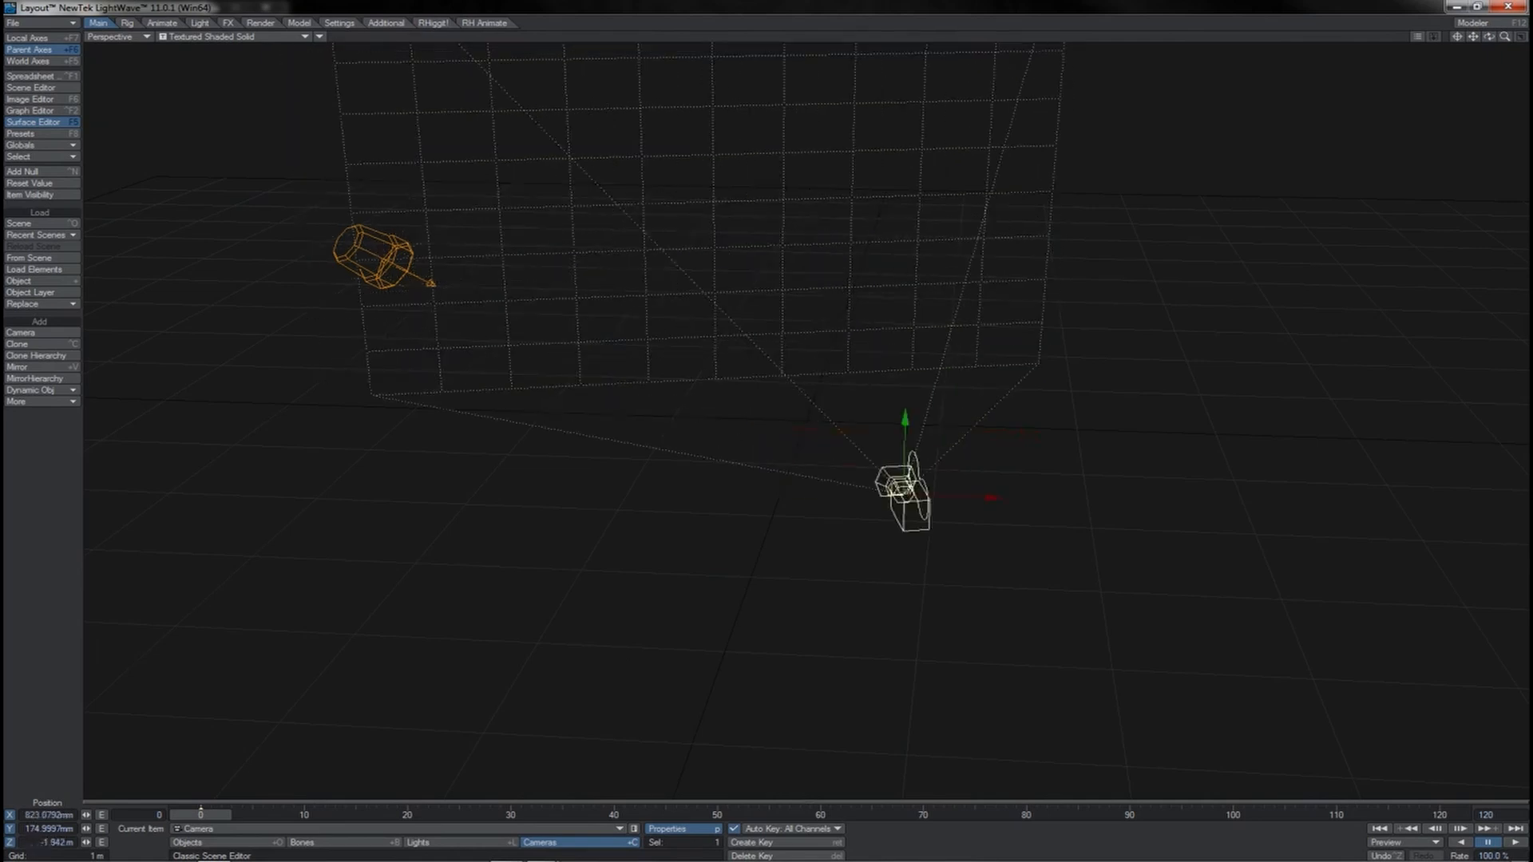
left_click_drag(905, 488, 805, 449)
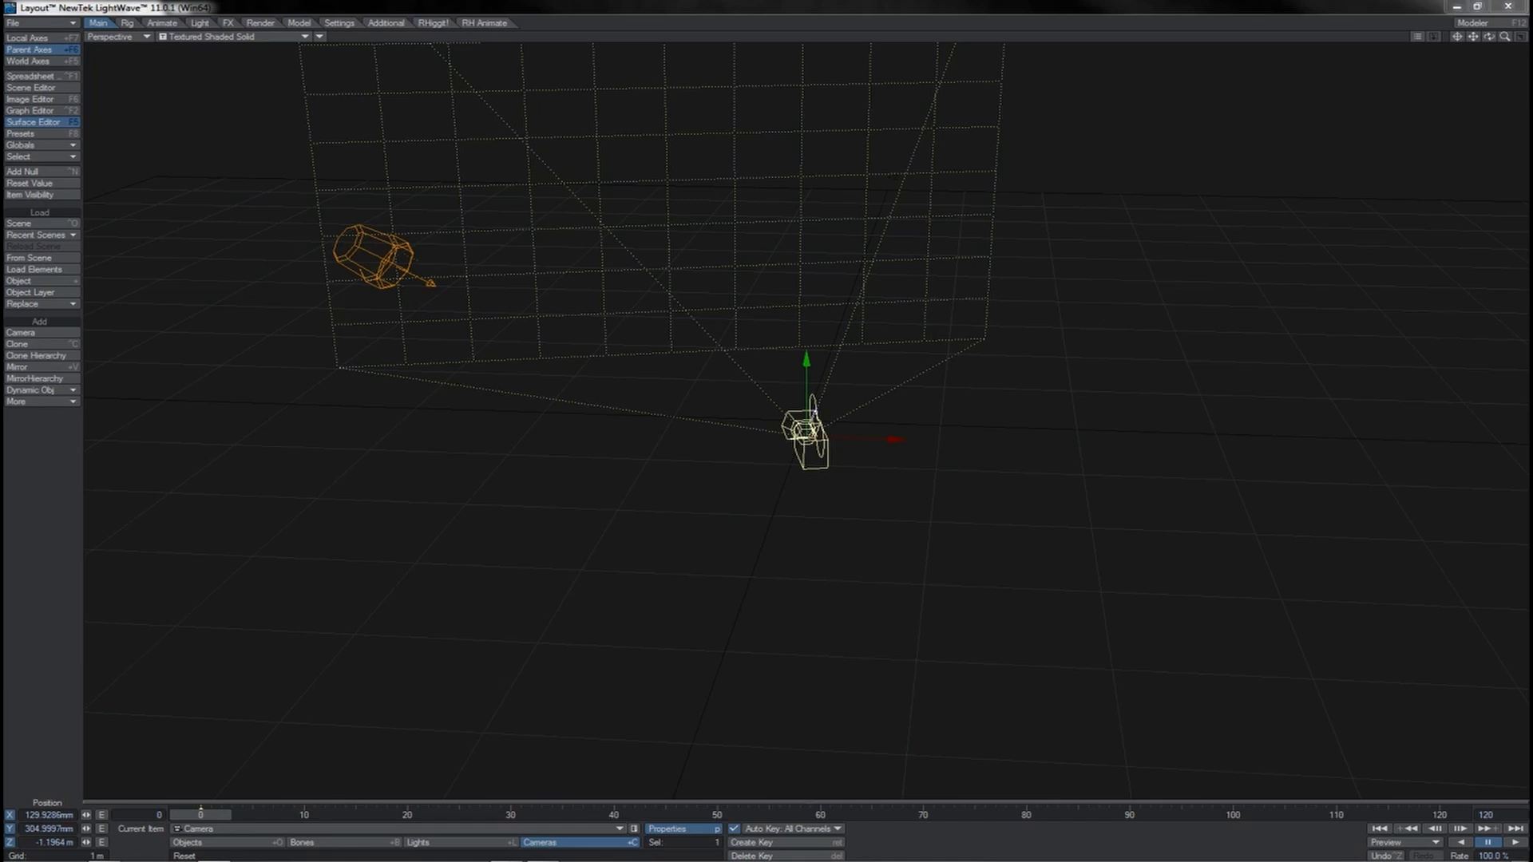
Step: Select the plane object's Default surface in the Surface Editor
left_click(32, 121)
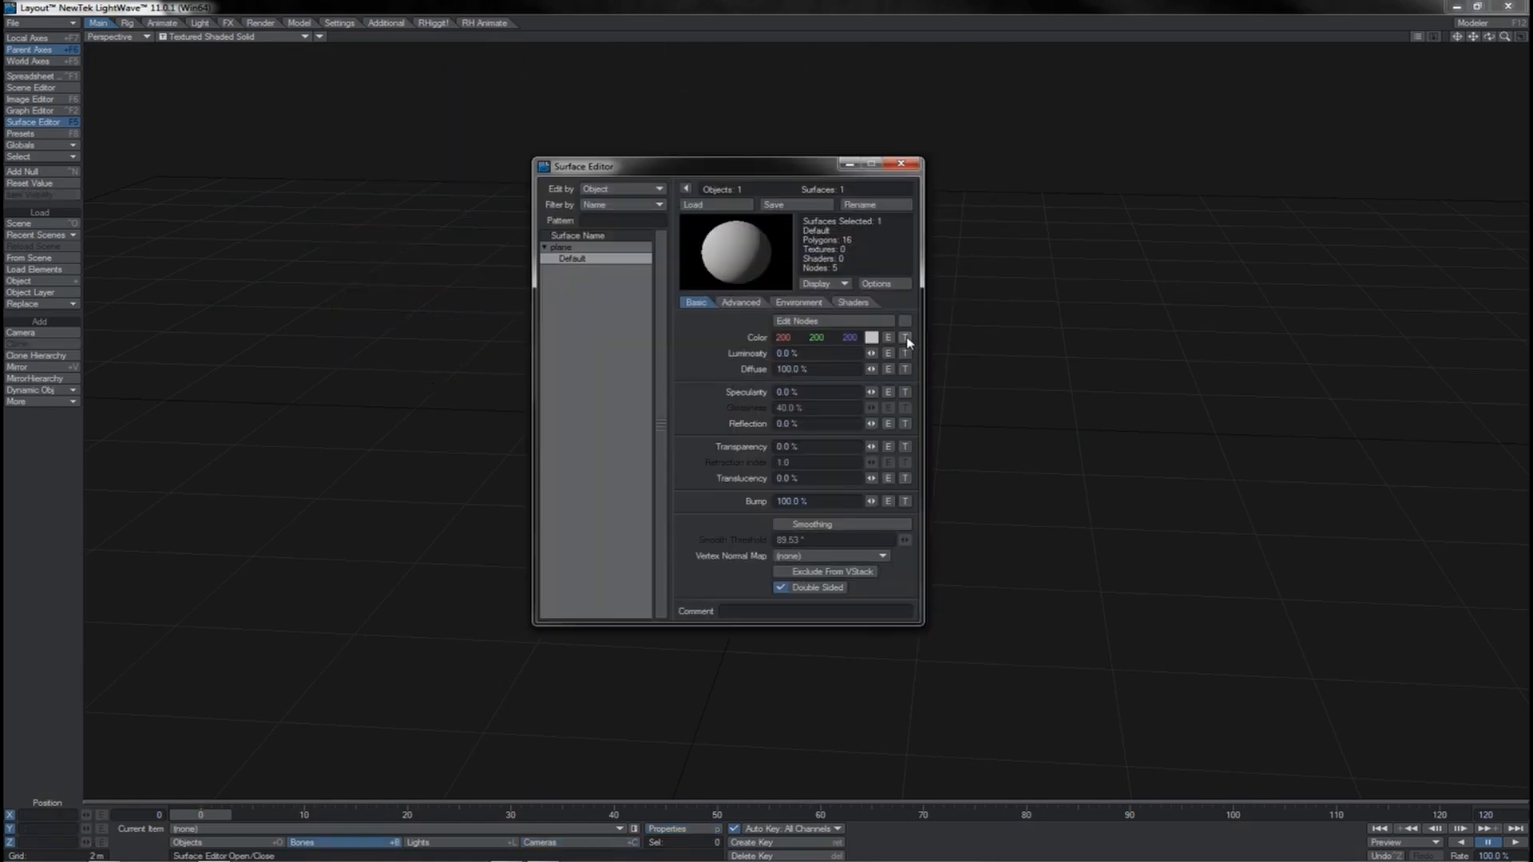
Step: Make the Default surface colour's texture layer a Procedural Texture
left_click(902, 337)
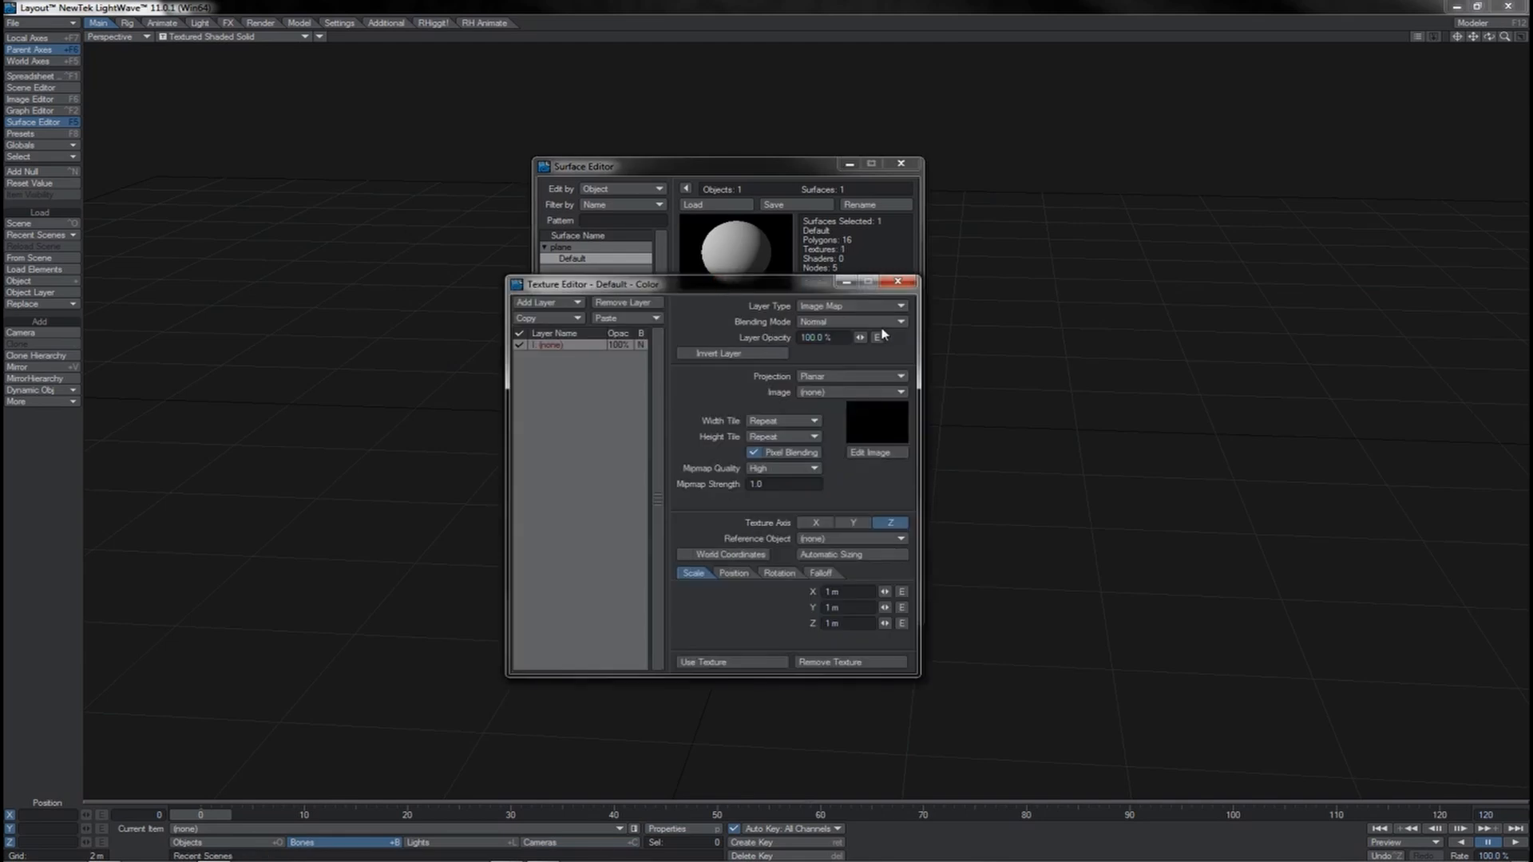
left_click(848, 305)
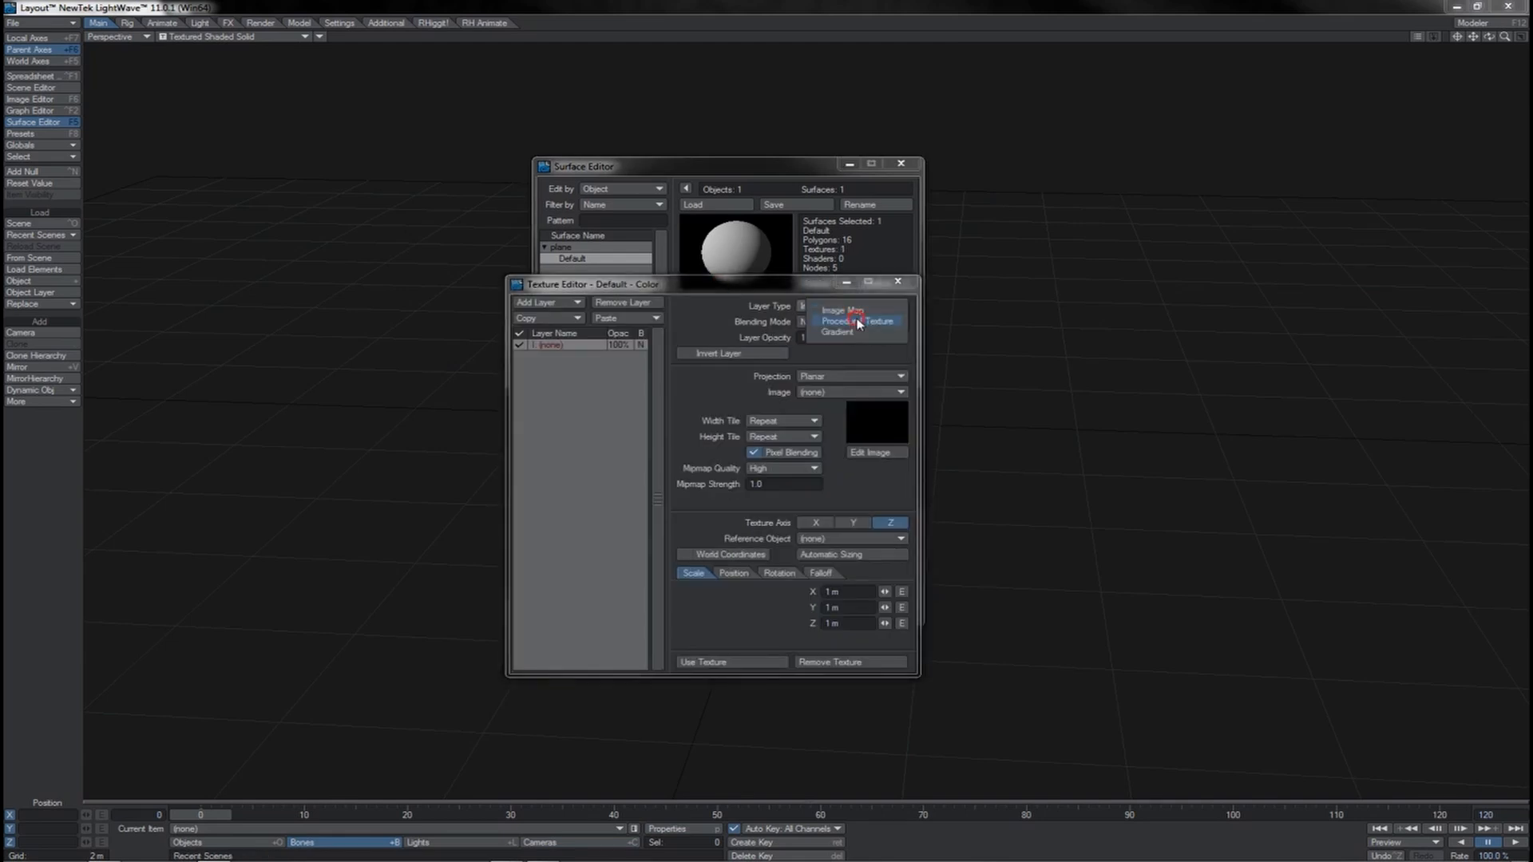
left_click(855, 322)
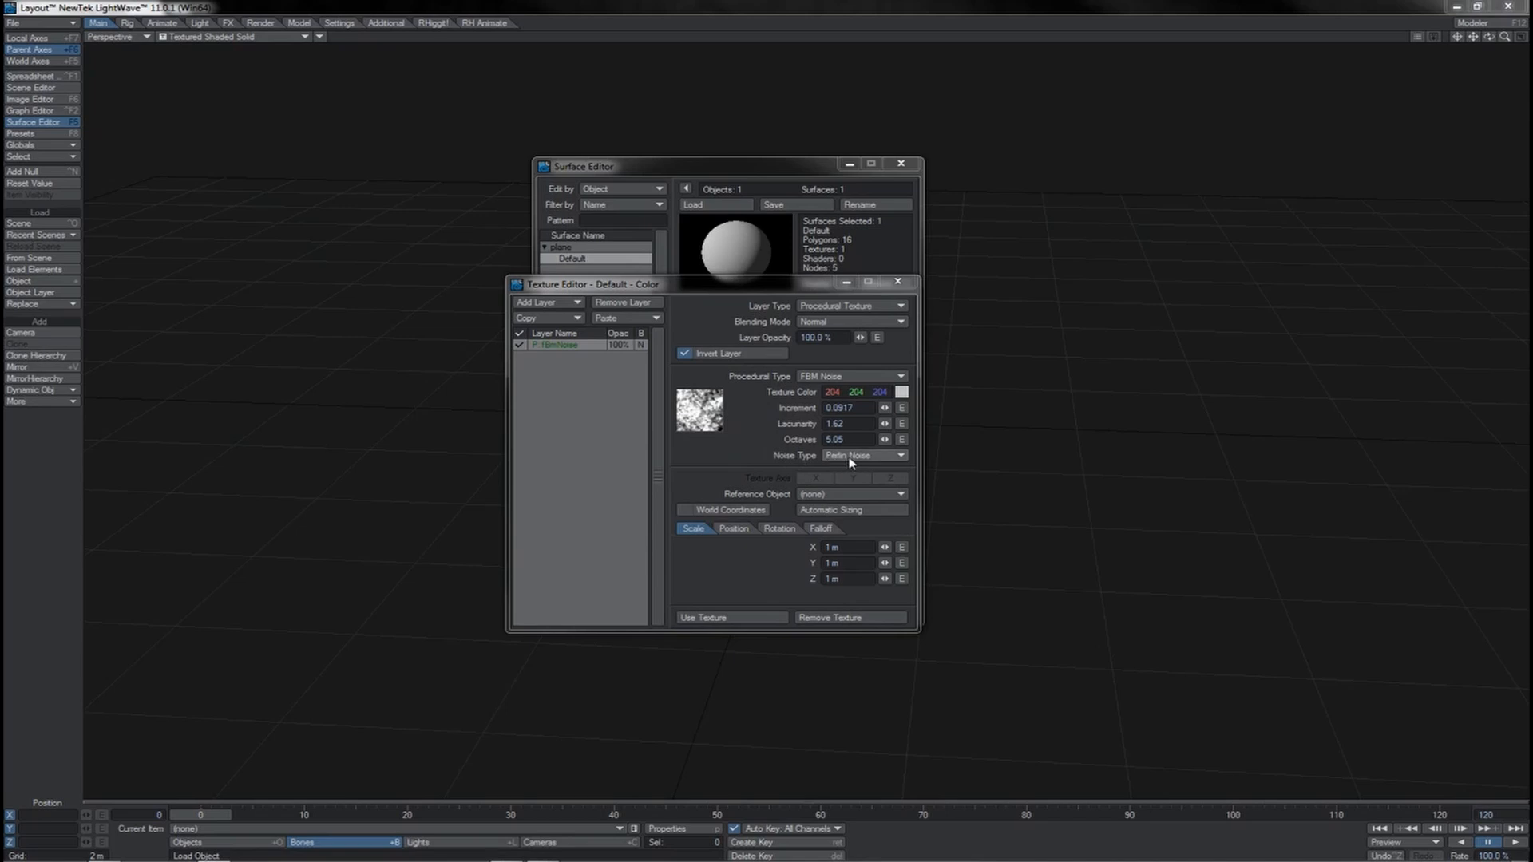
mouse_move(866, 465)
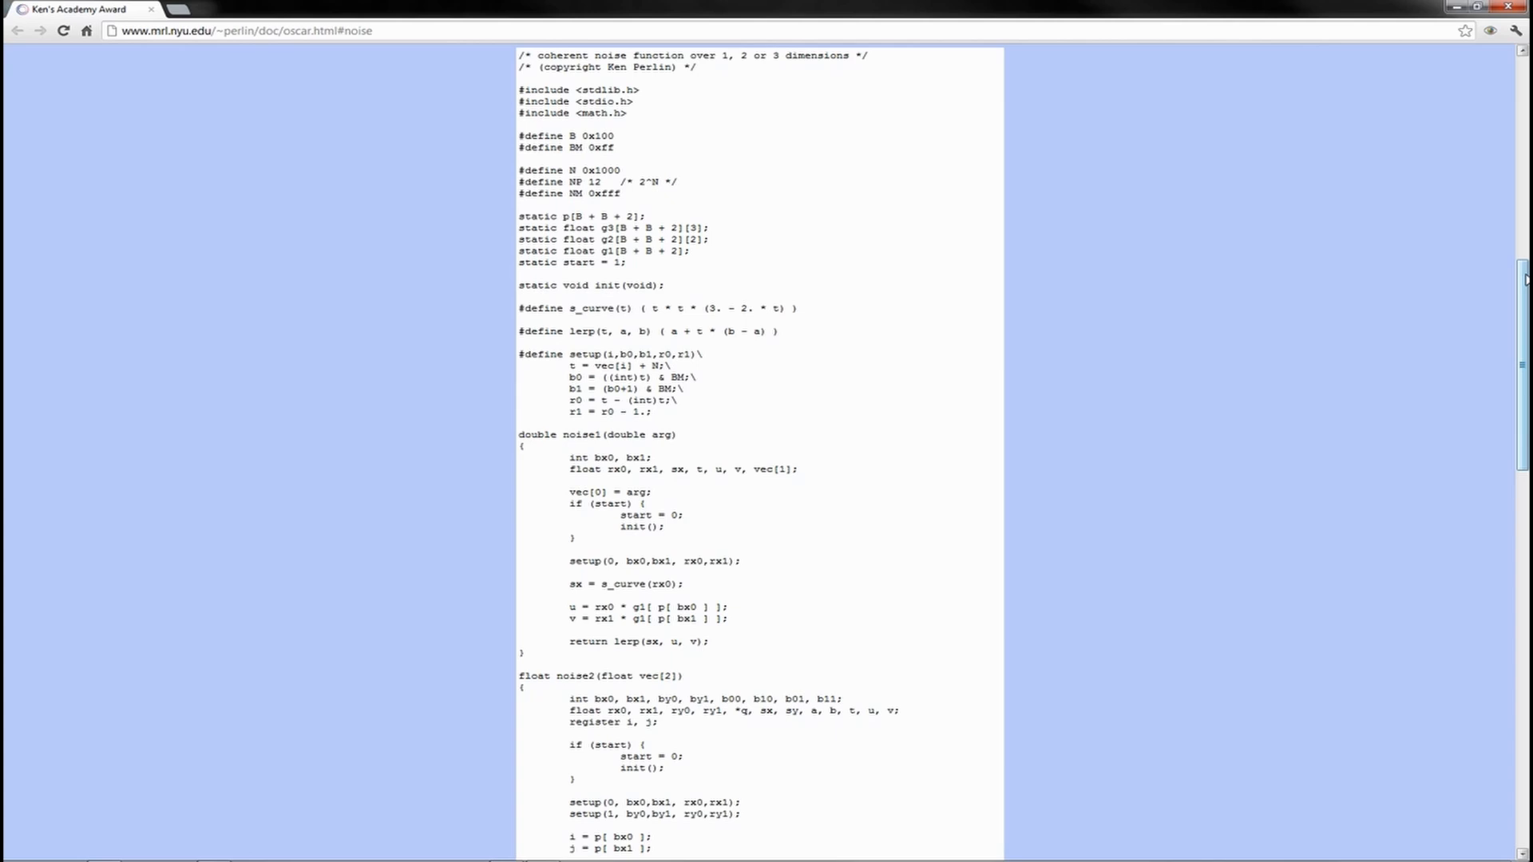
scroll("down", 3)
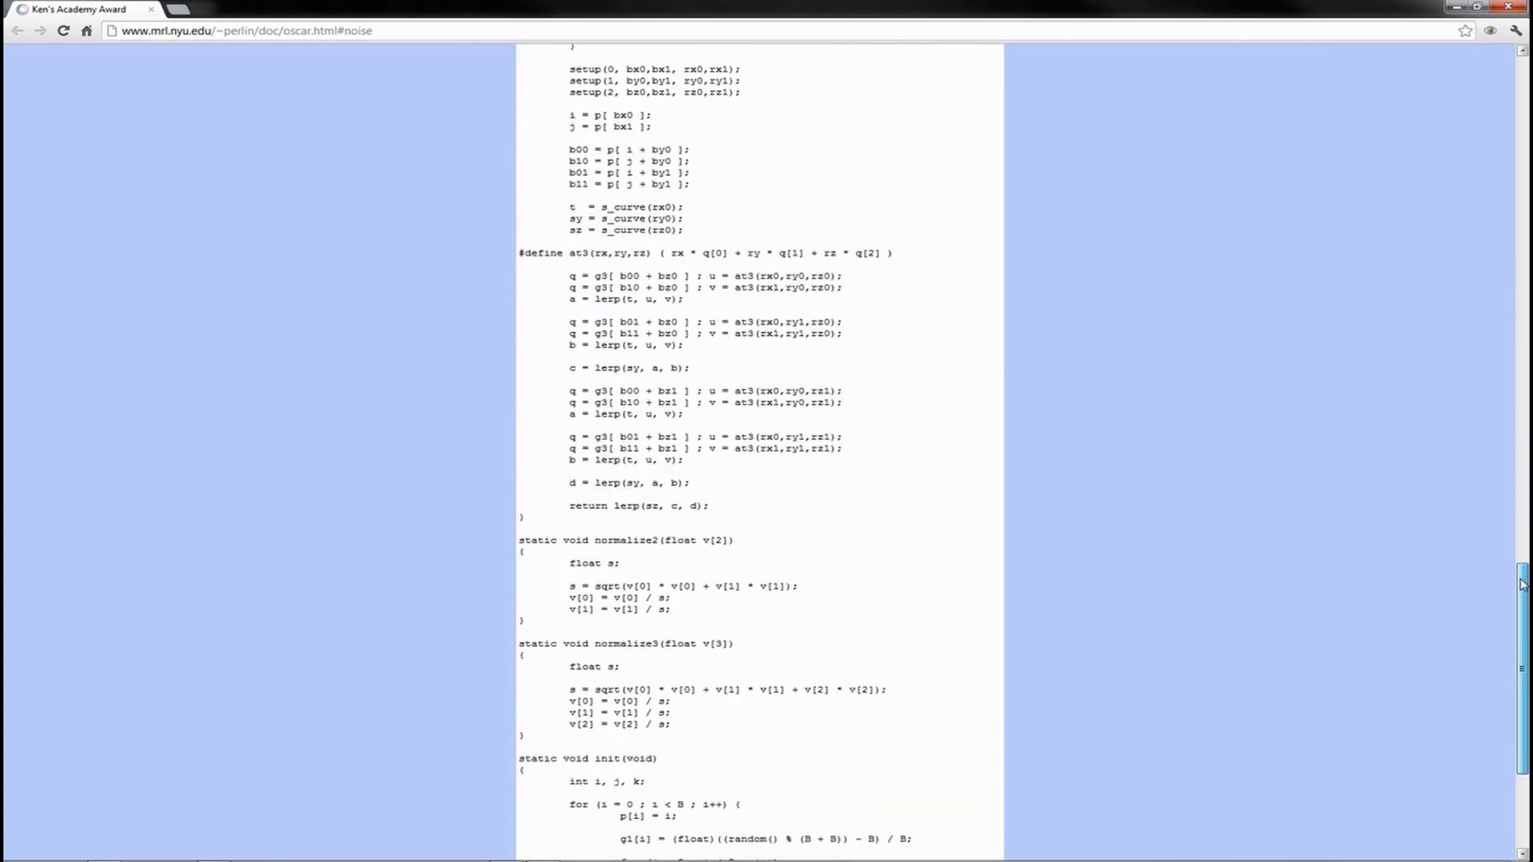
scroll("down", 3)
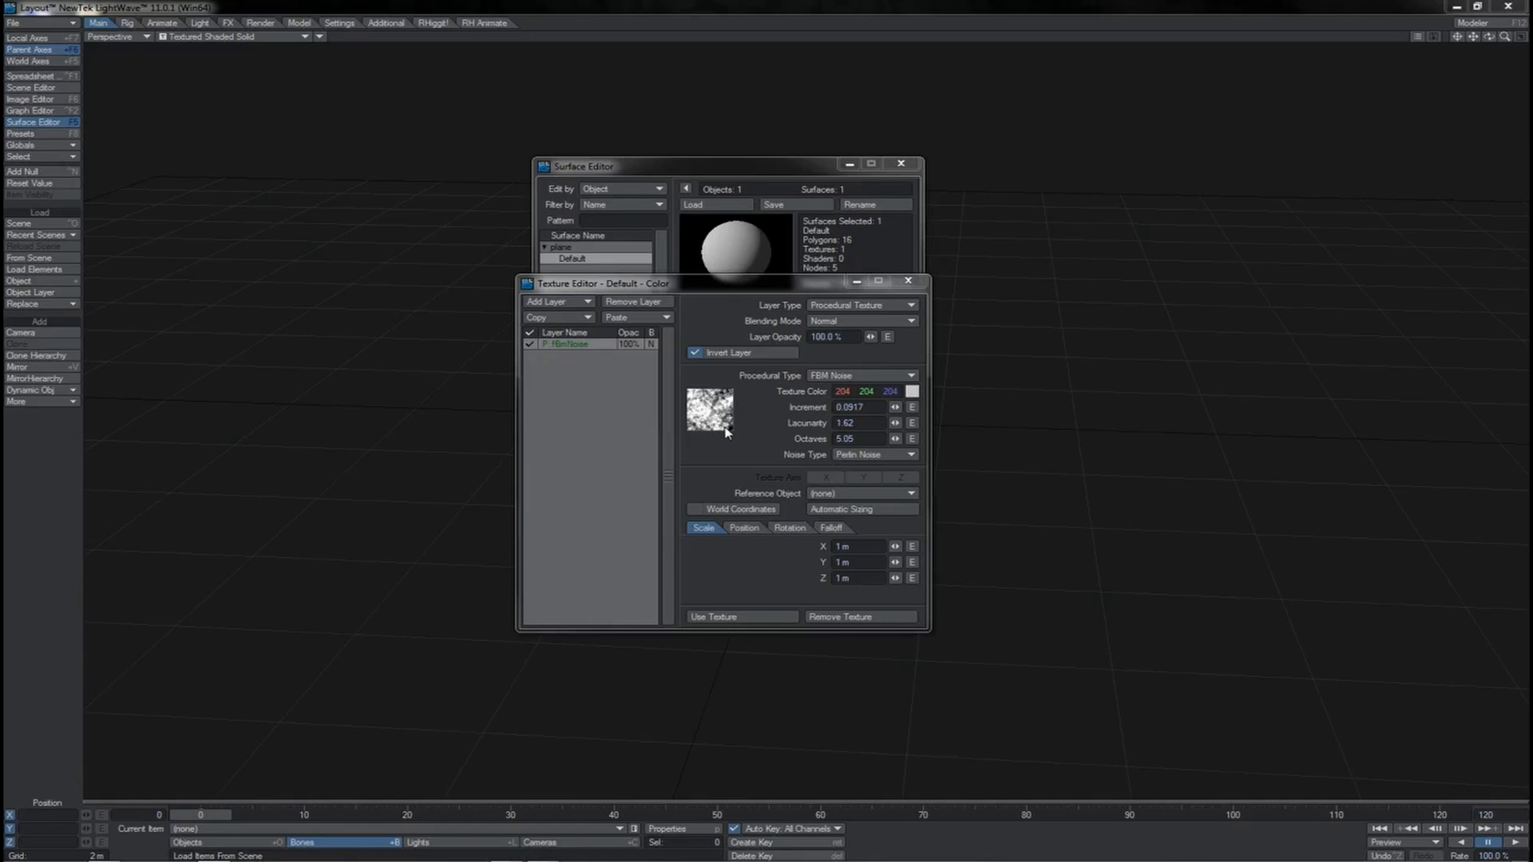
mouse_move(723, 445)
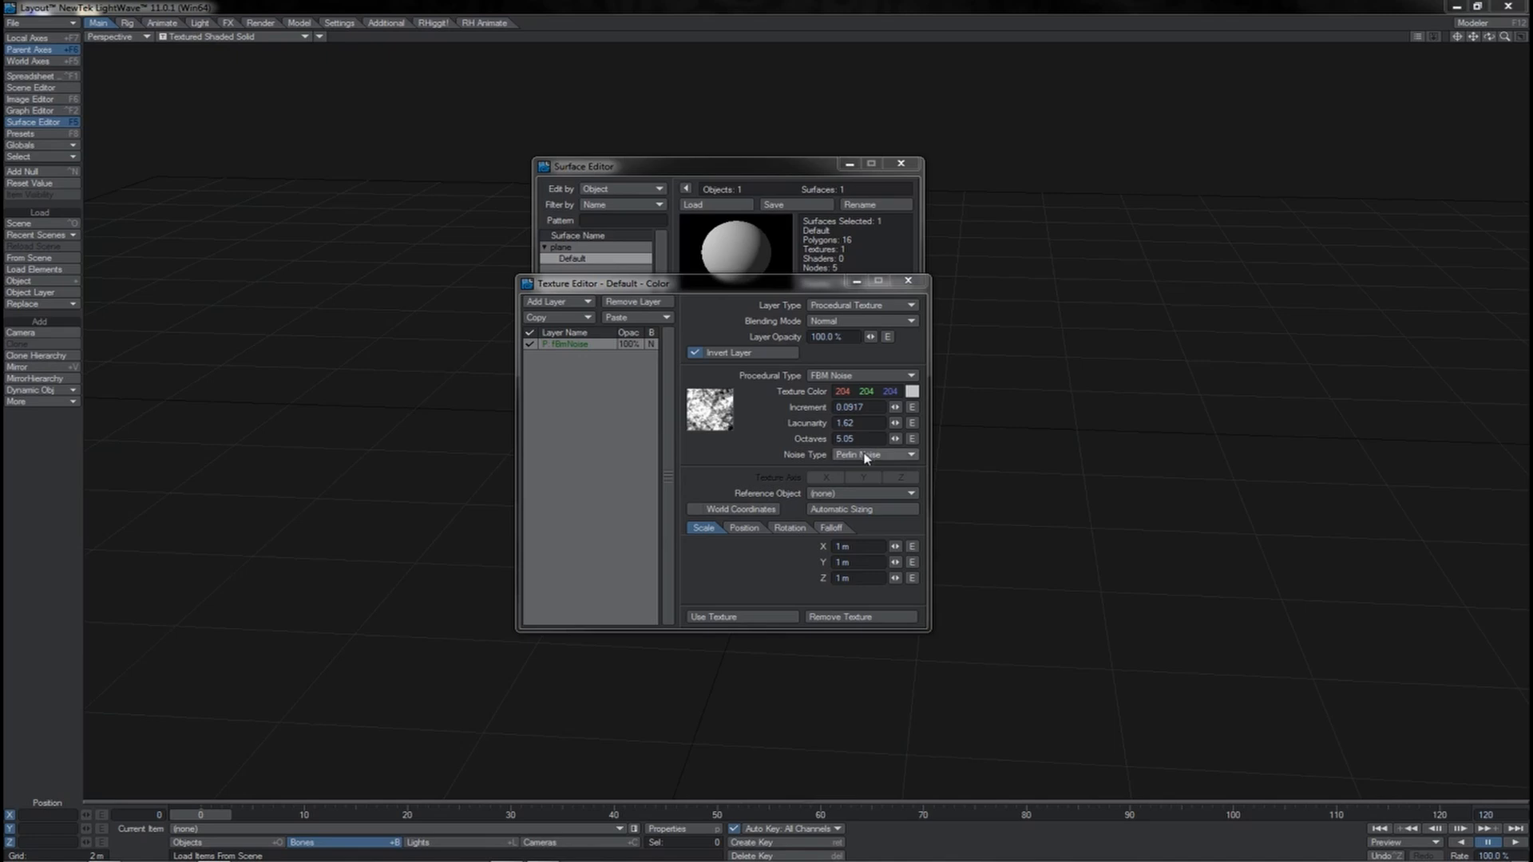
Step: Try Value Noise, then set Gradient Noise as the FBM noise type
left_click(873, 454)
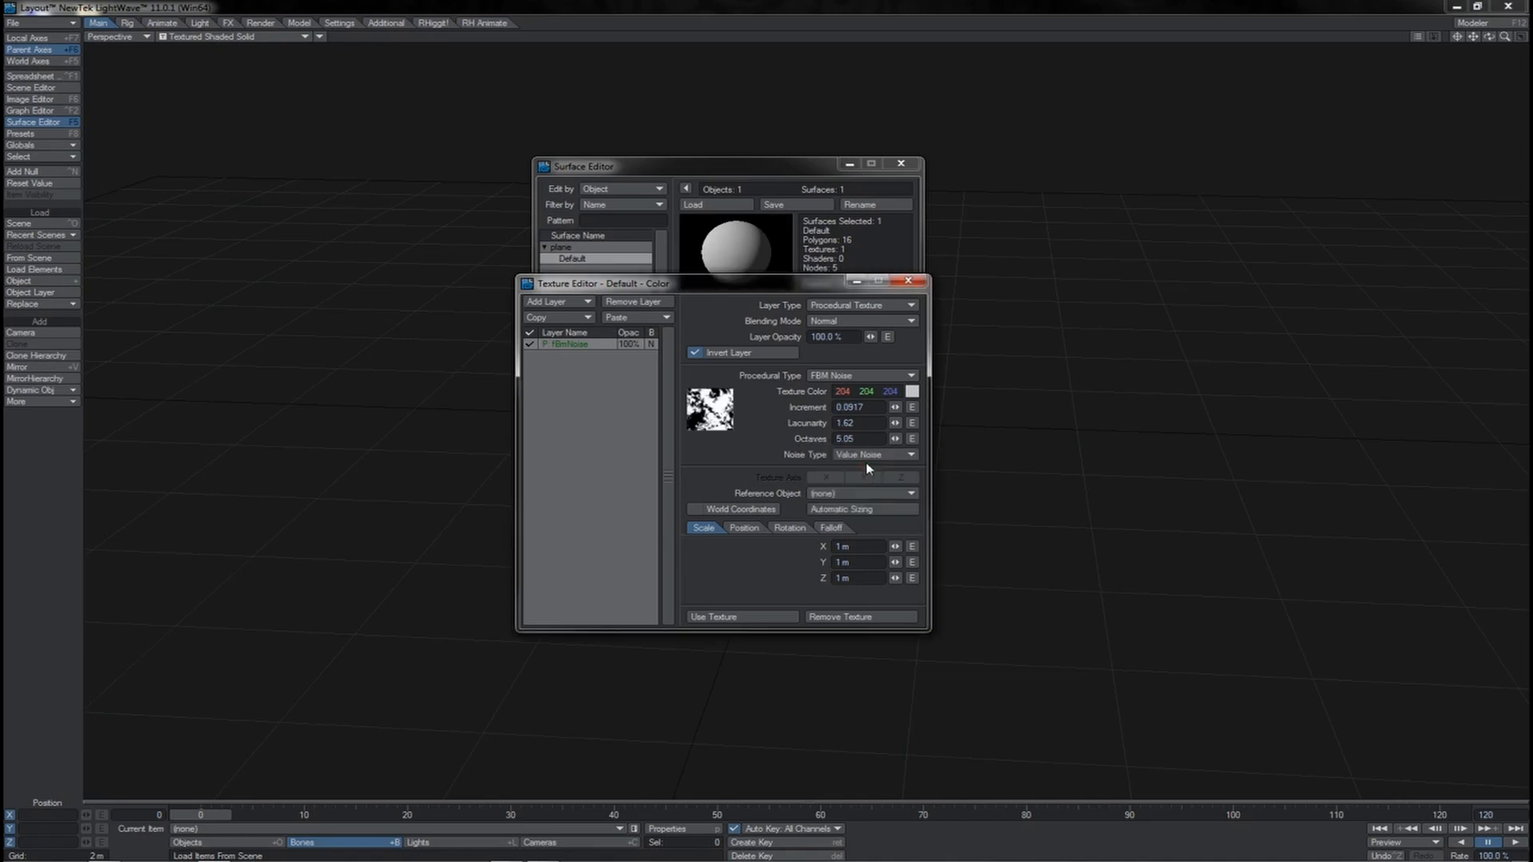
left_click(872, 454)
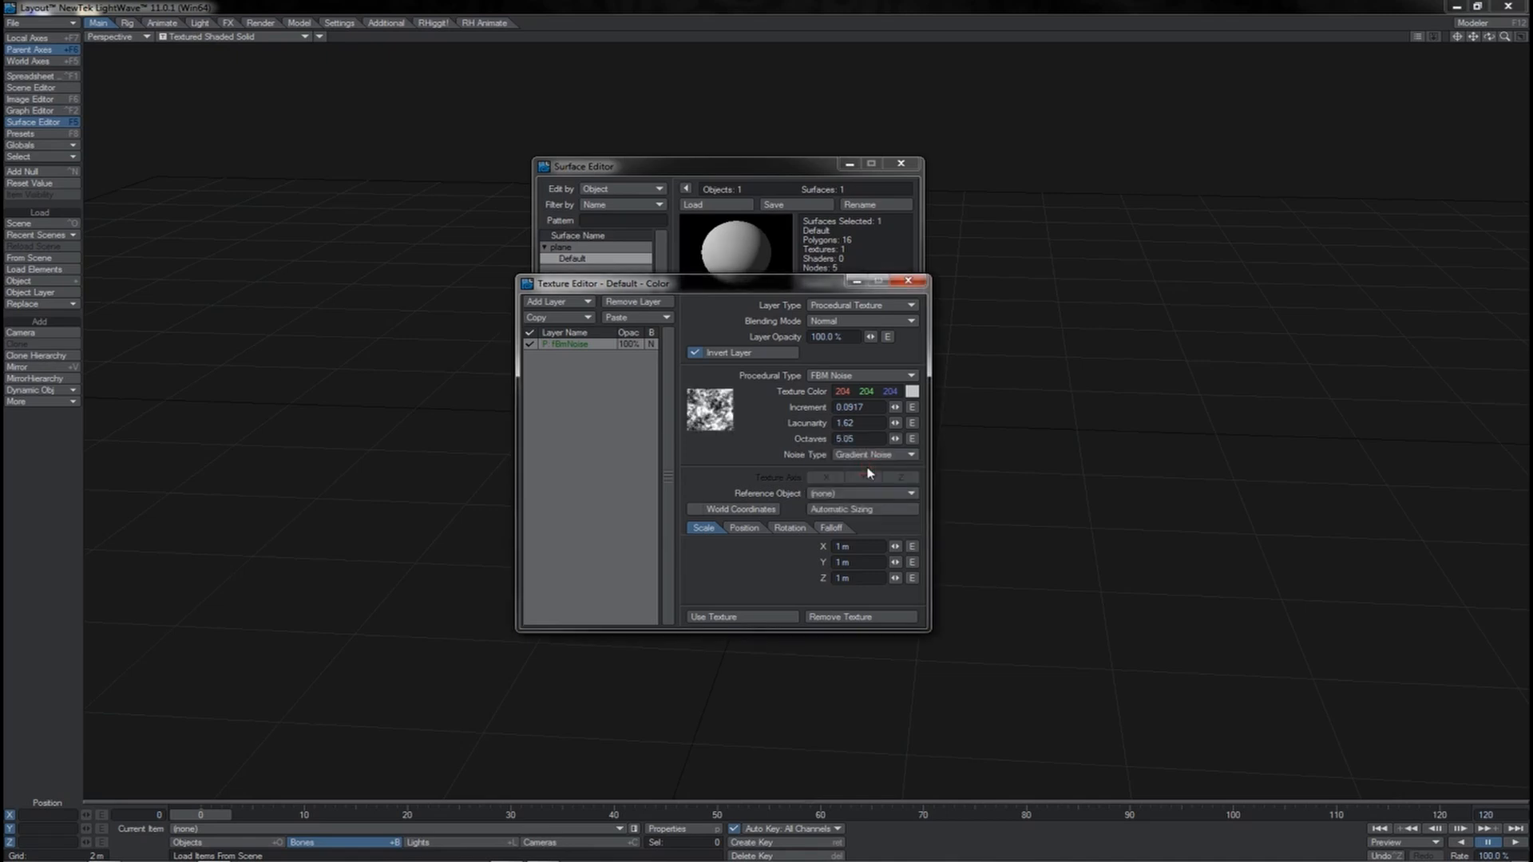
left_click(870, 454)
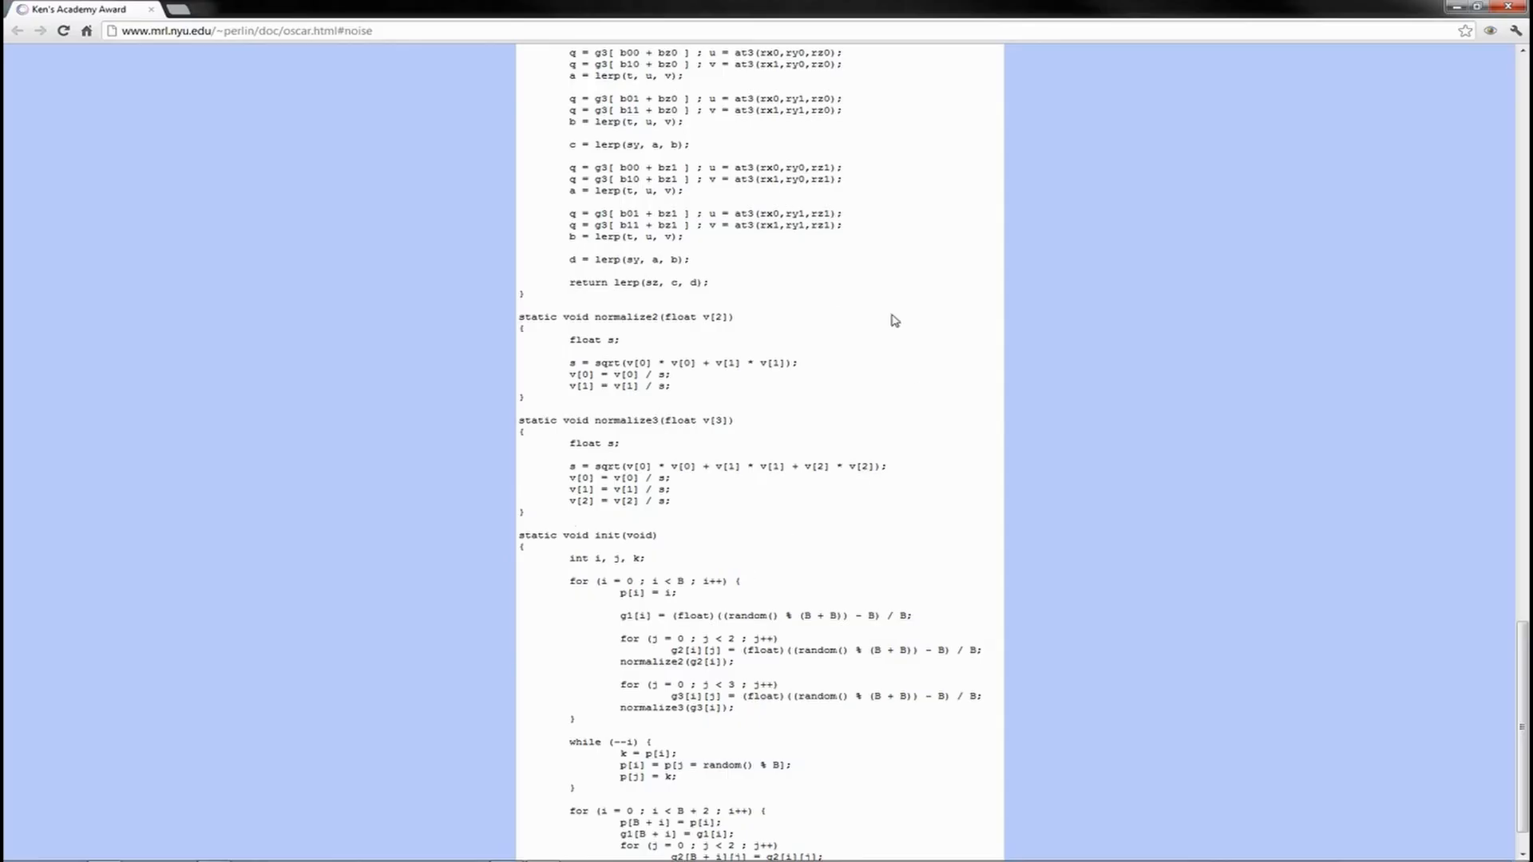
mouse_move(454, 651)
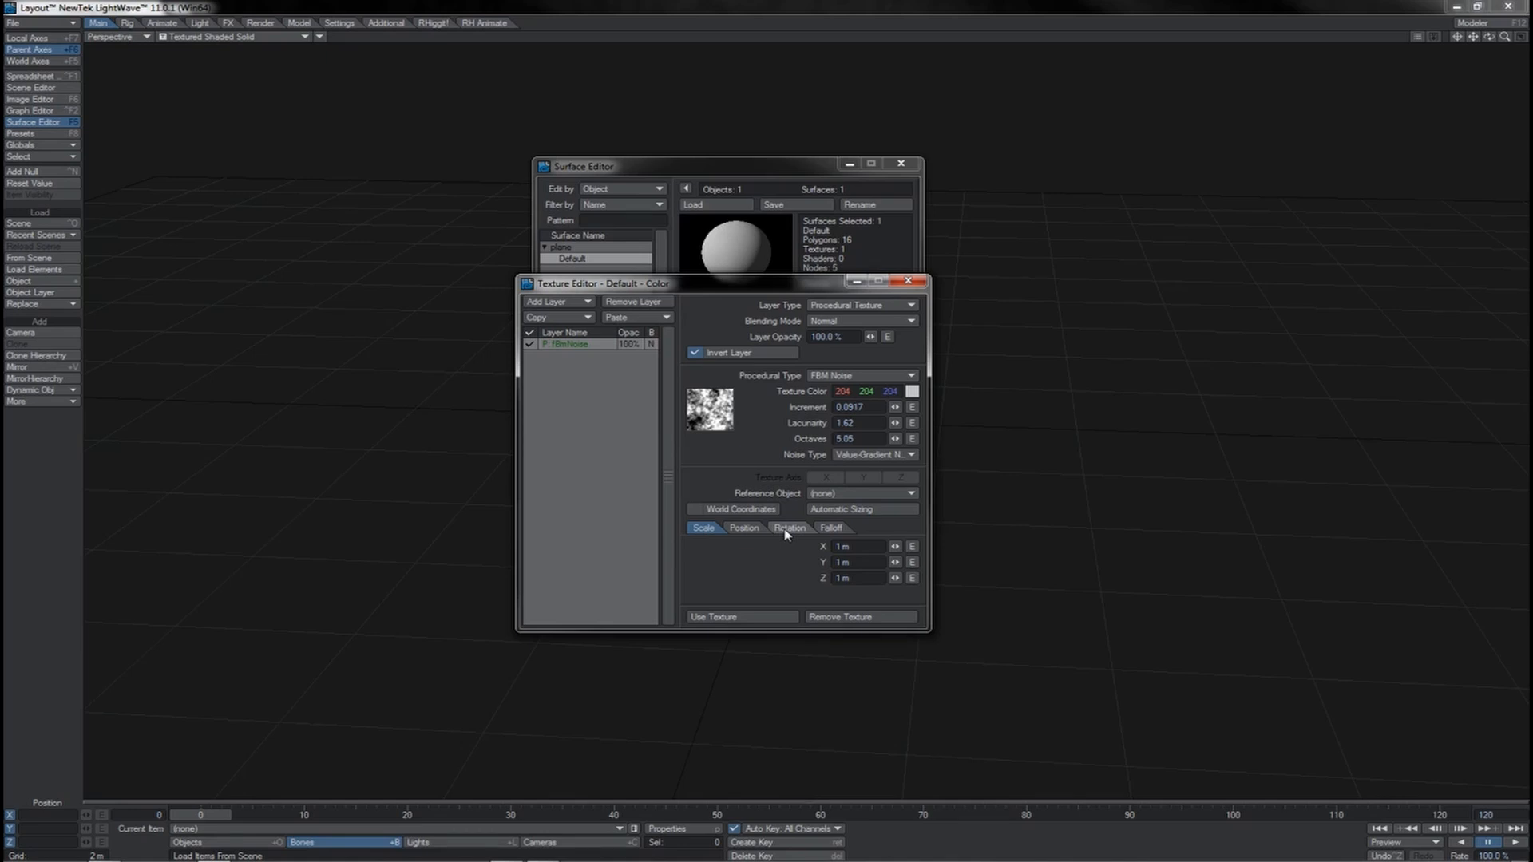
Step: Switch the FBM noise type from Perlin to Lattice Convolution Noise, then browse other types
left_click(873, 455)
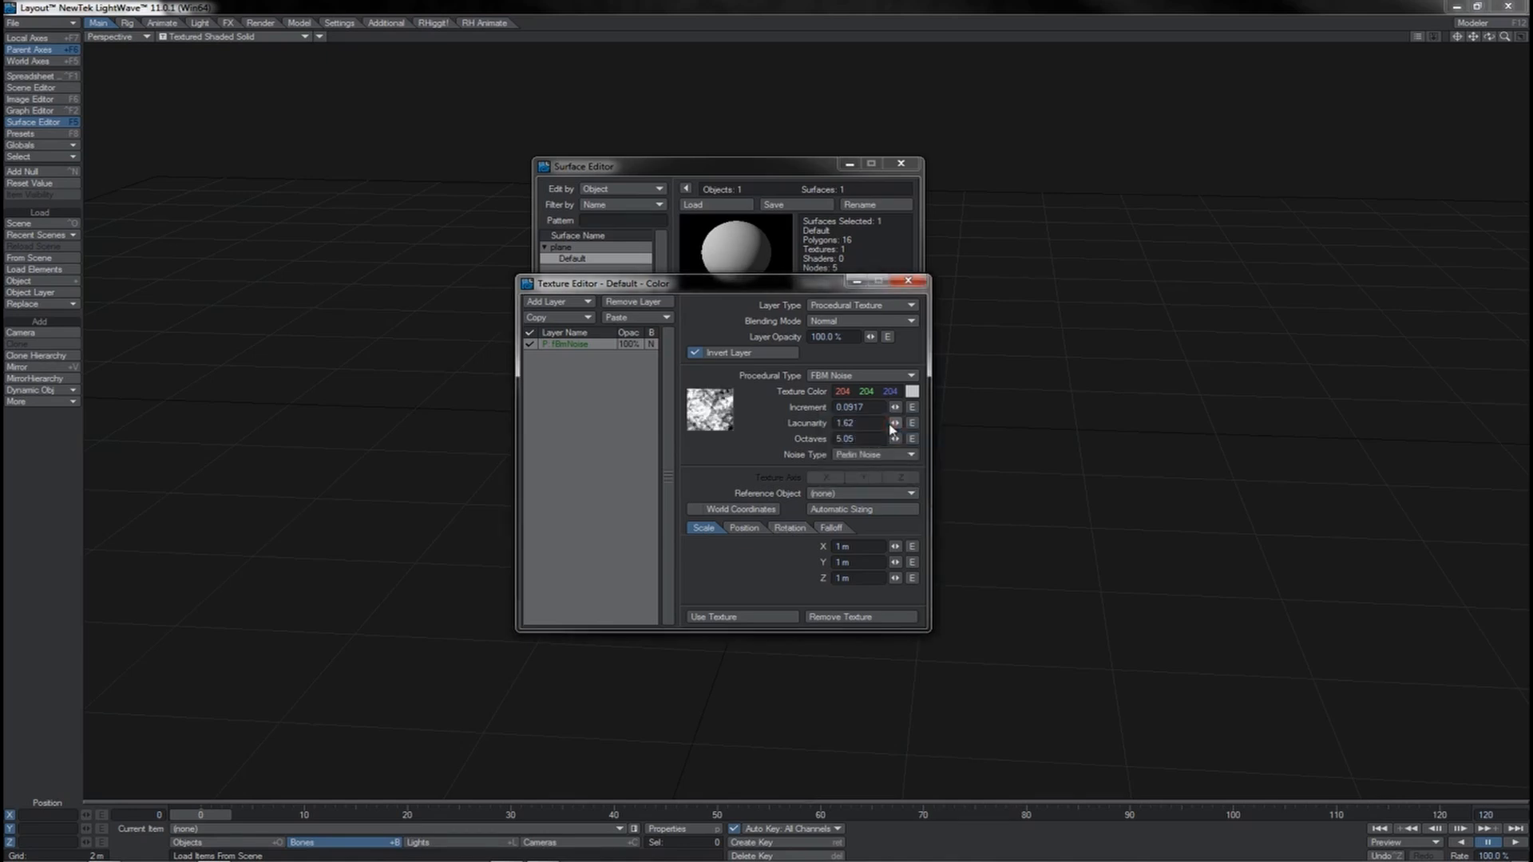
left_click(873, 454)
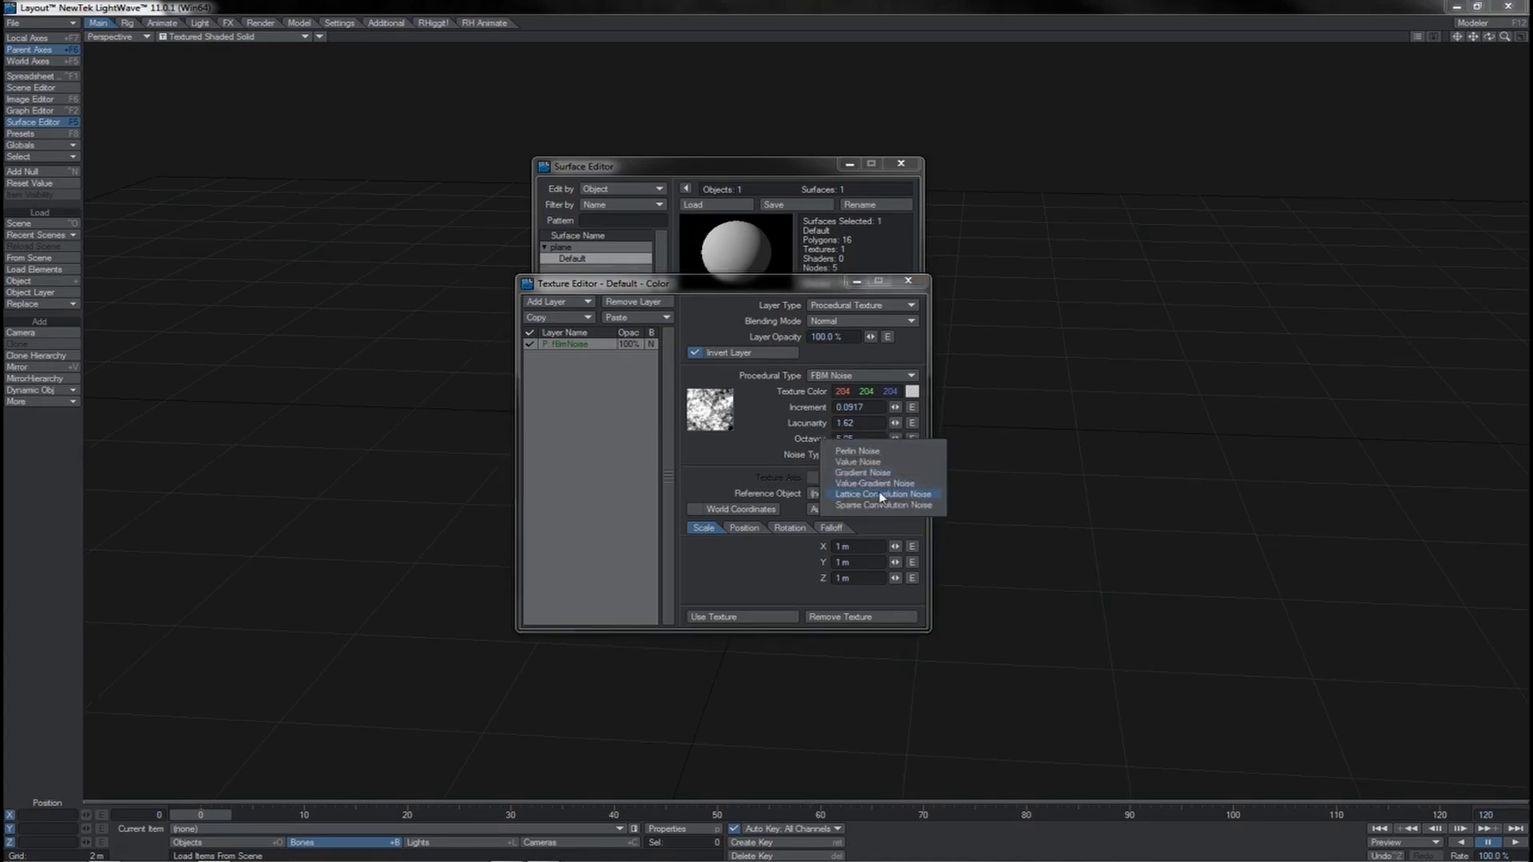
left_click(880, 493)
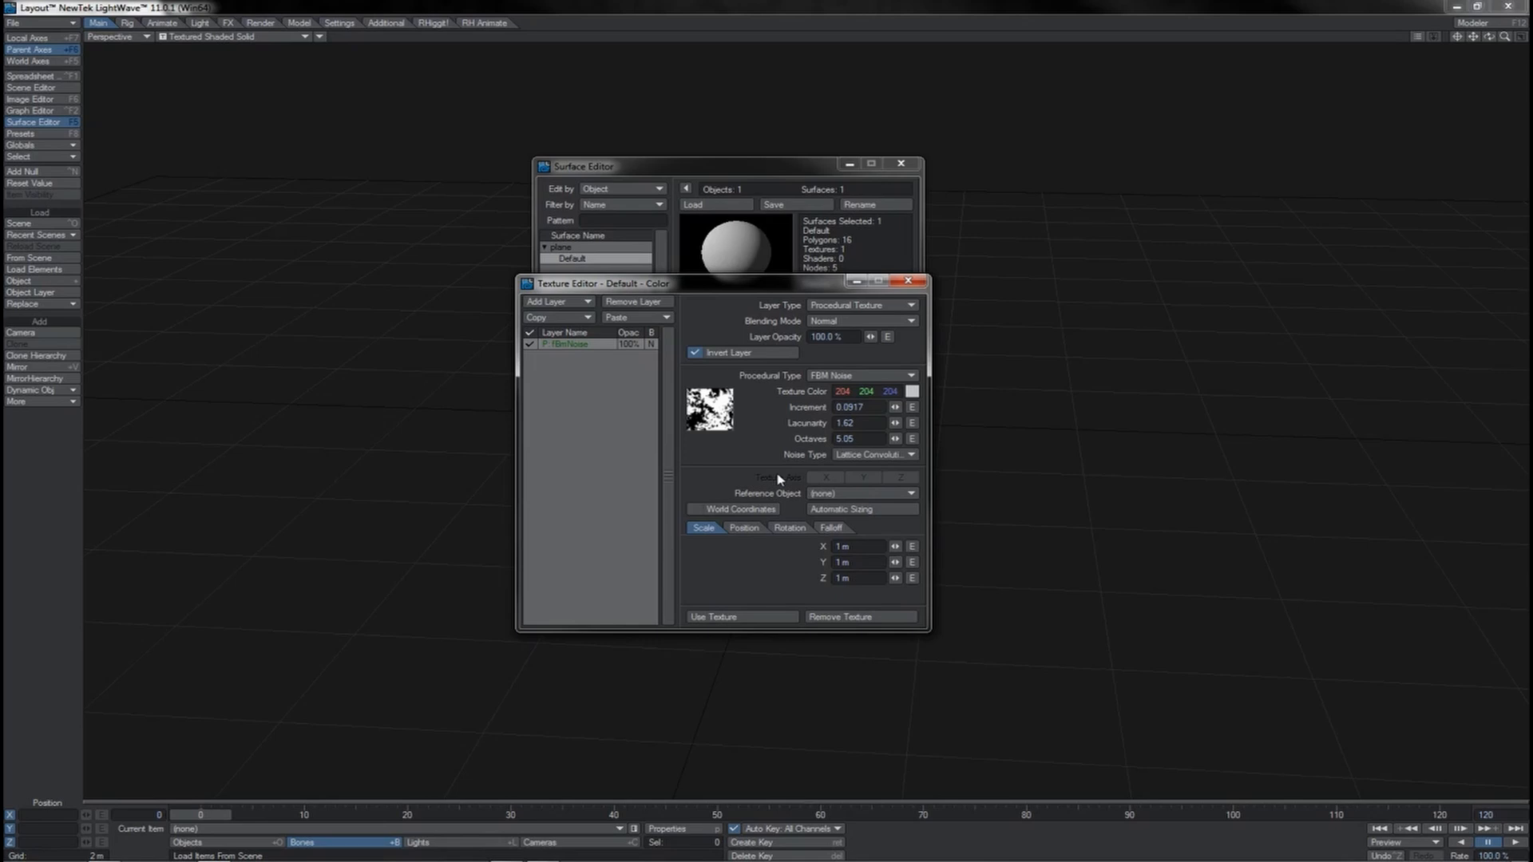
mouse_move(727, 437)
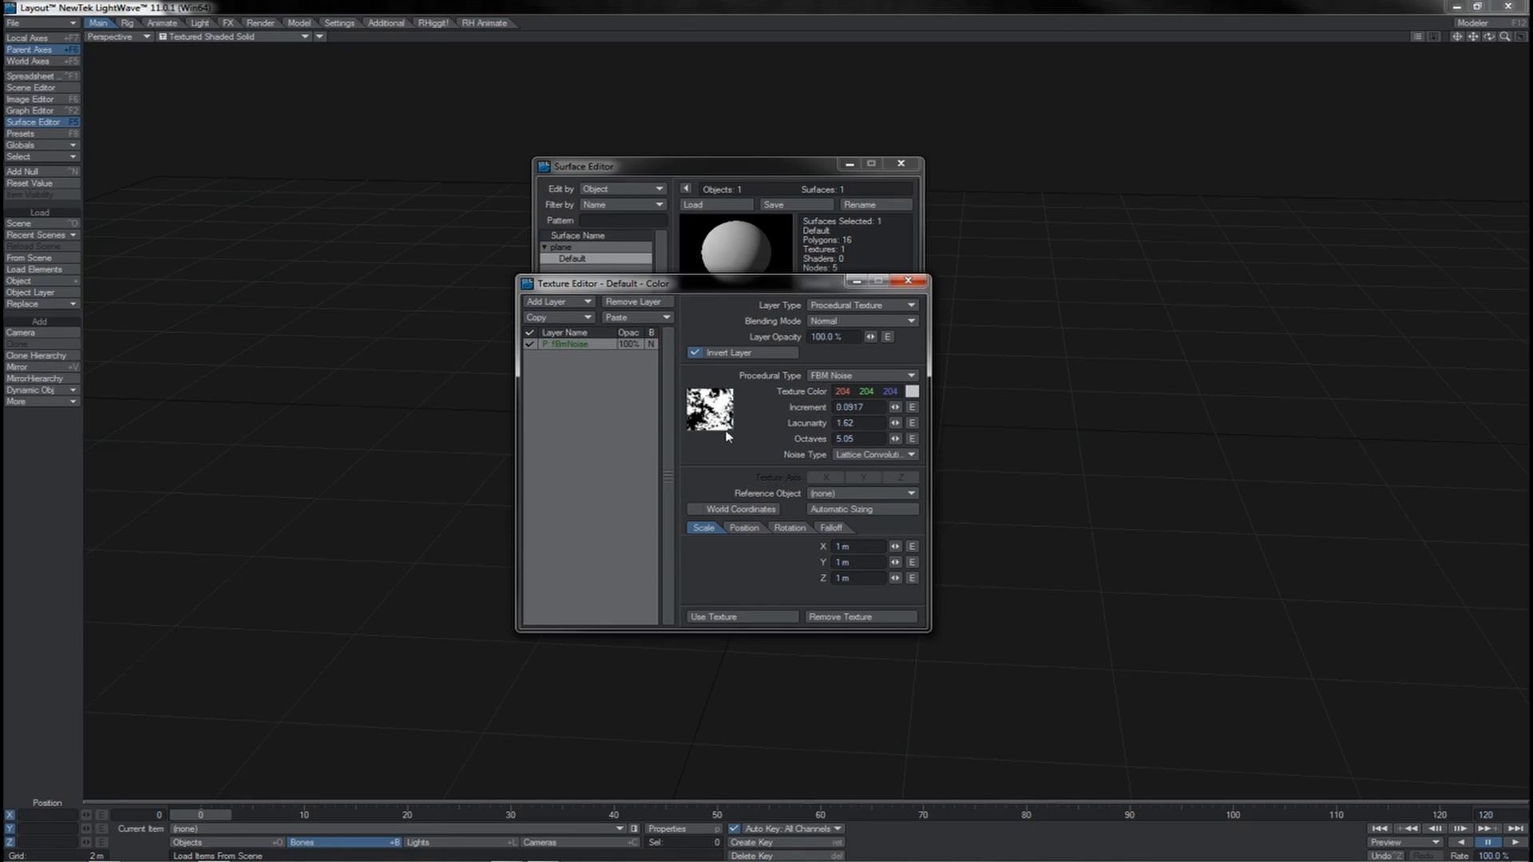
left_click(872, 454)
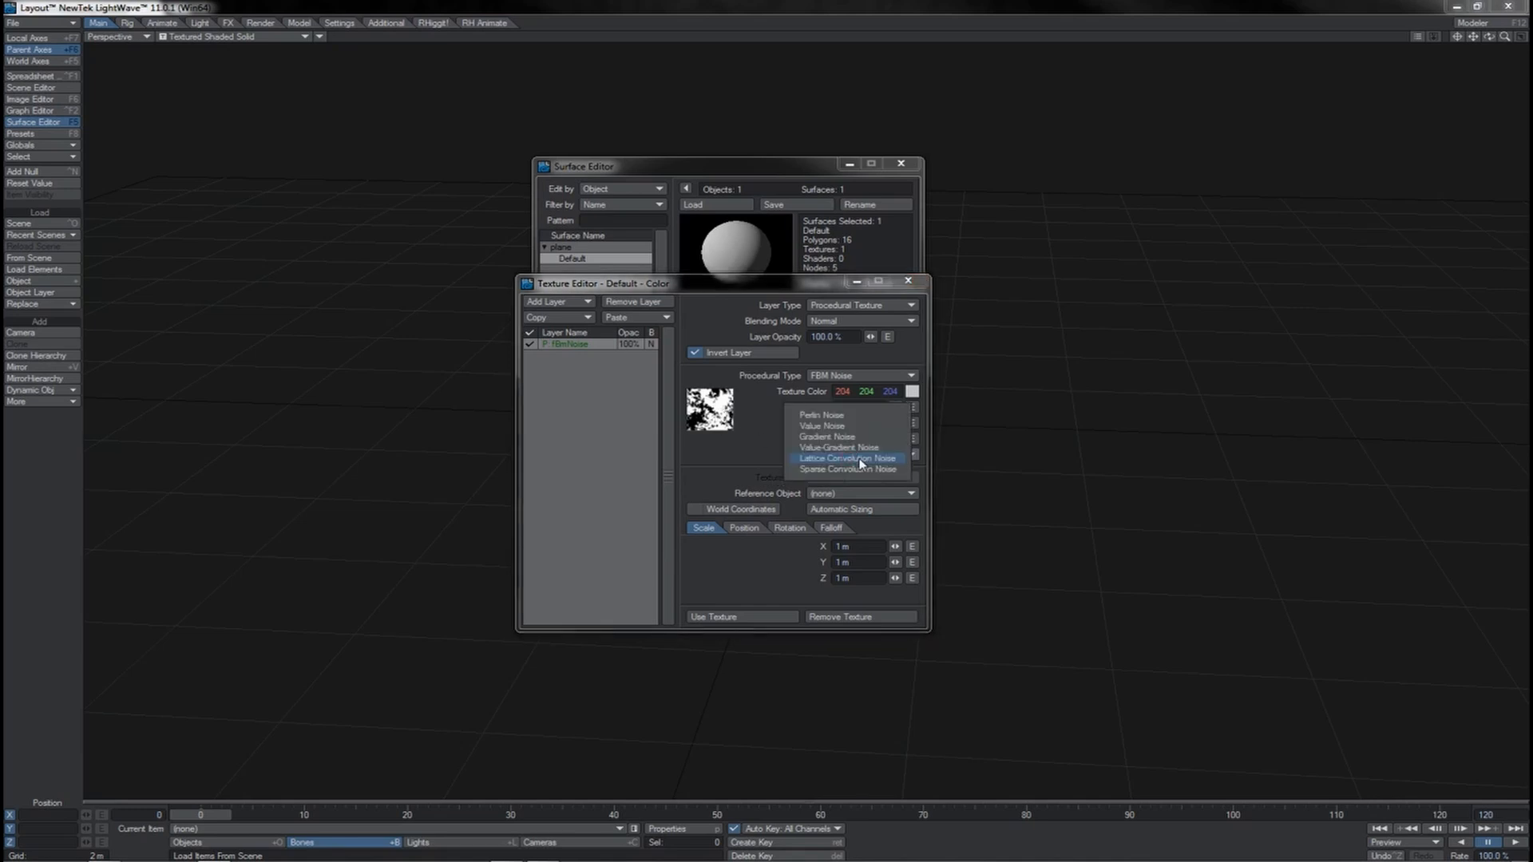
left_click(846, 458)
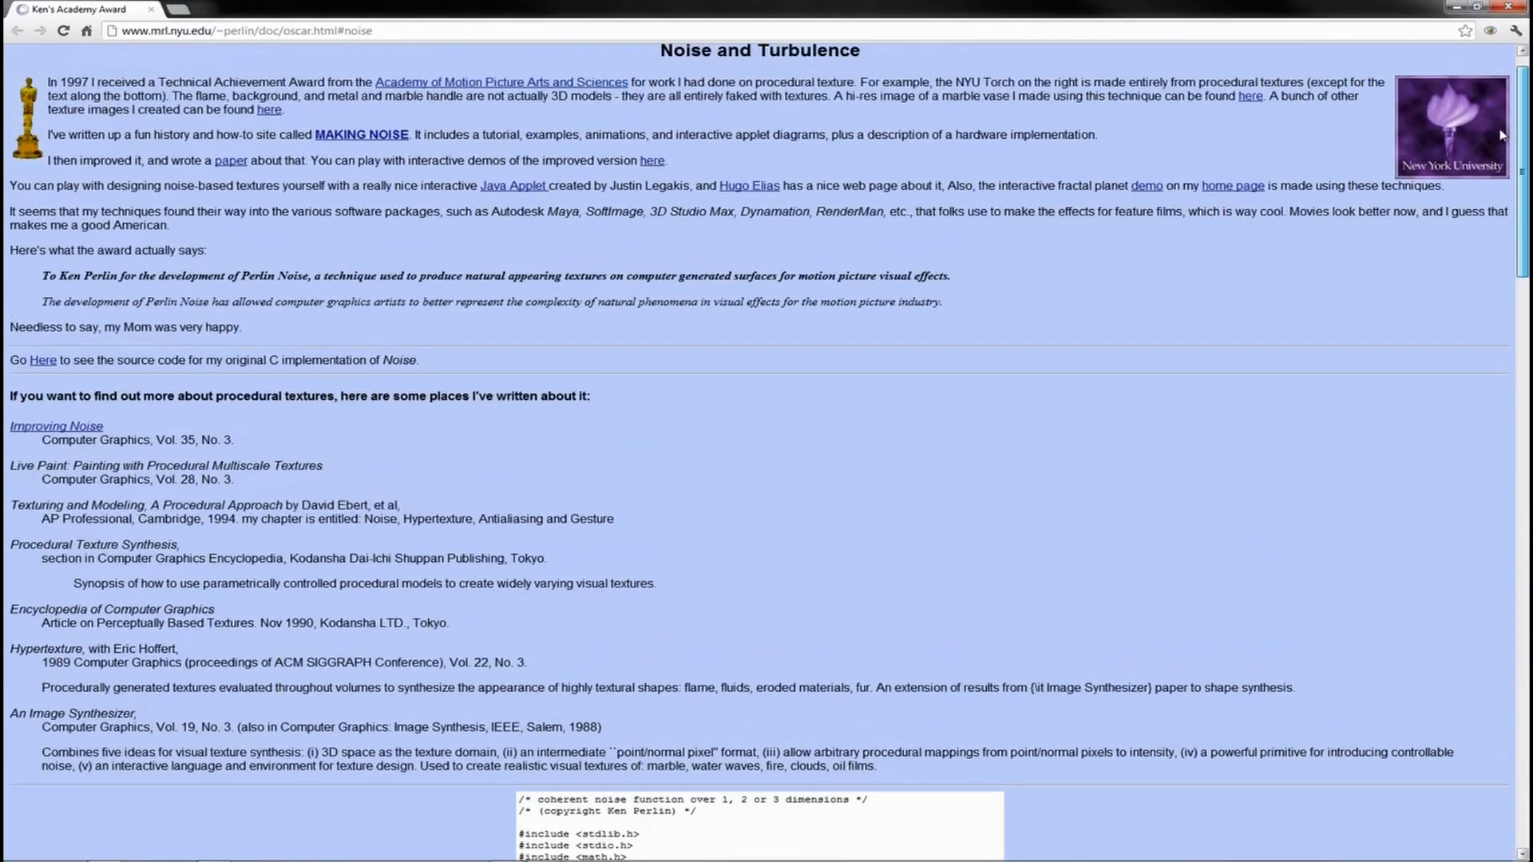
Step: Scroll down the Noise and Turbulence page toward the C source listing
scroll("down", 3)
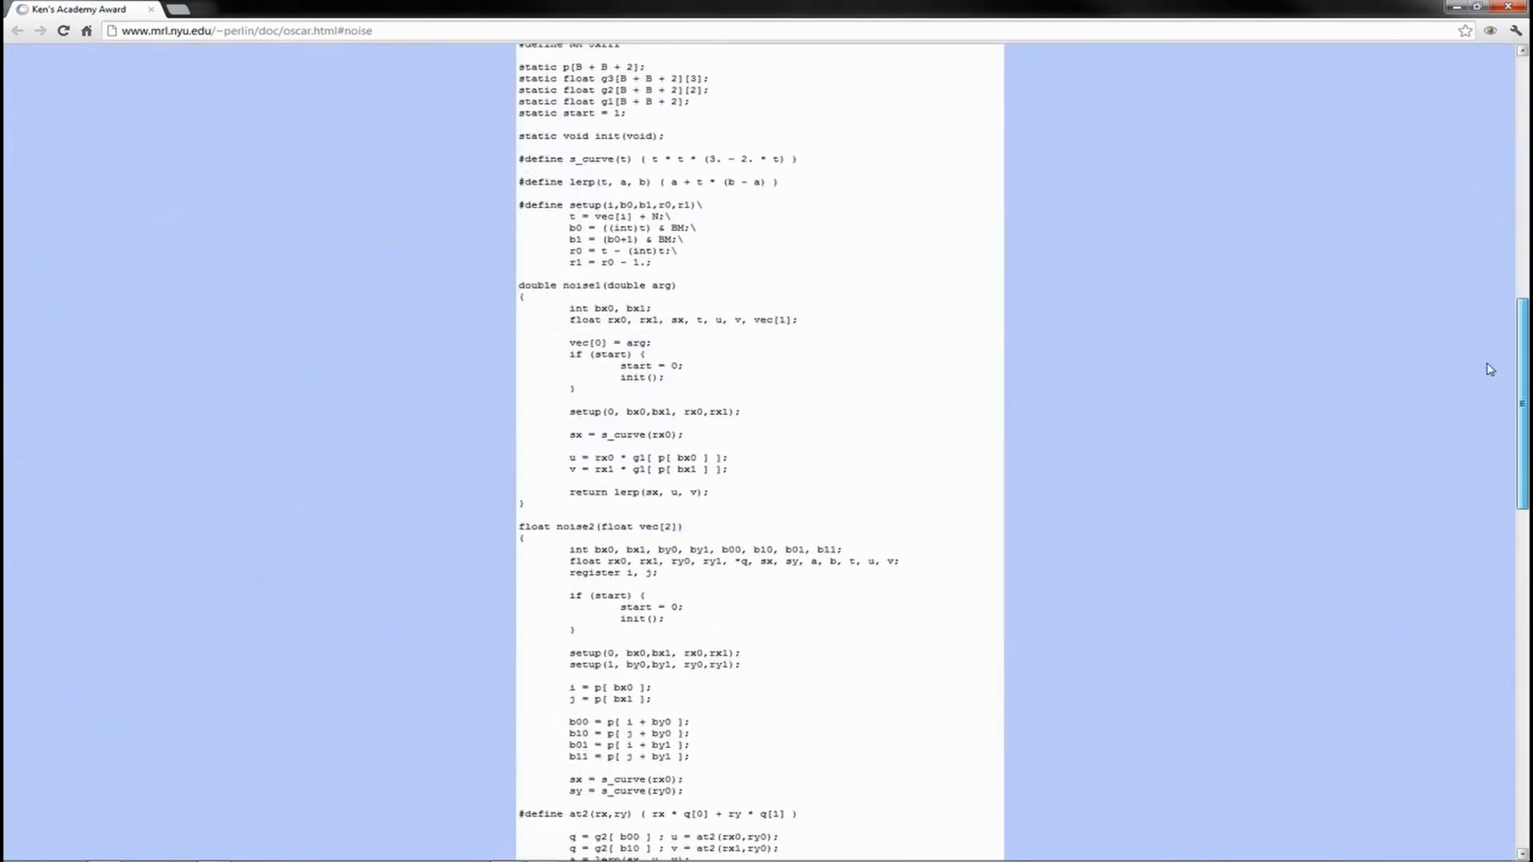
scroll("down", 3)
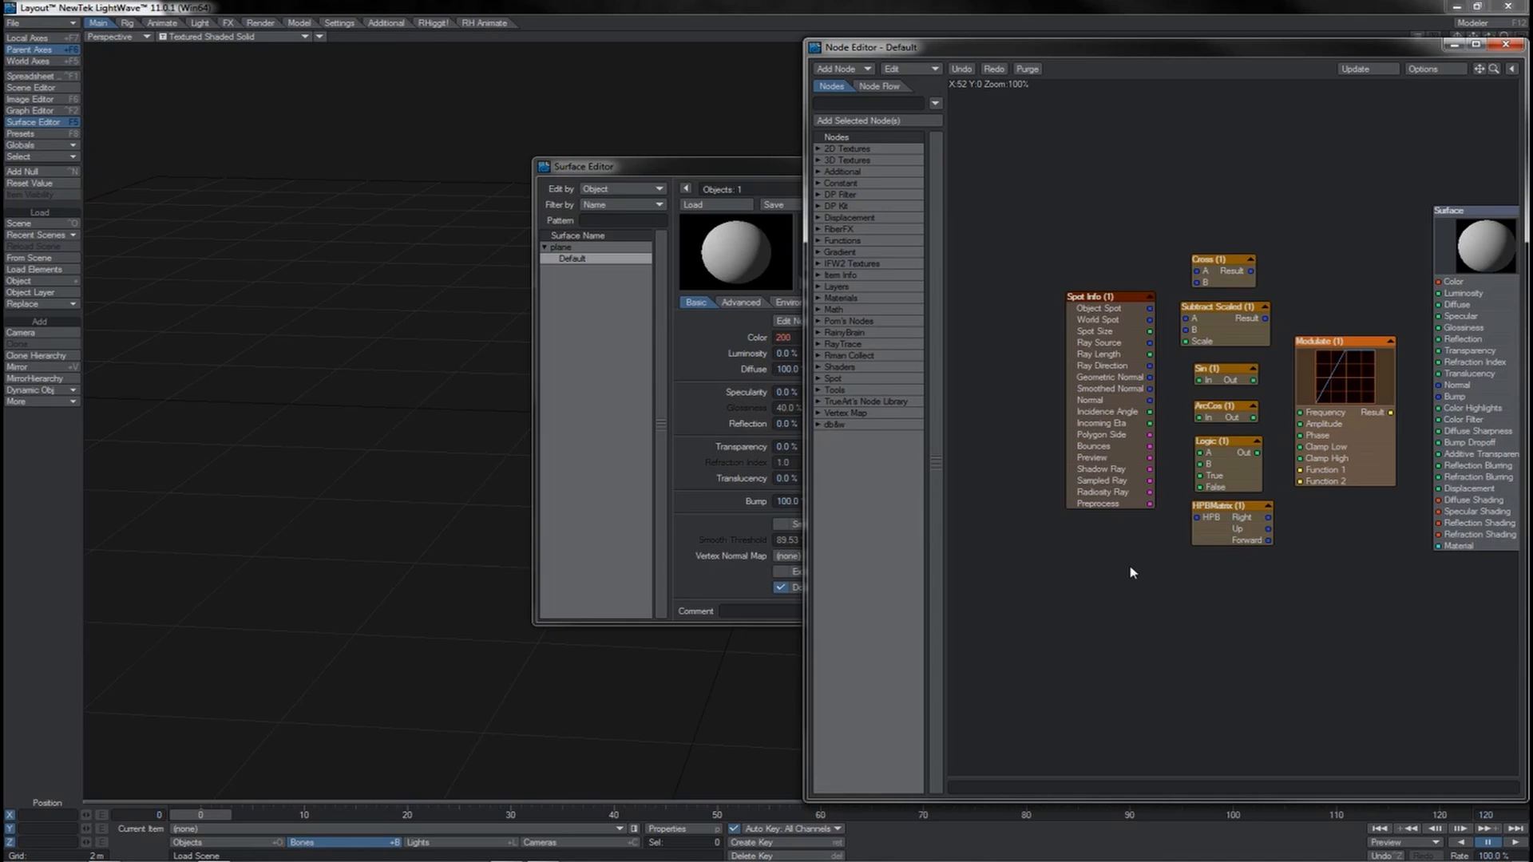
left_click(1220, 270)
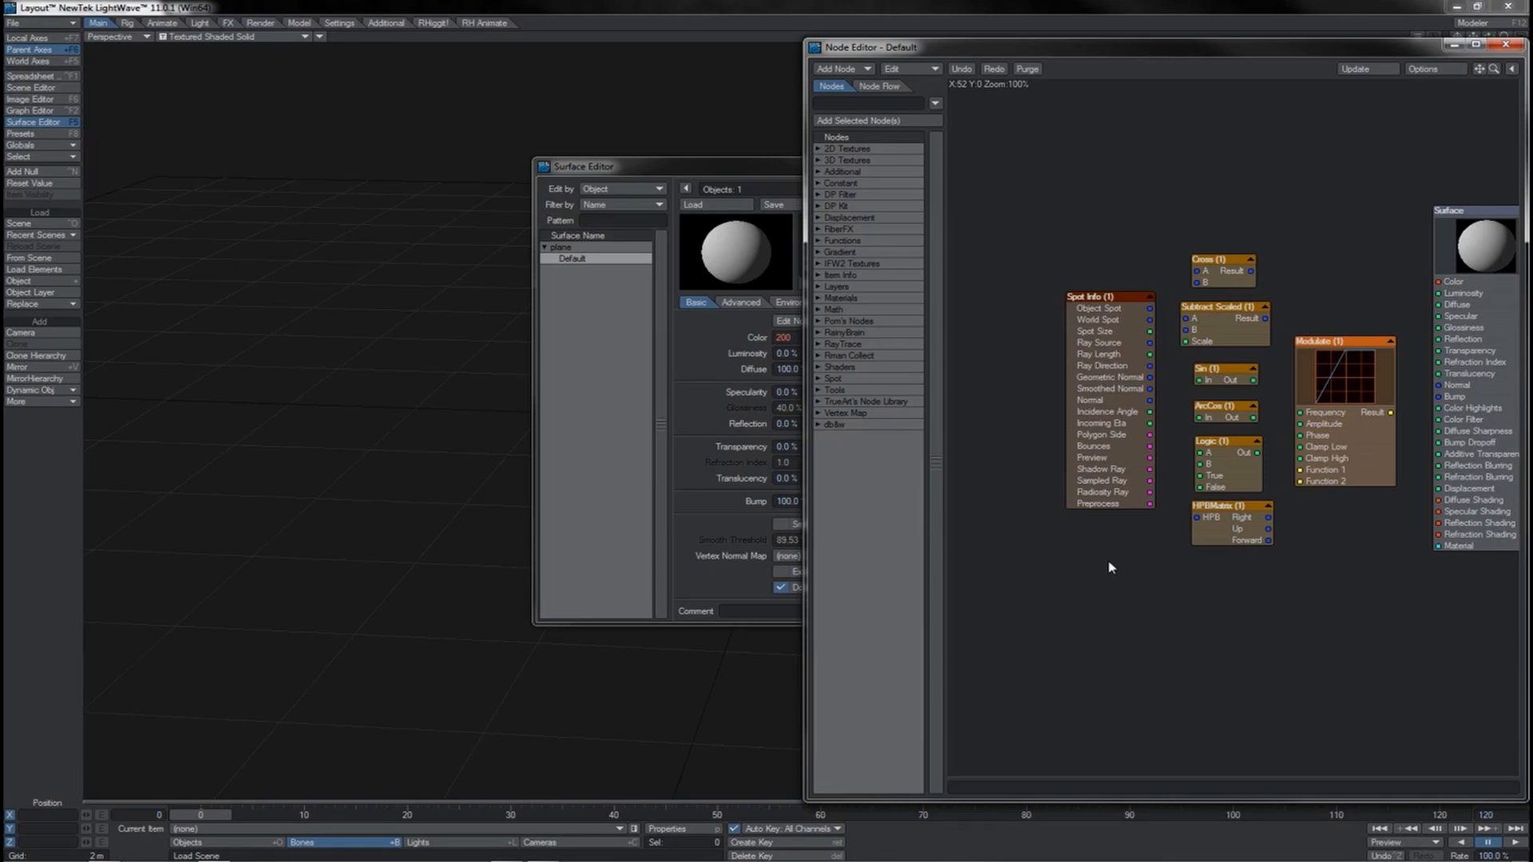
mouse_move(1199, 395)
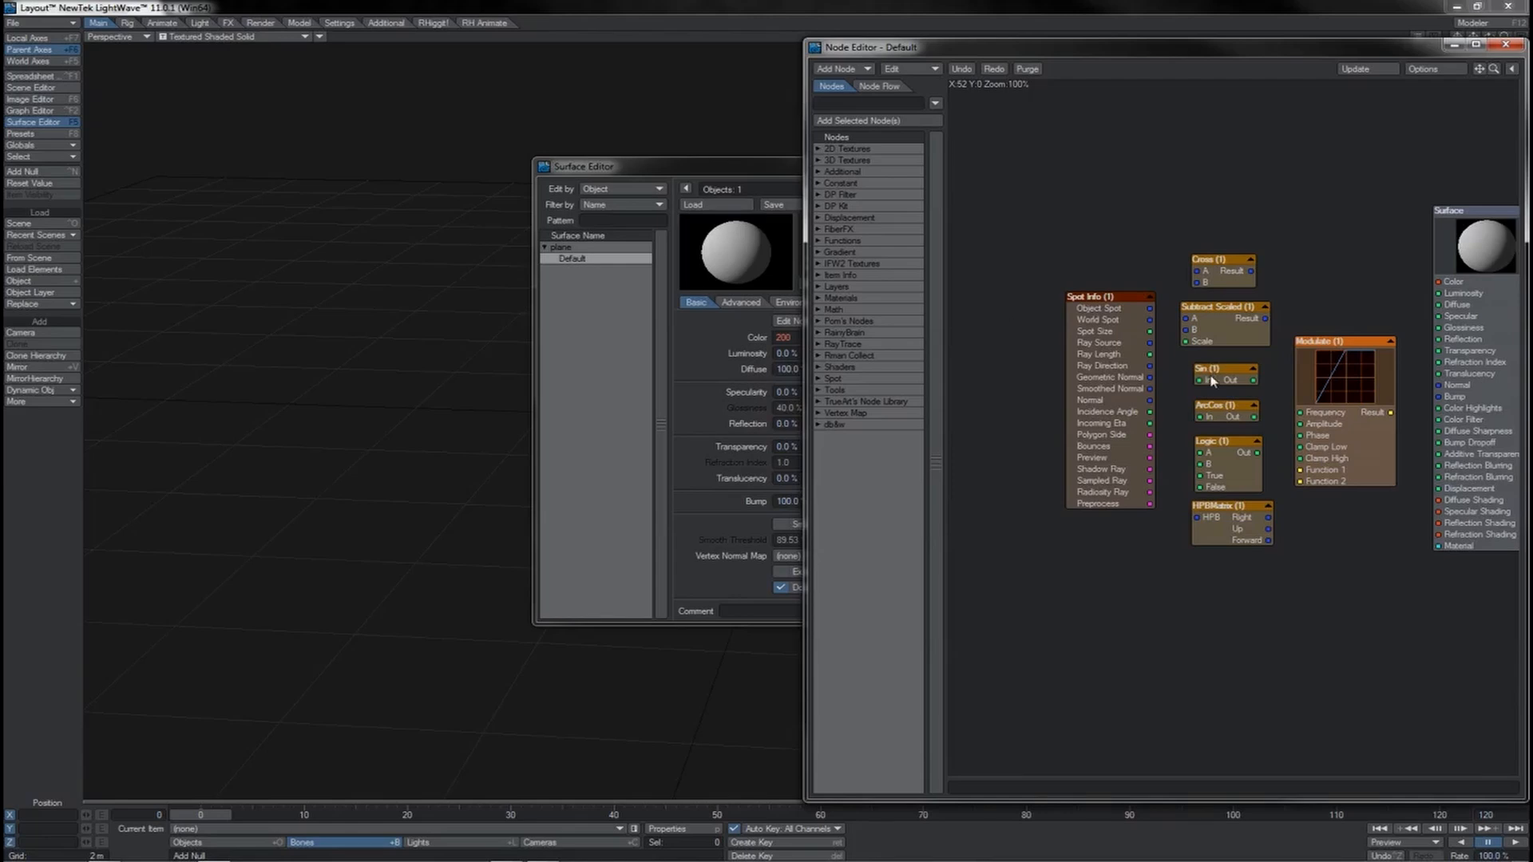
left_click_drag(1223, 375, 1001, 379)
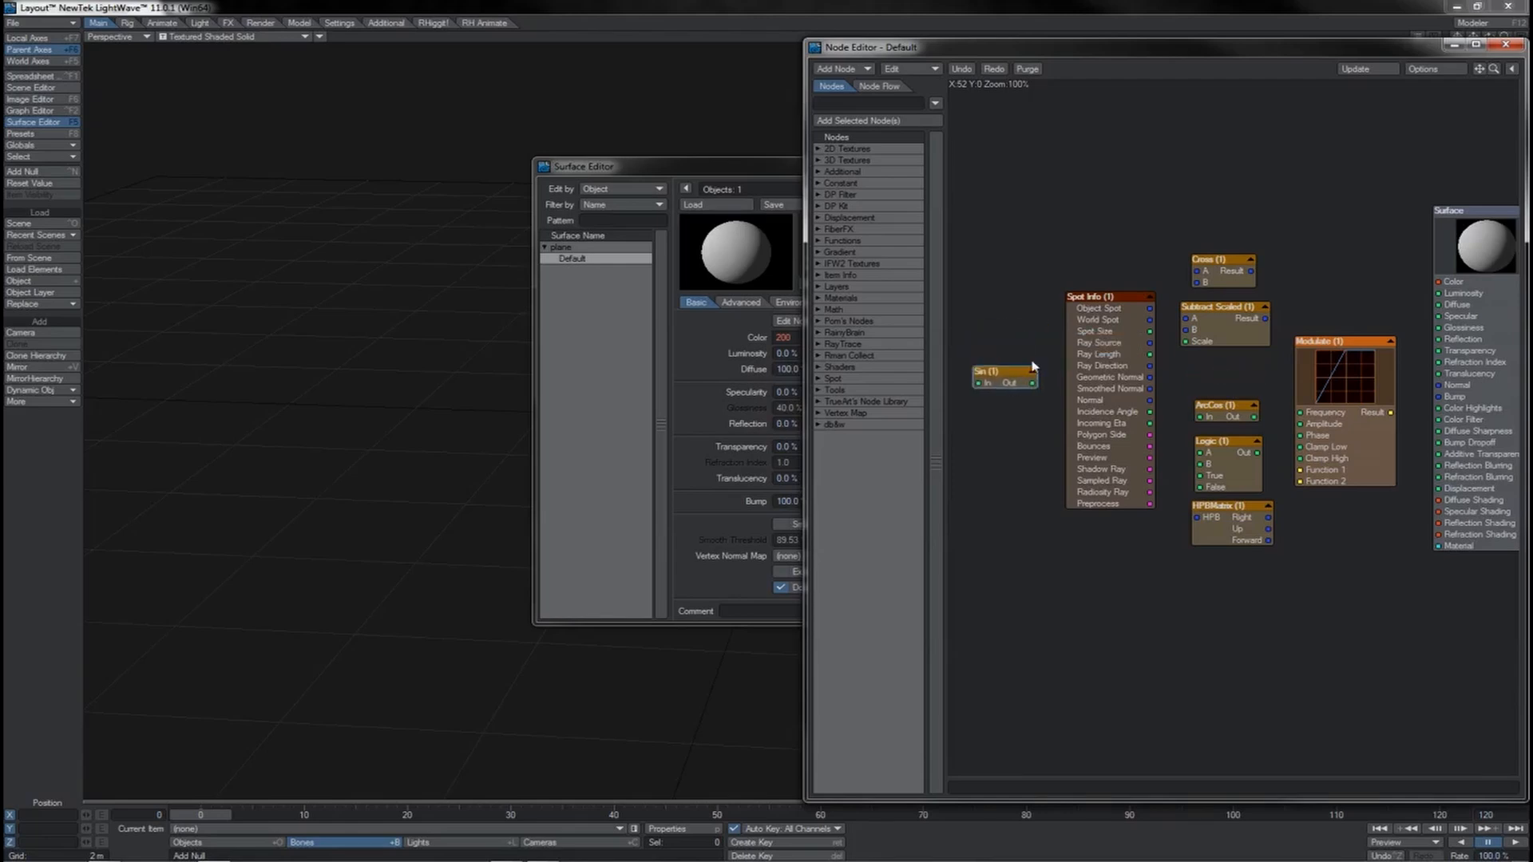
left_click_drag(1002, 371, 1216, 375)
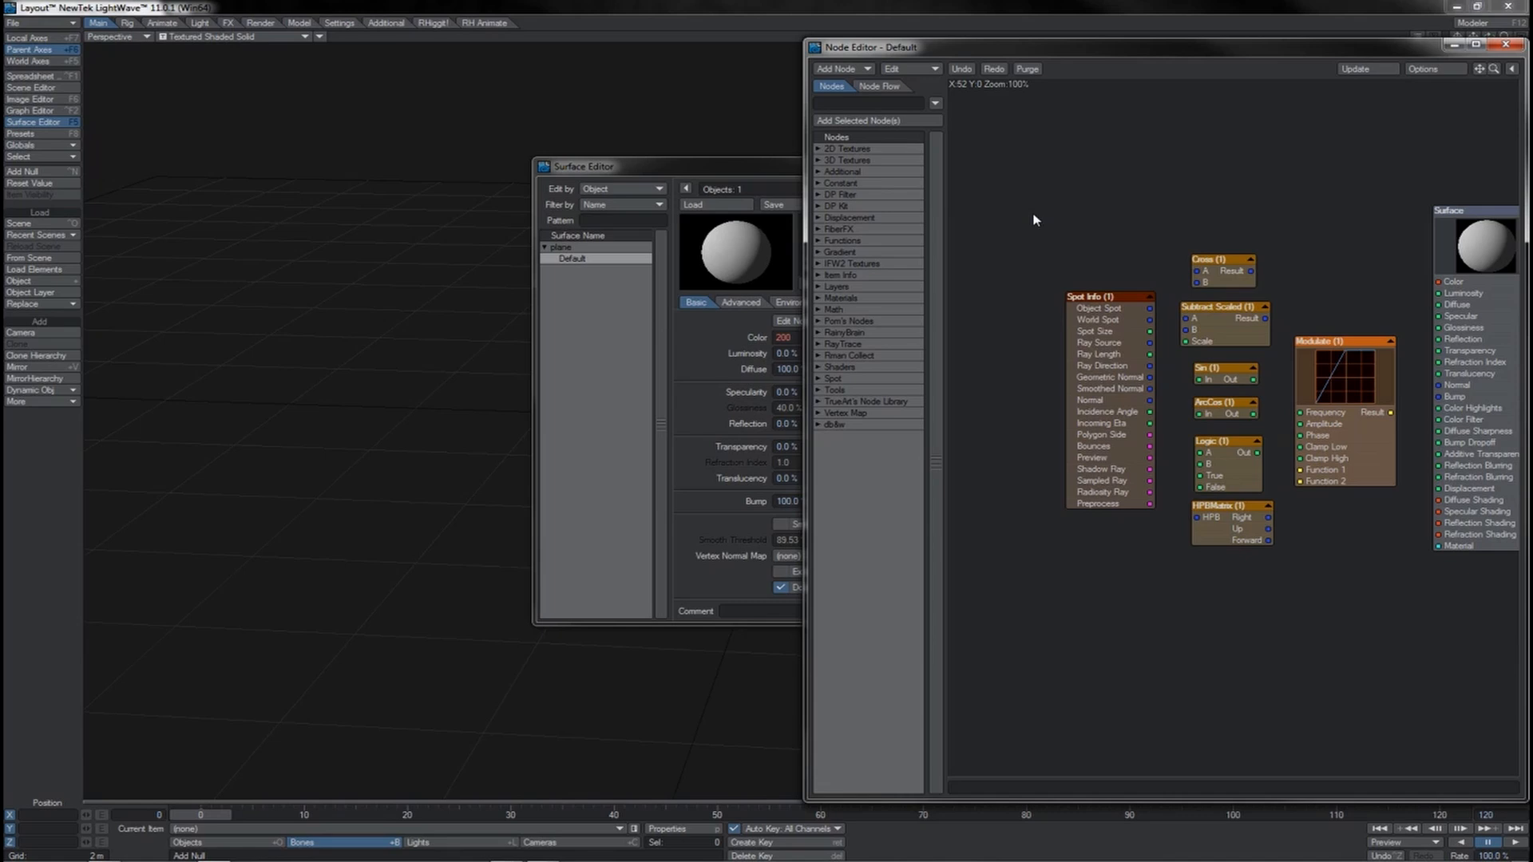
mouse_move(985, 439)
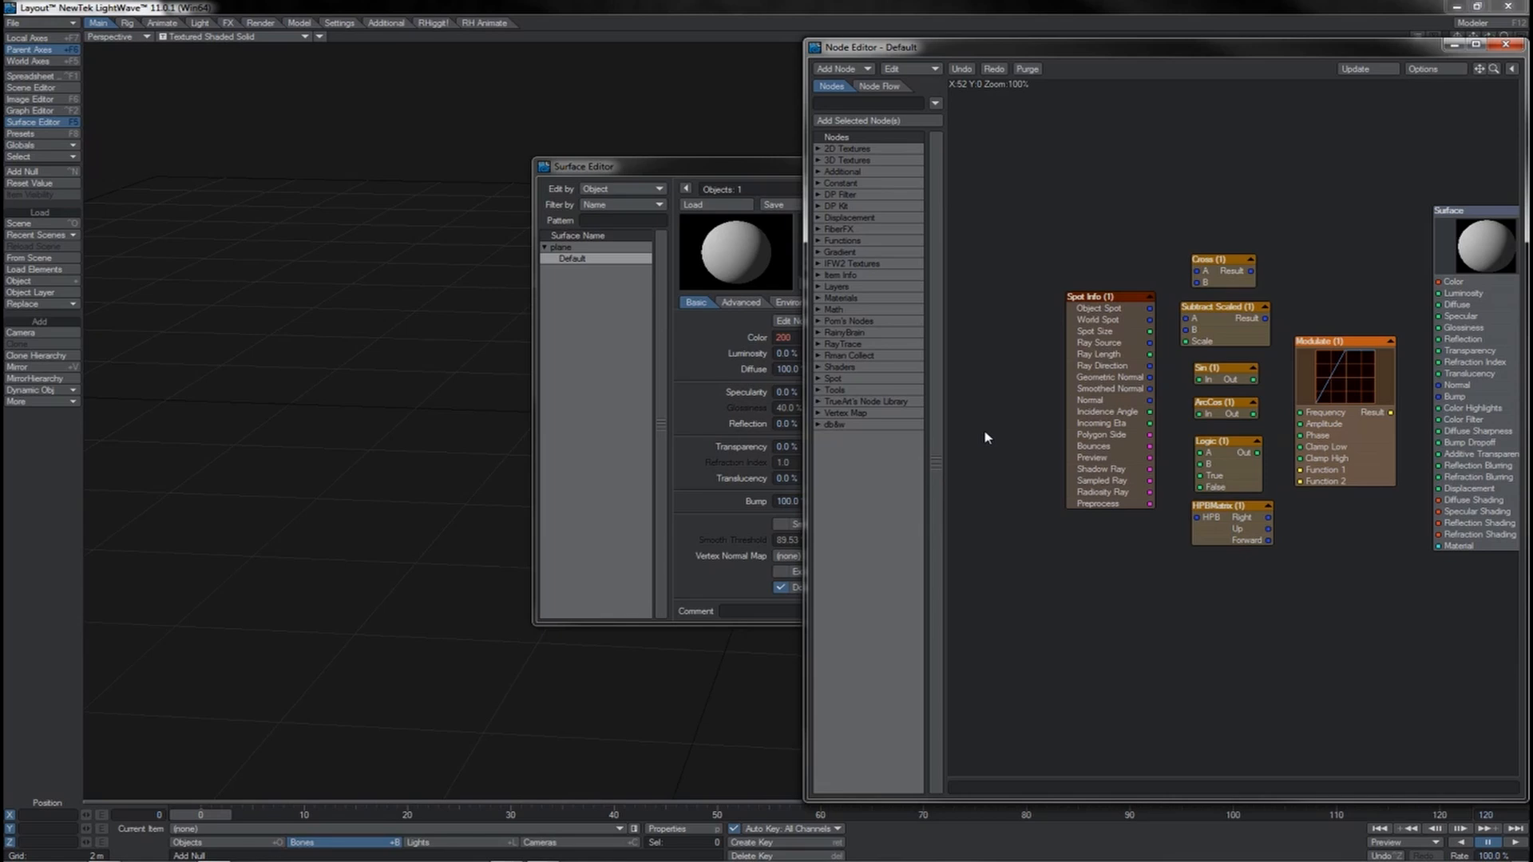
mouse_move(1180, 405)
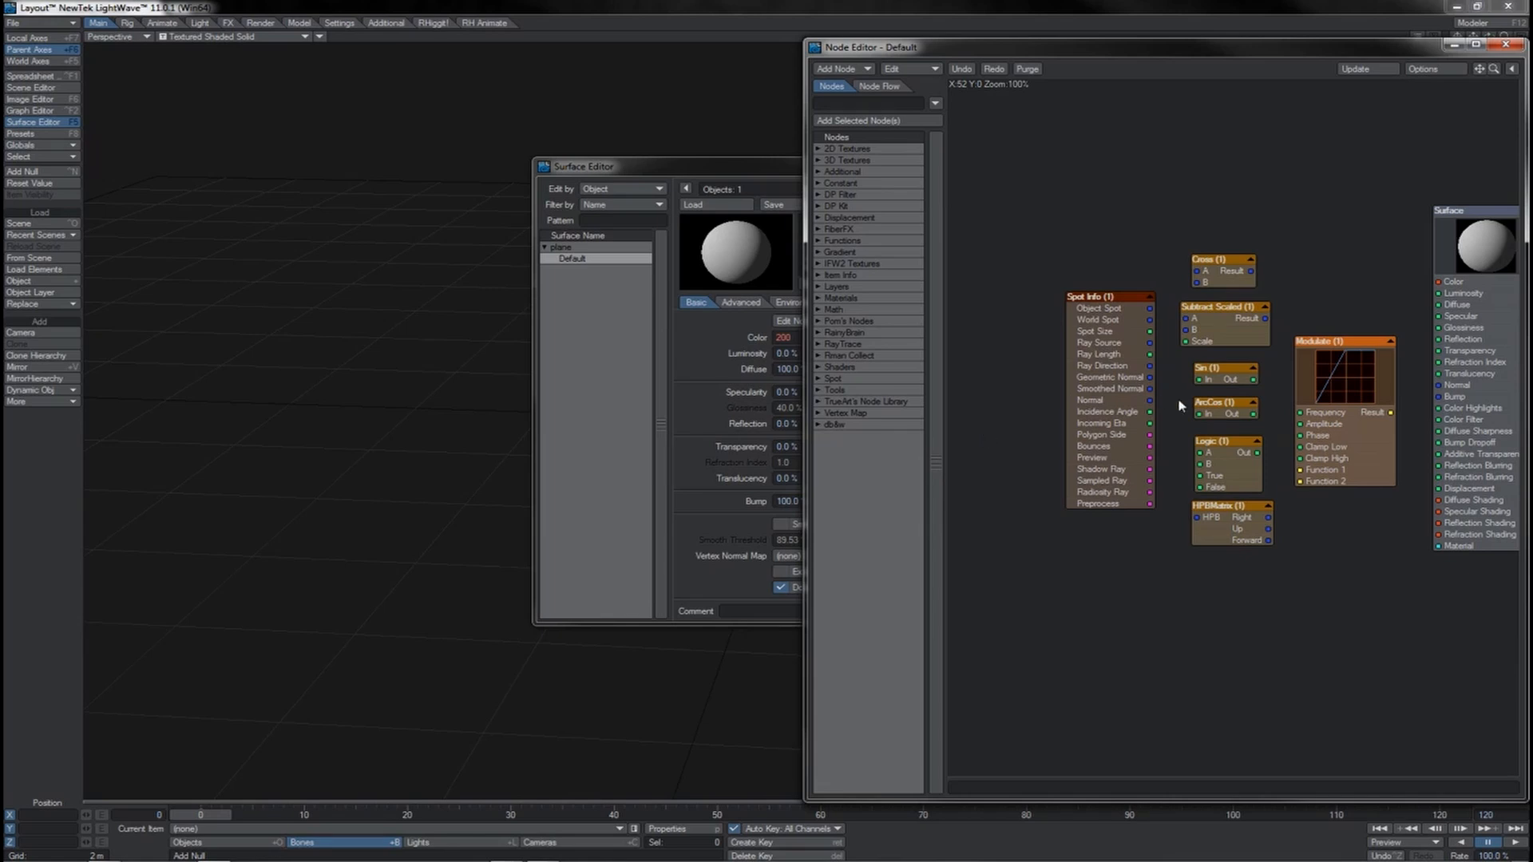
mouse_move(1199, 463)
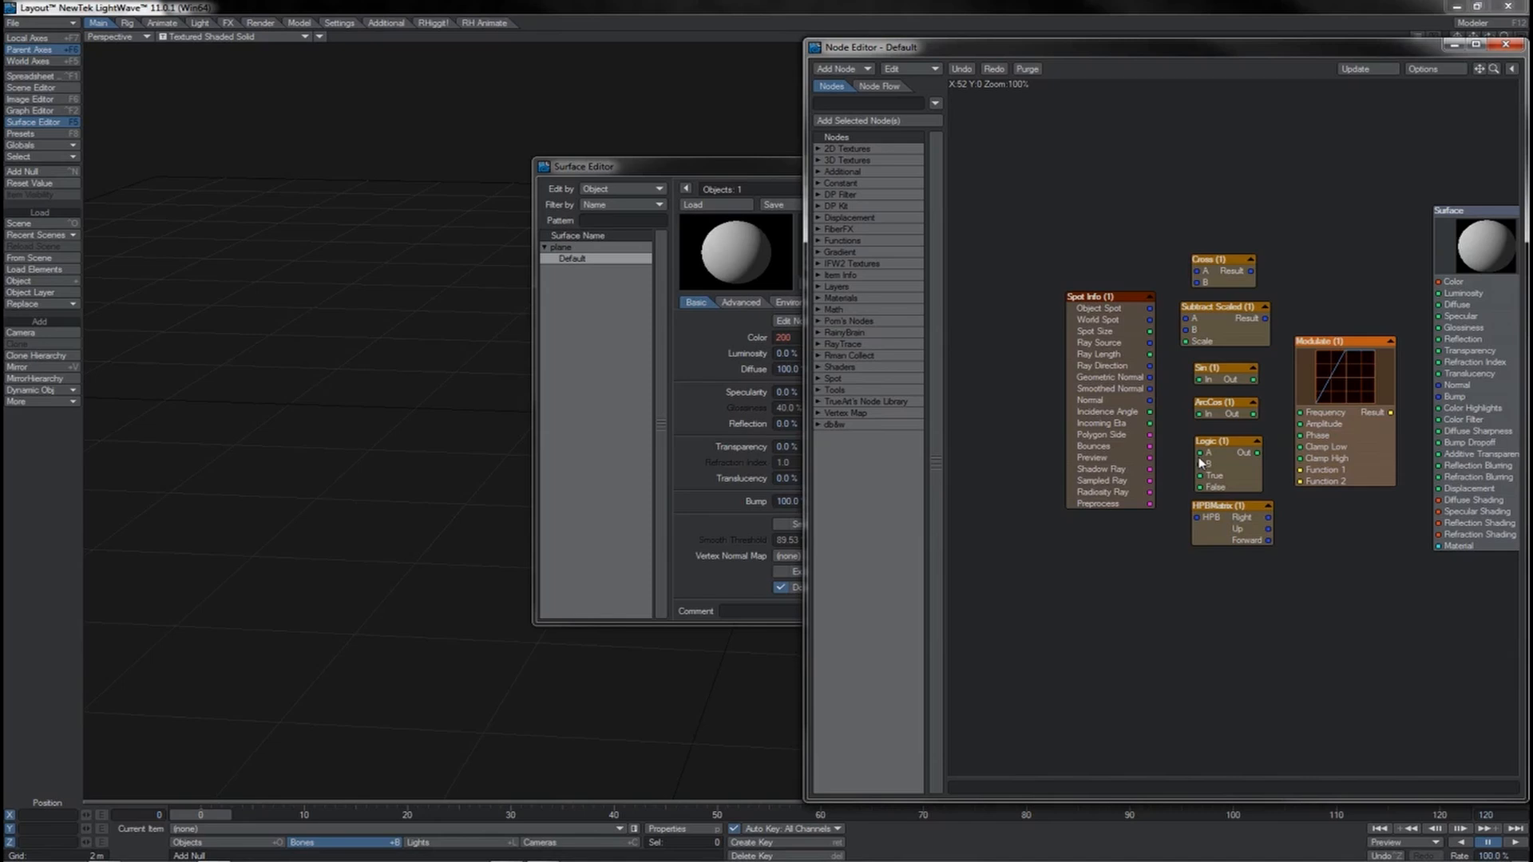
left_click(1222, 370)
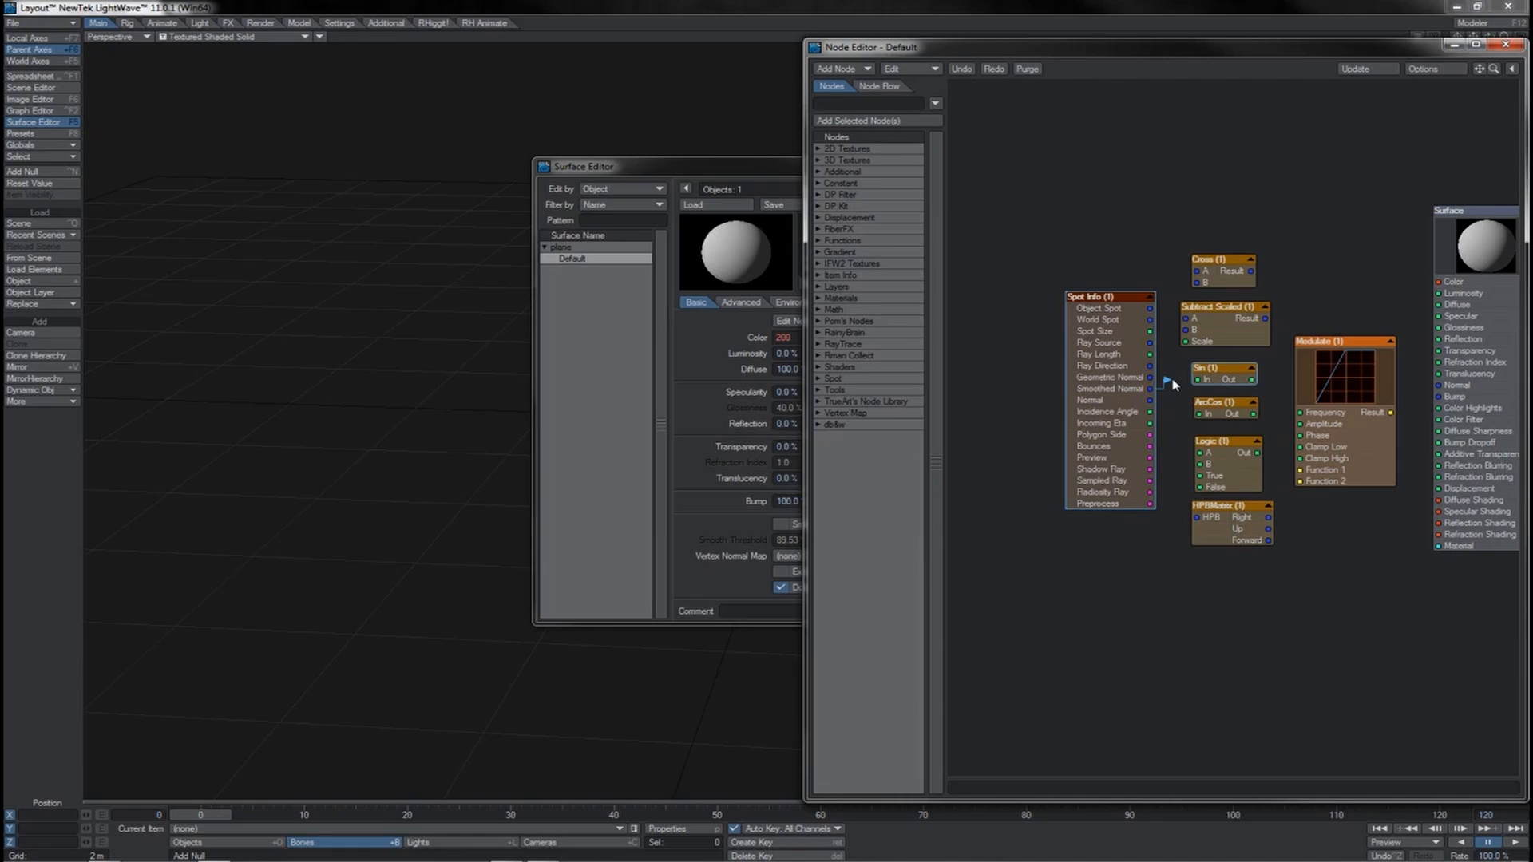
mouse_move(1181, 402)
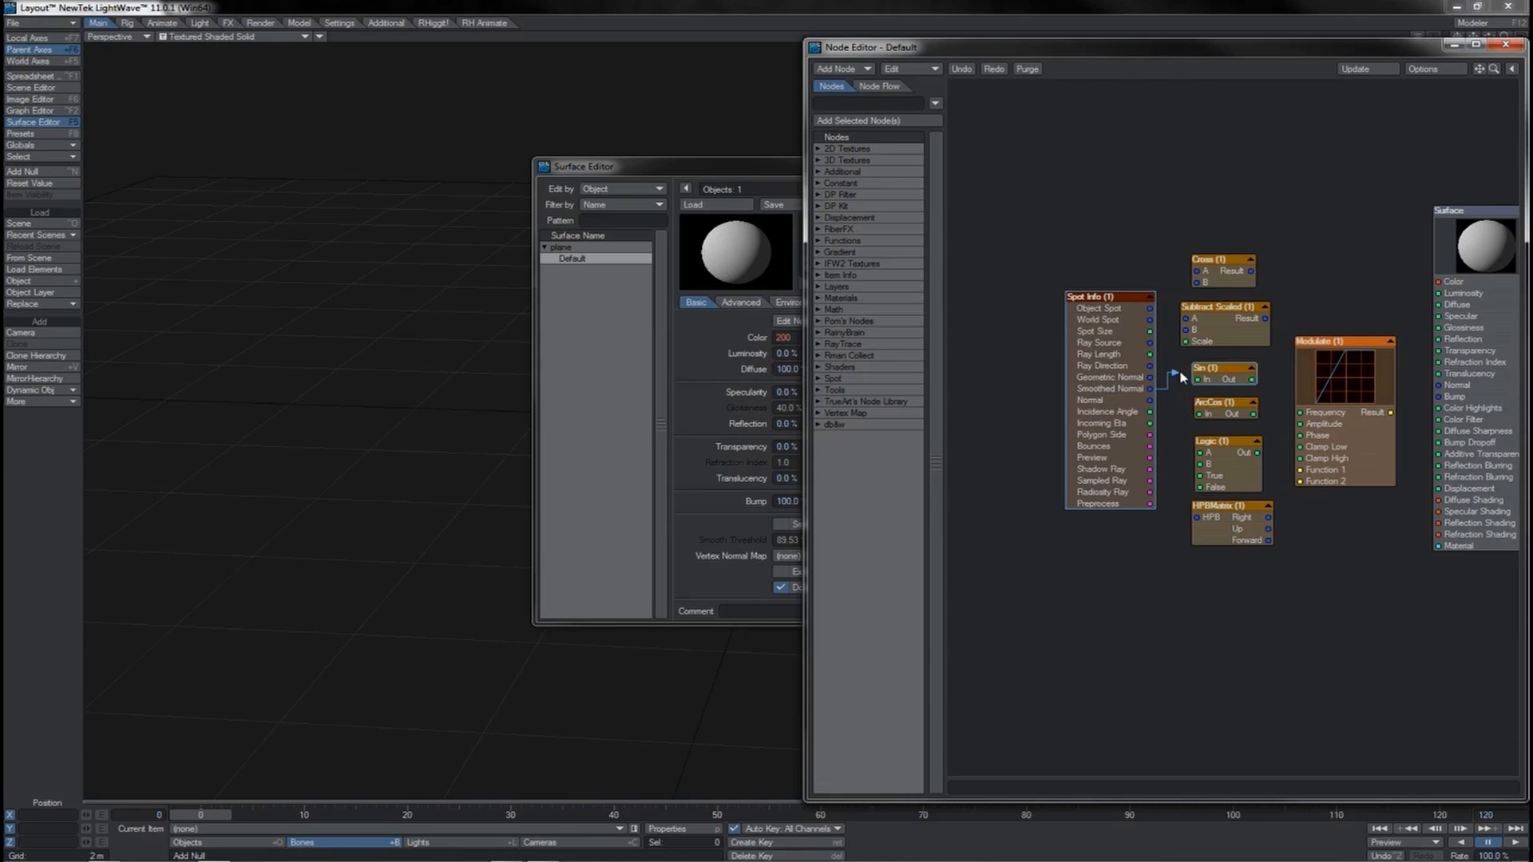
mouse_move(1151, 396)
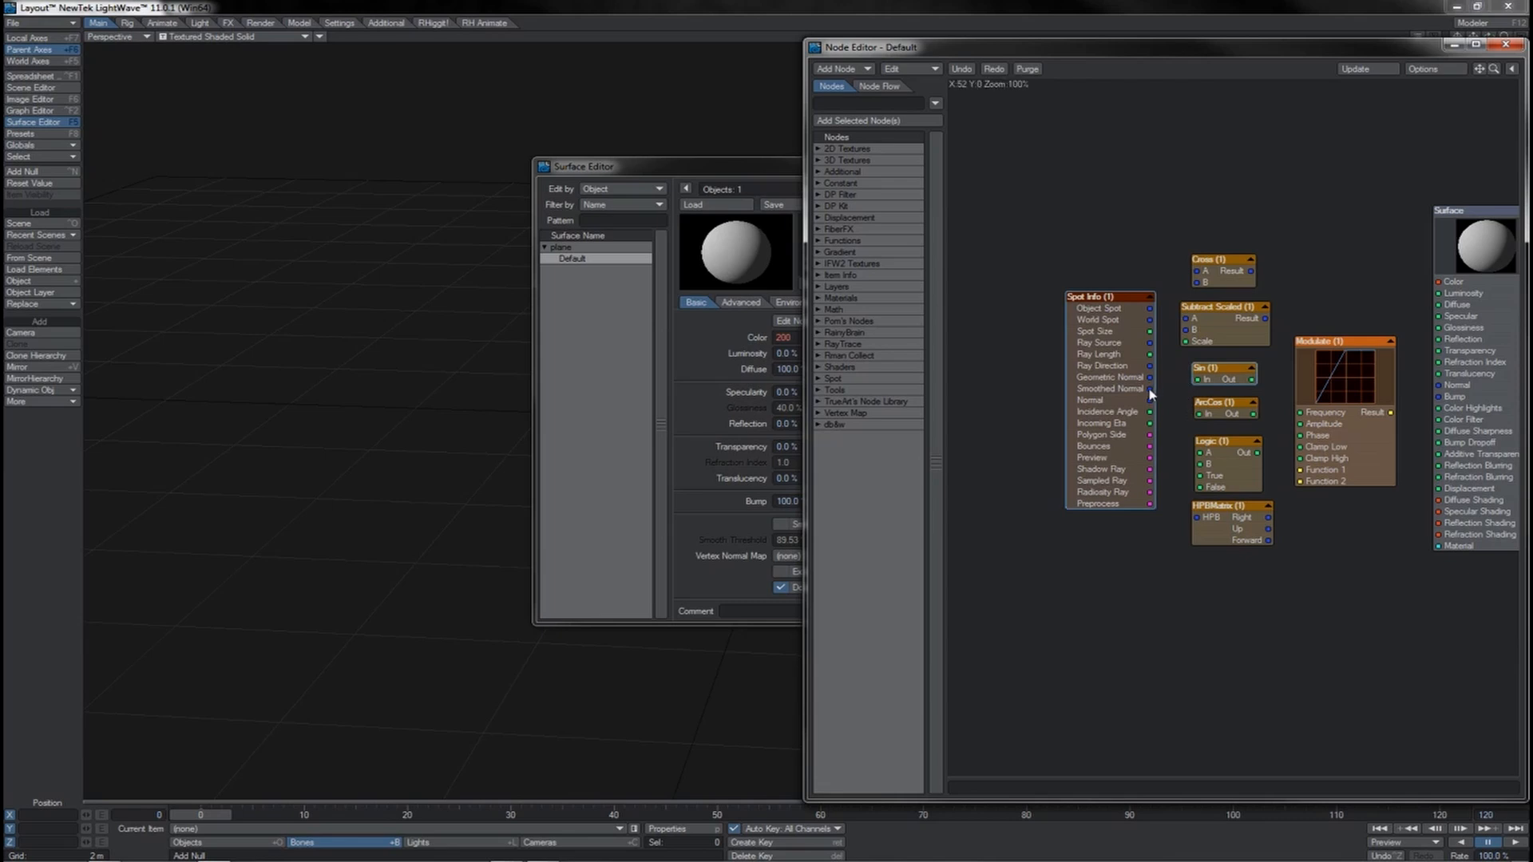
mouse_move(1172, 379)
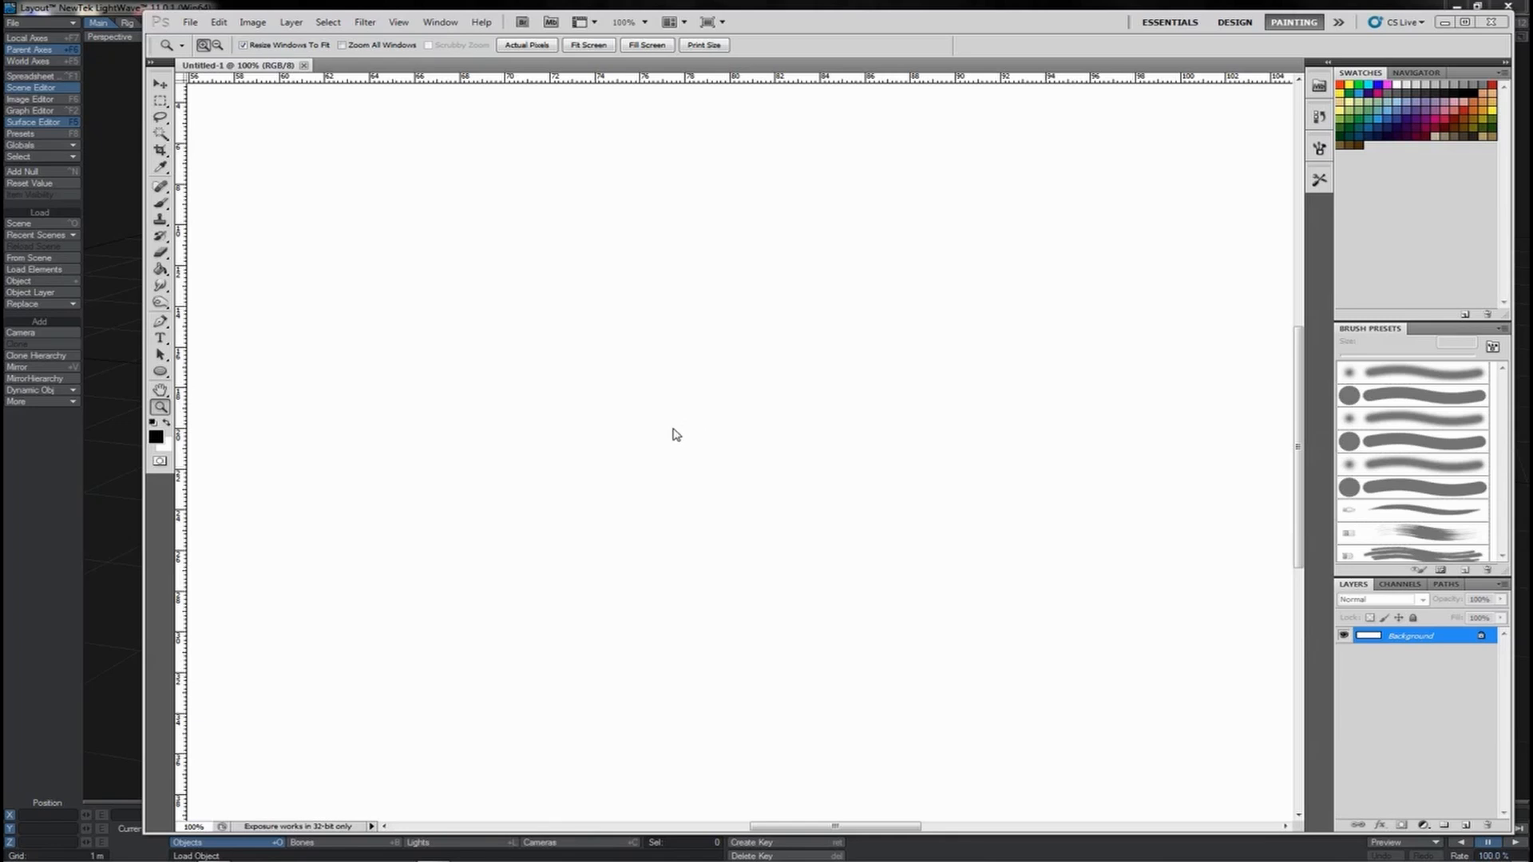
mouse_move(667, 439)
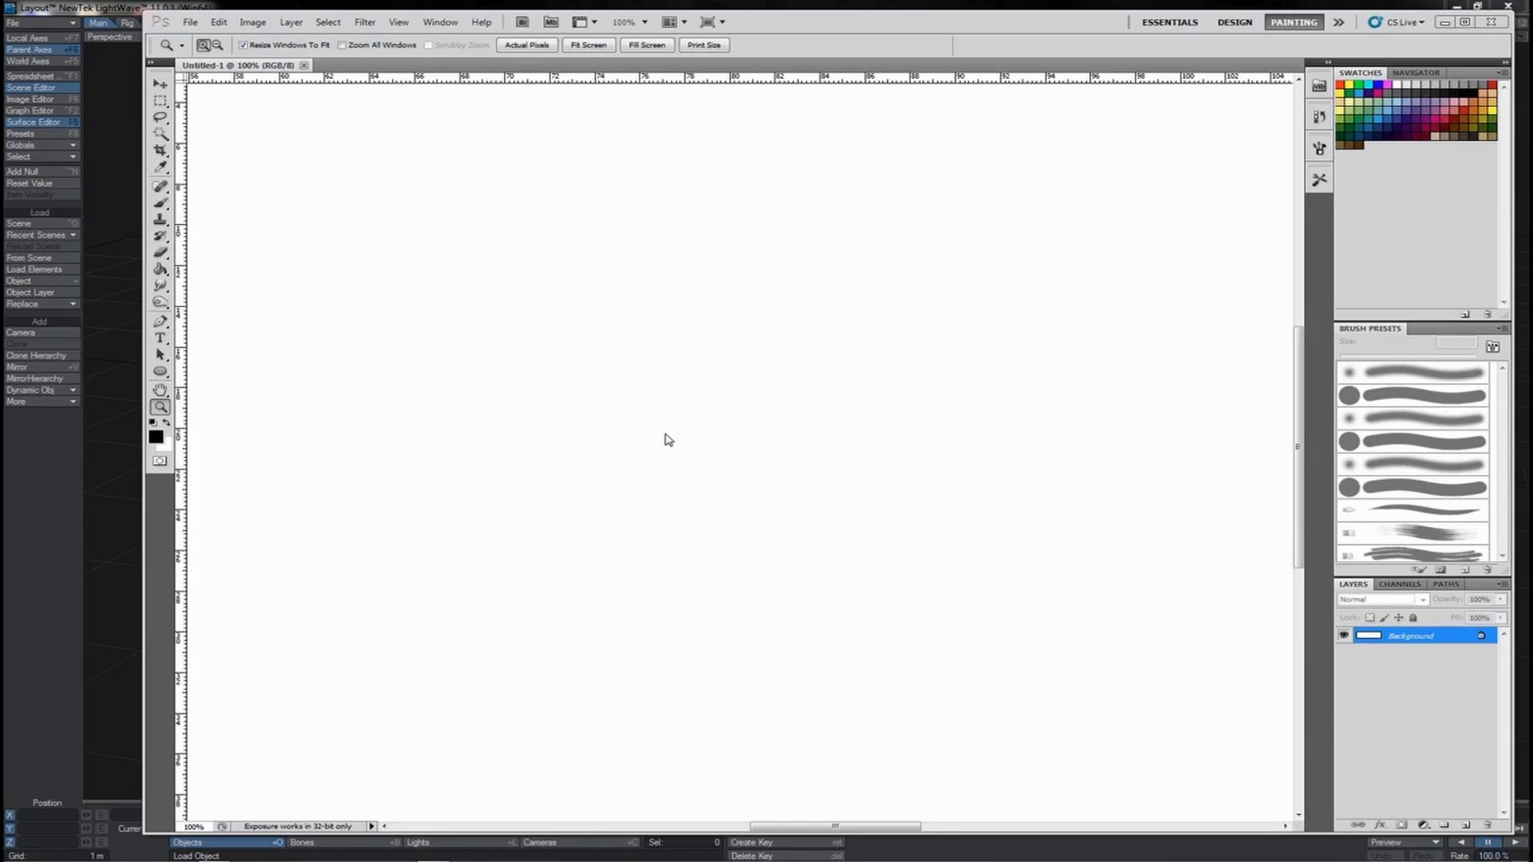
mouse_move(708, 421)
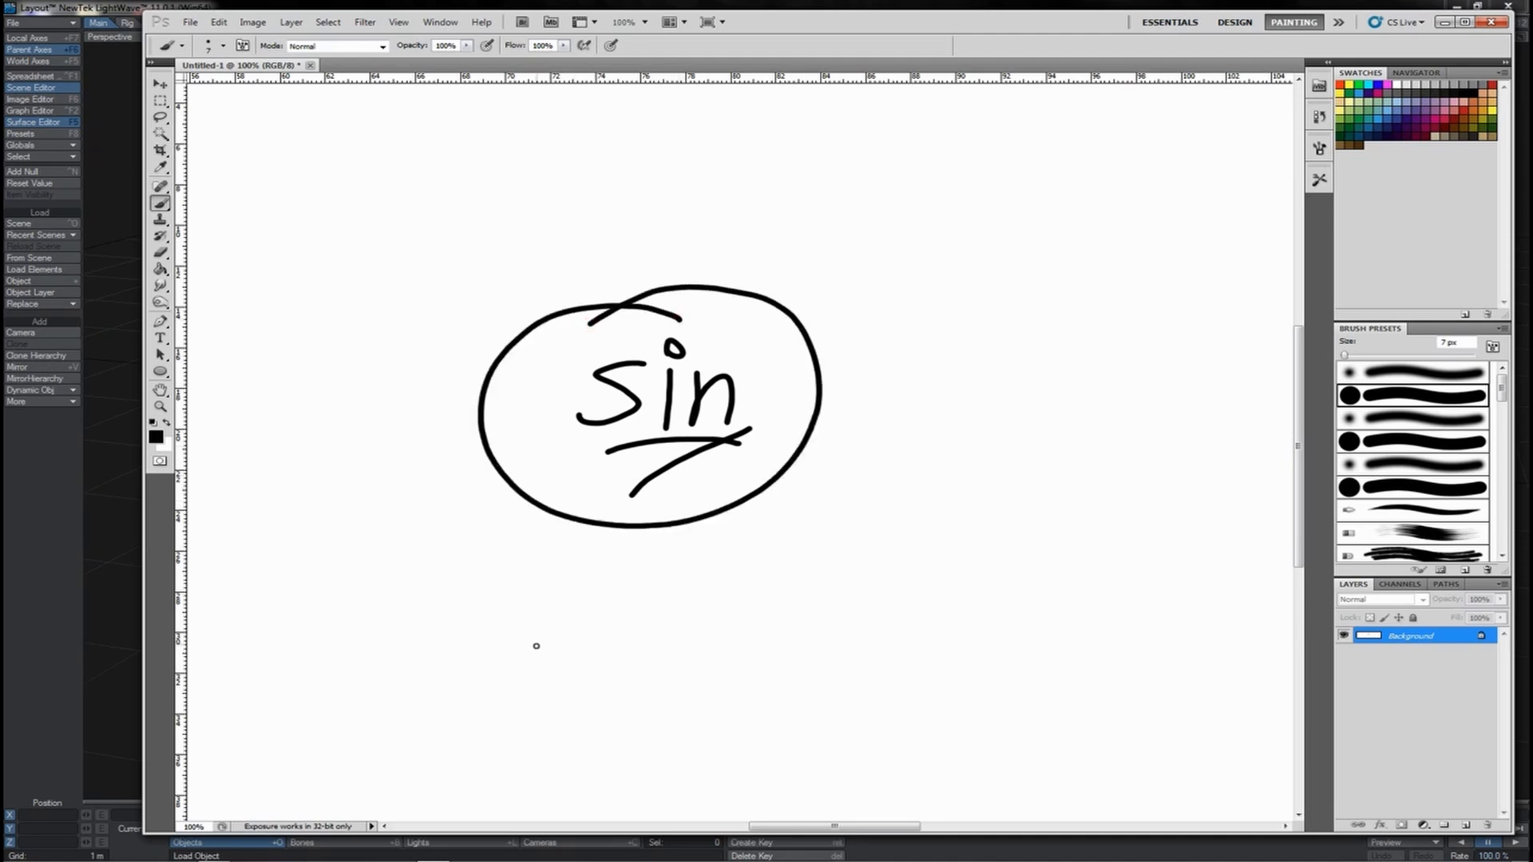
mouse_move(506, 660)
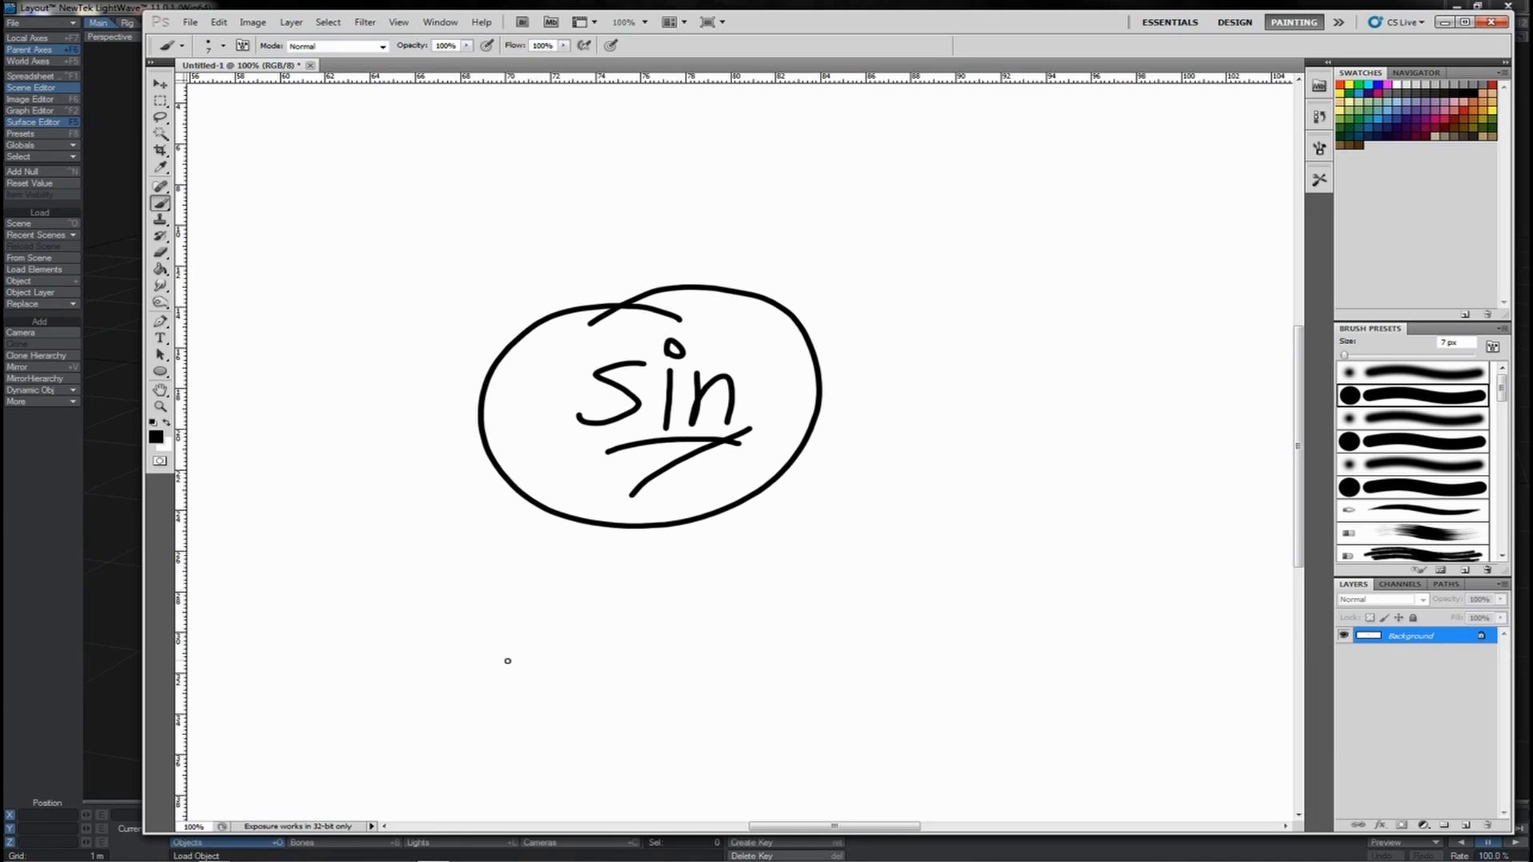
mouse_move(496, 670)
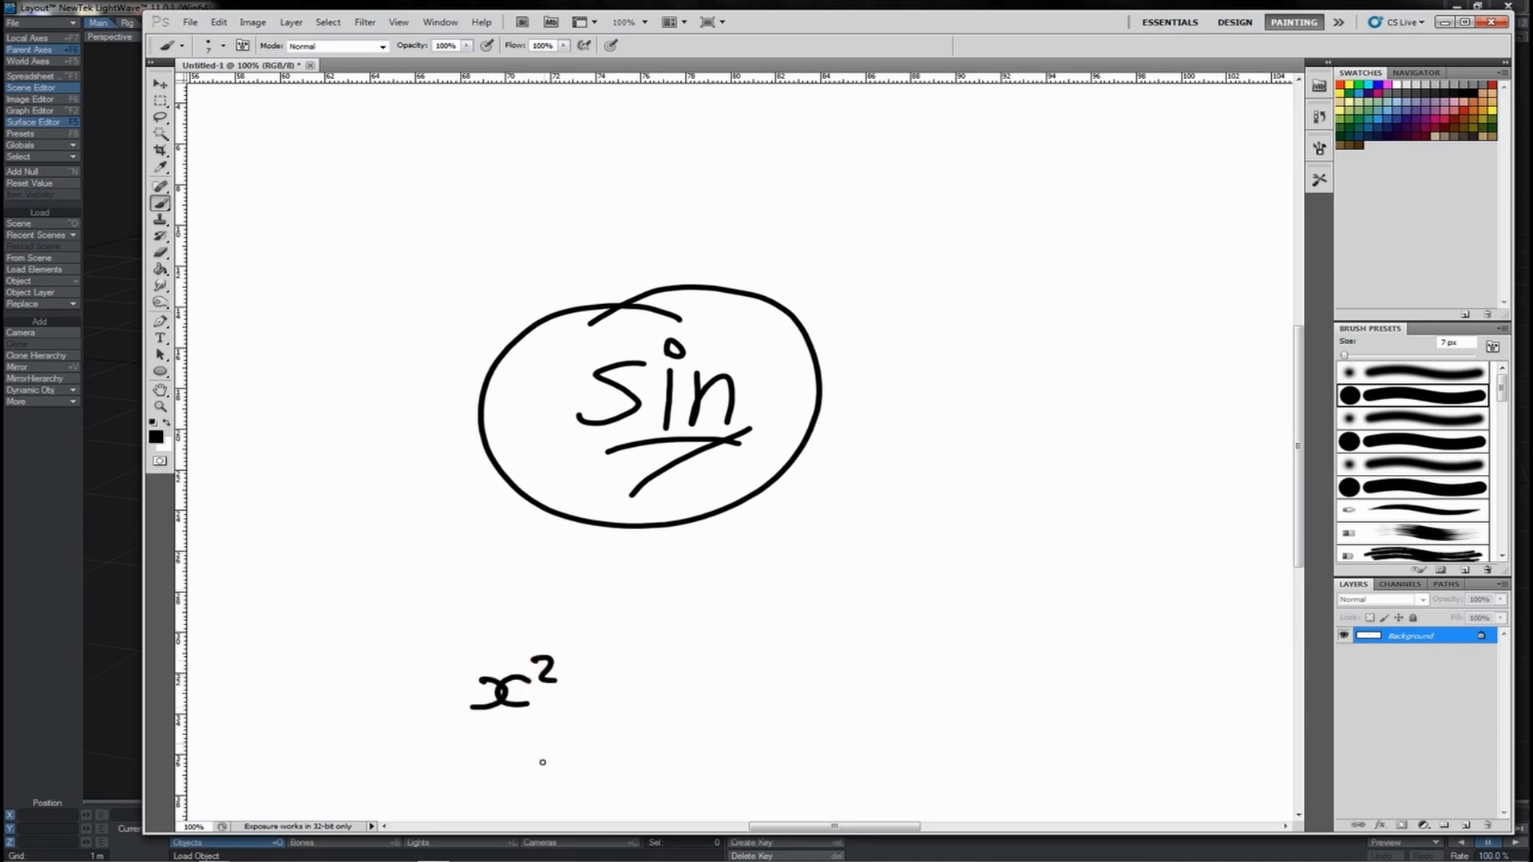
mouse_move(565, 720)
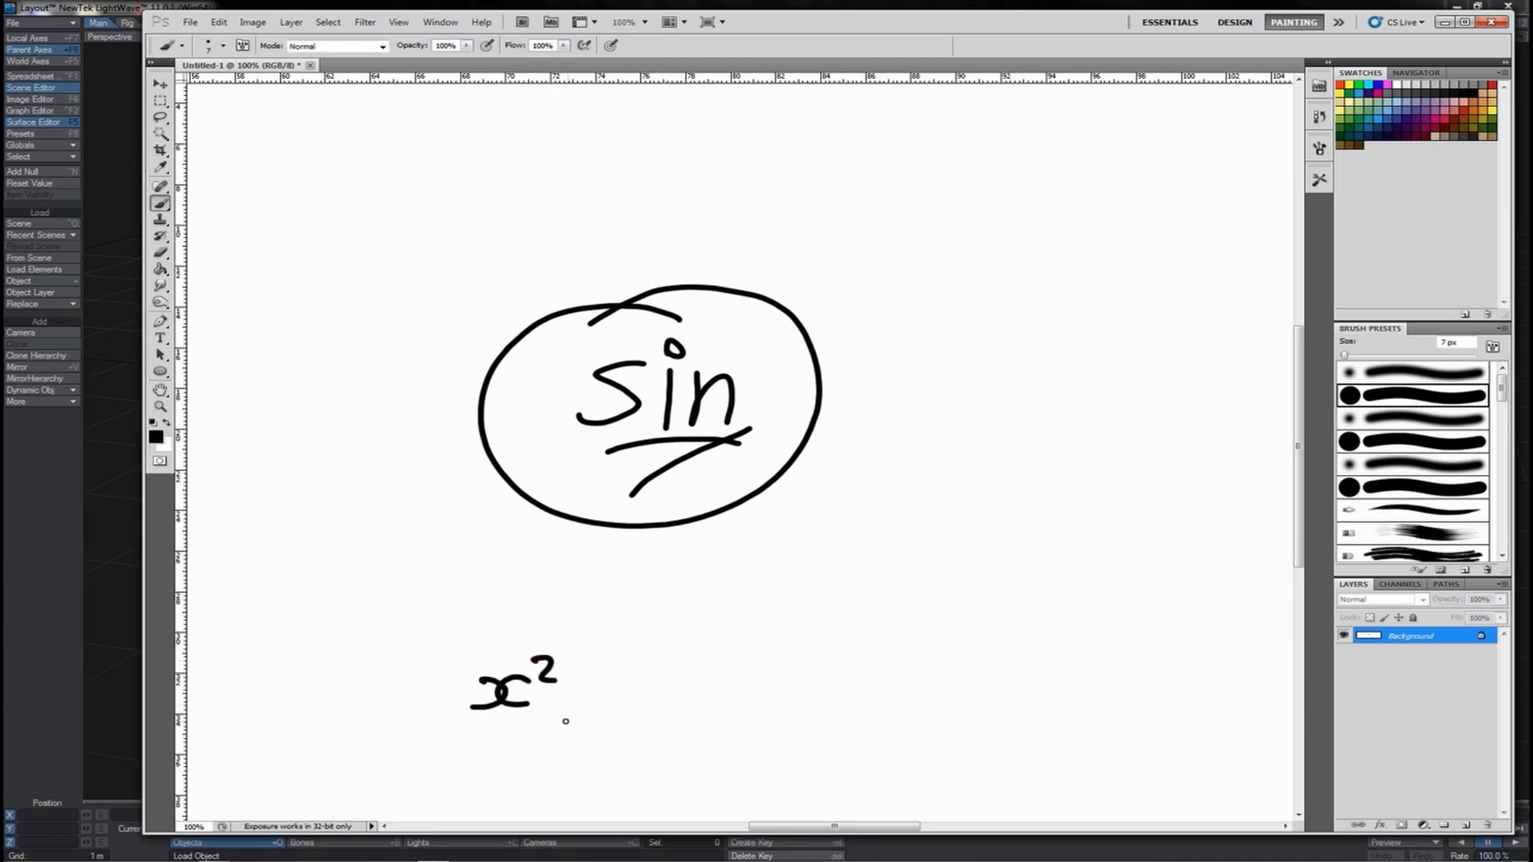
Step: Write 7³ = 7×7×7 and ((x+4)−9), then loop circles around the equations
left_click_drag(508, 744, 675, 743)
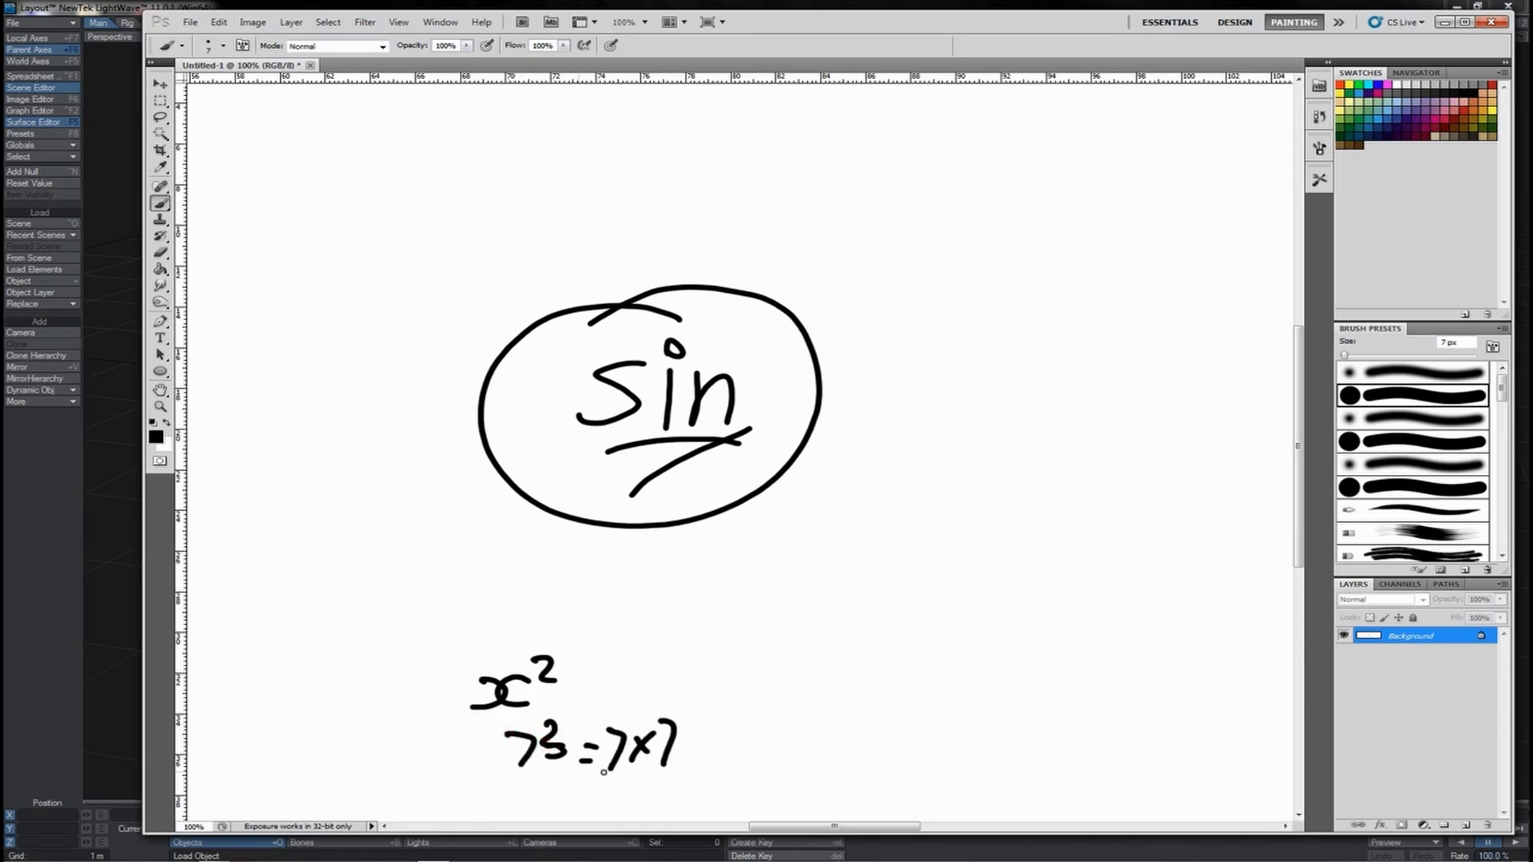
left_click_drag(684, 744, 738, 772)
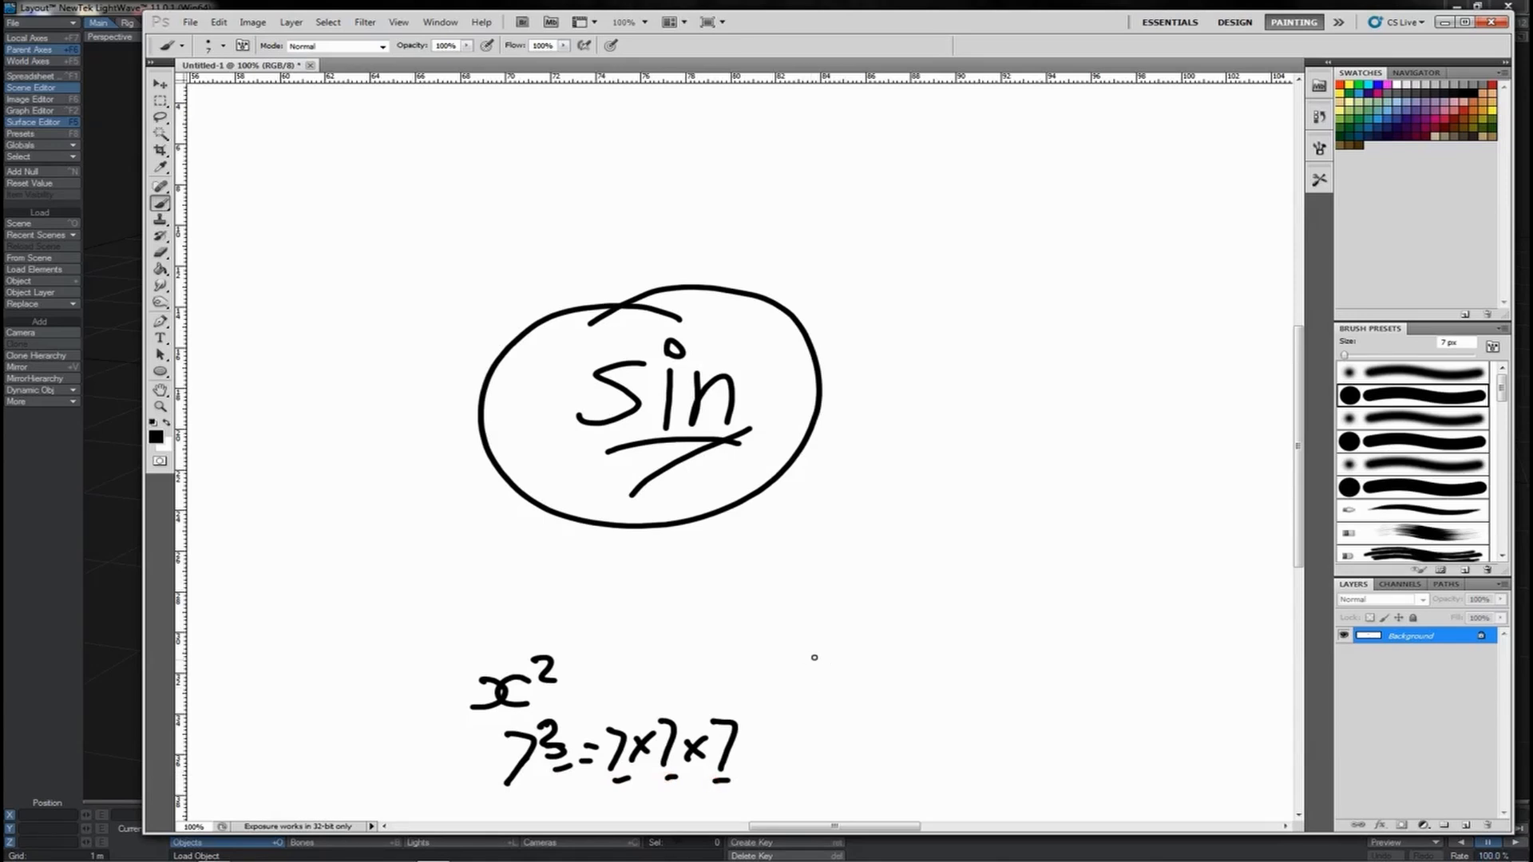
left_click_drag(801, 679, 855, 675)
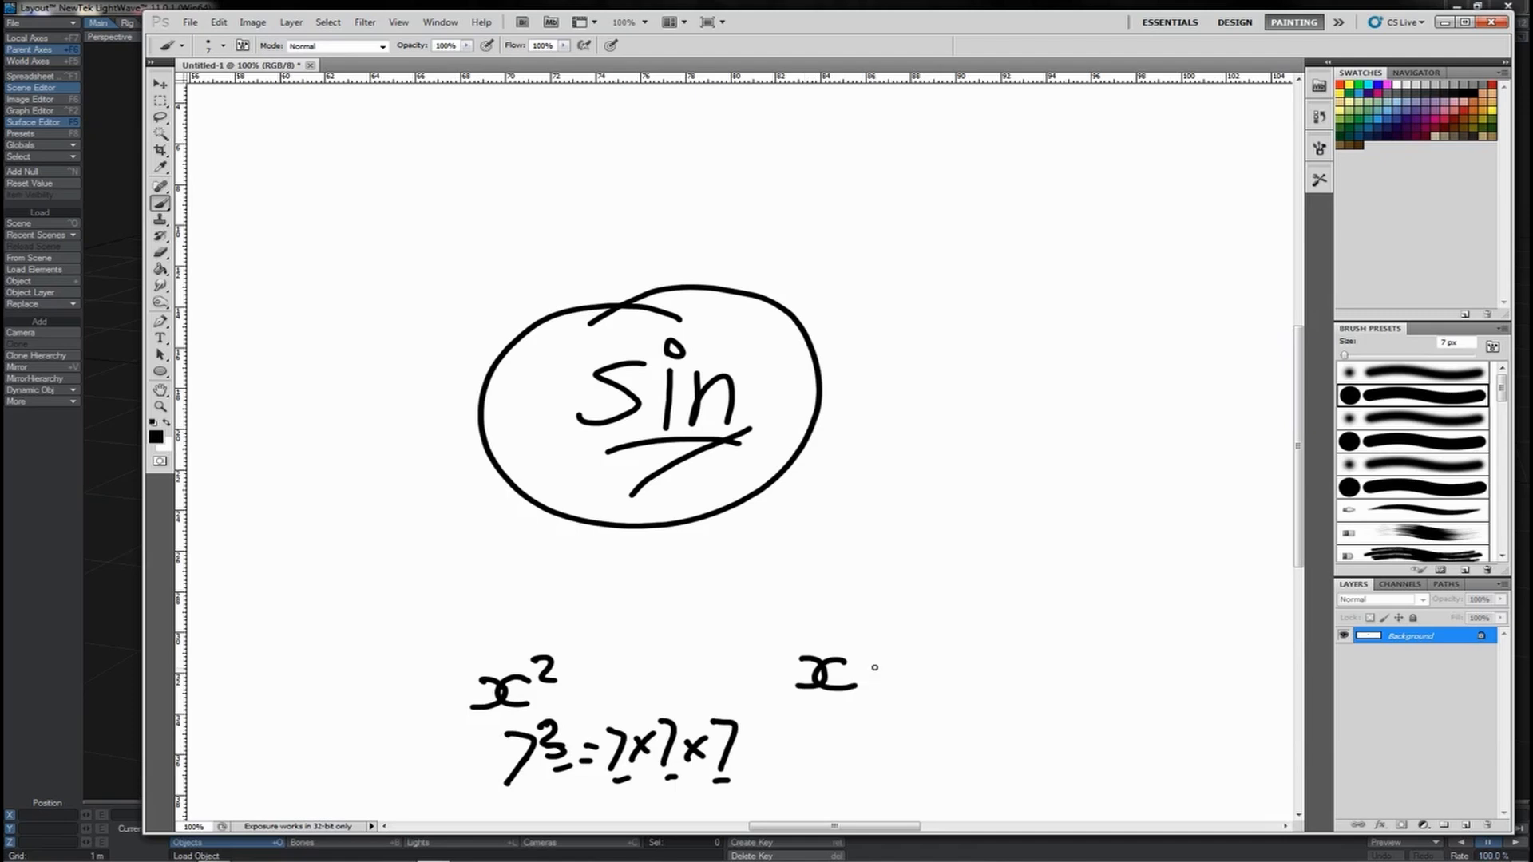
left_click_drag(861, 675, 928, 684)
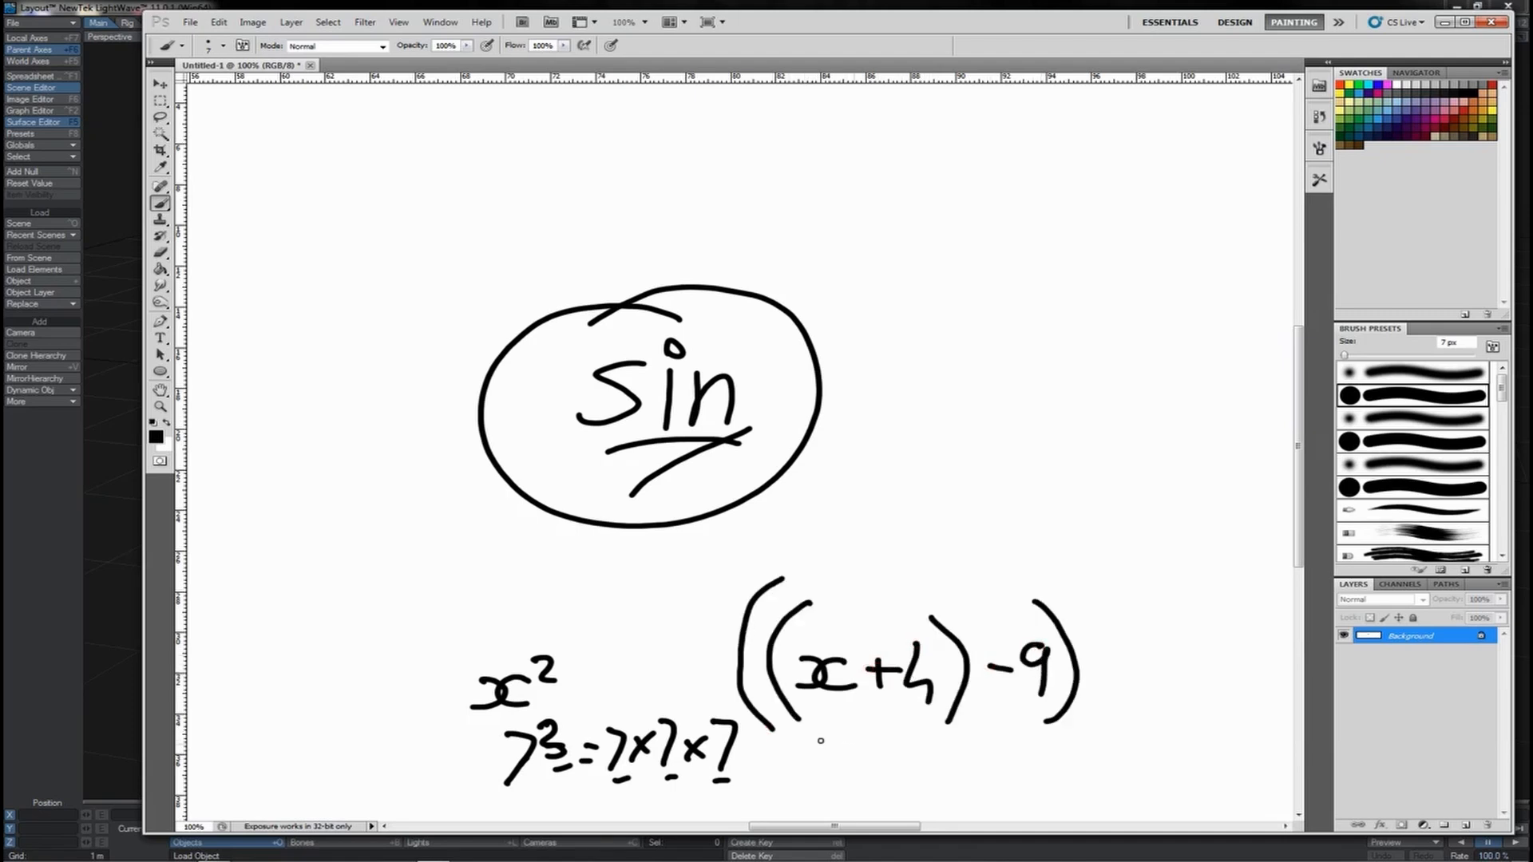
left_click_drag(802, 750, 1085, 753)
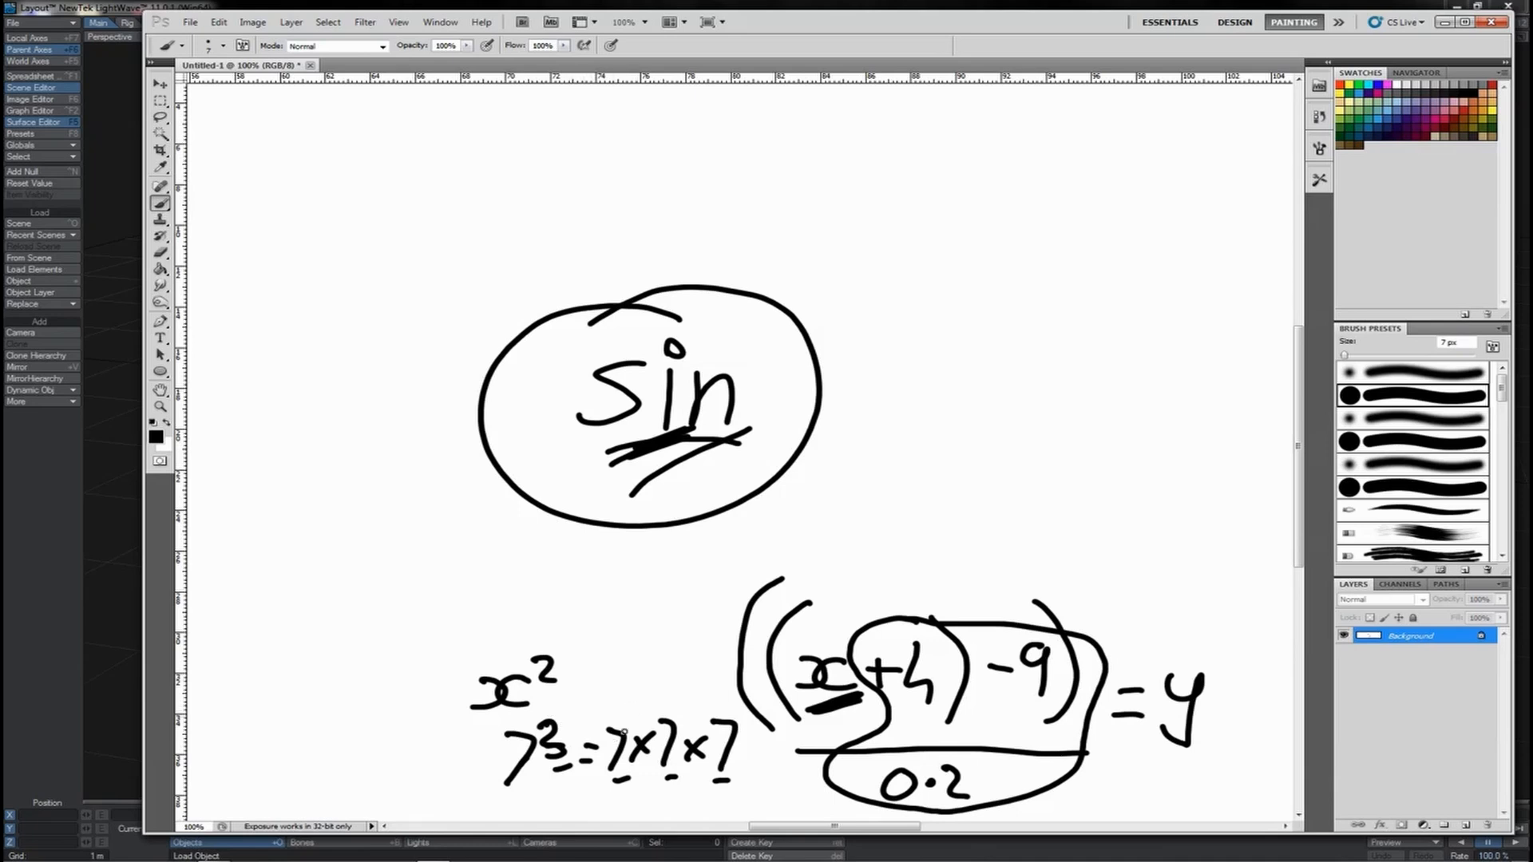
left_click_drag(479, 684, 772, 792)
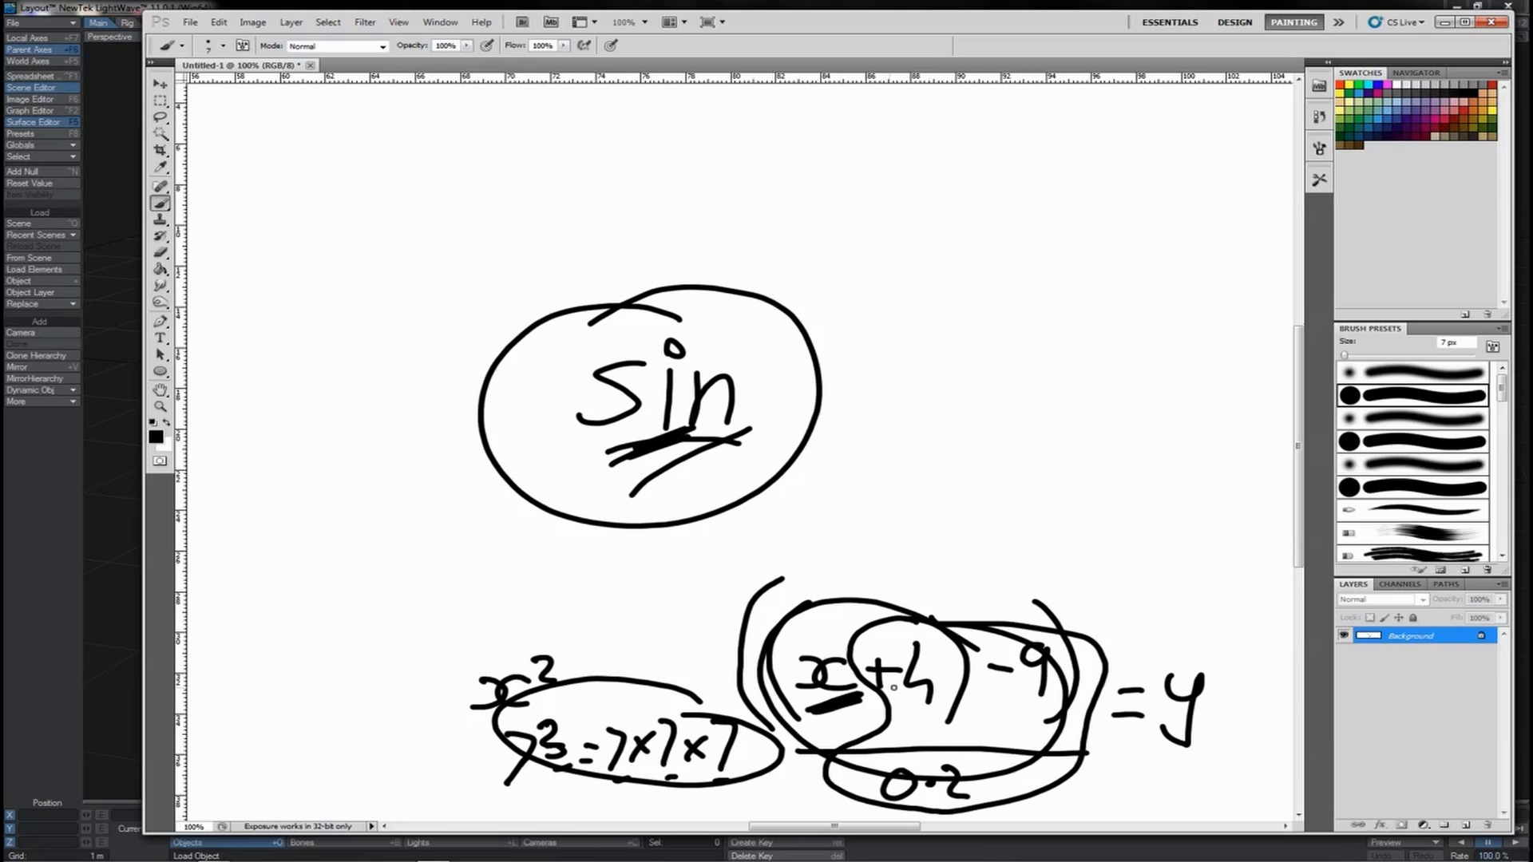
mouse_move(822, 617)
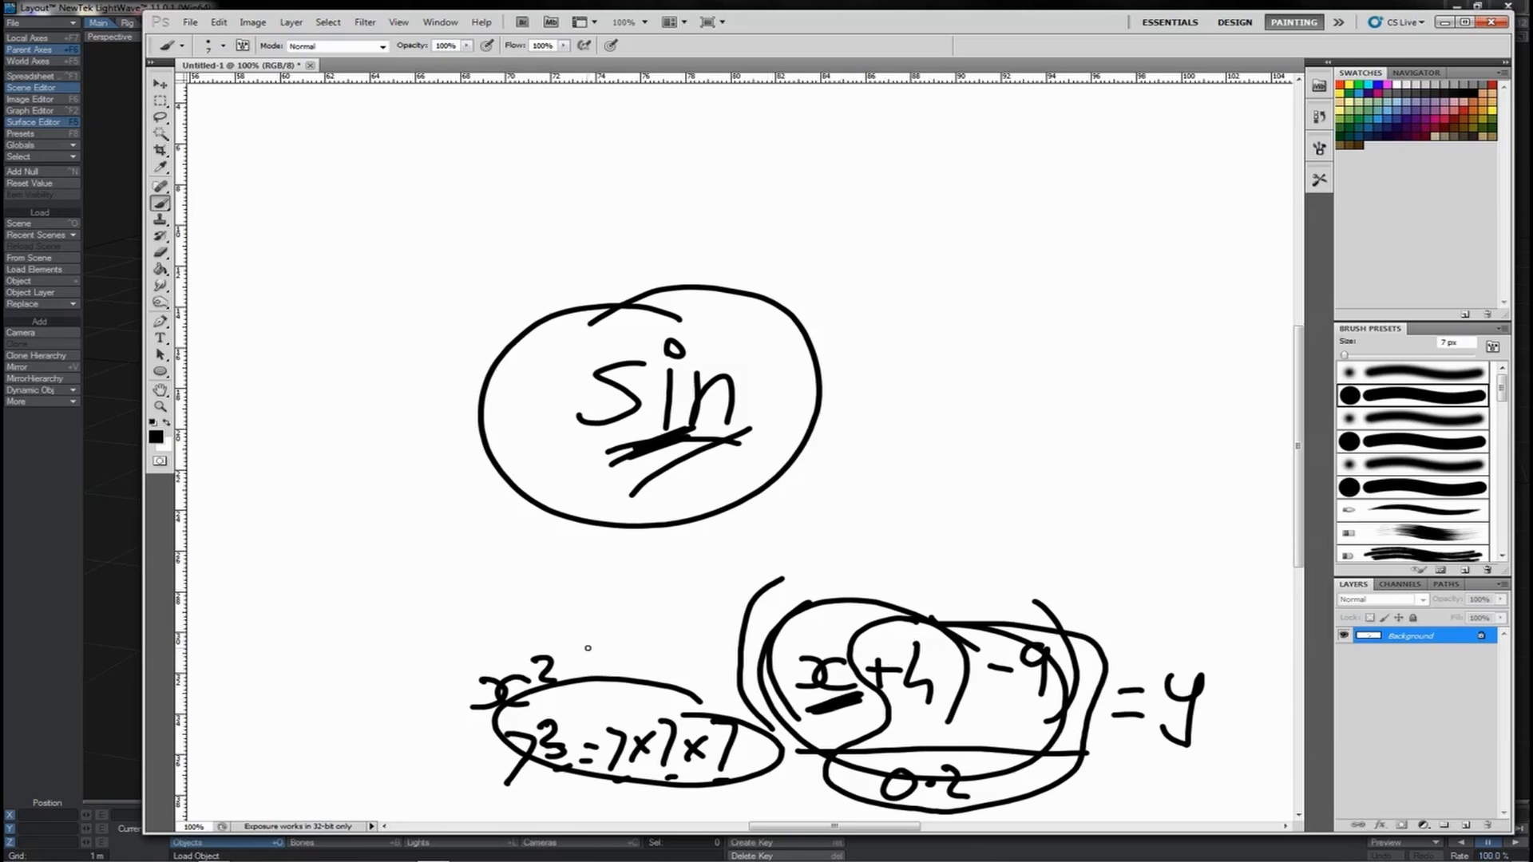
mouse_move(593, 640)
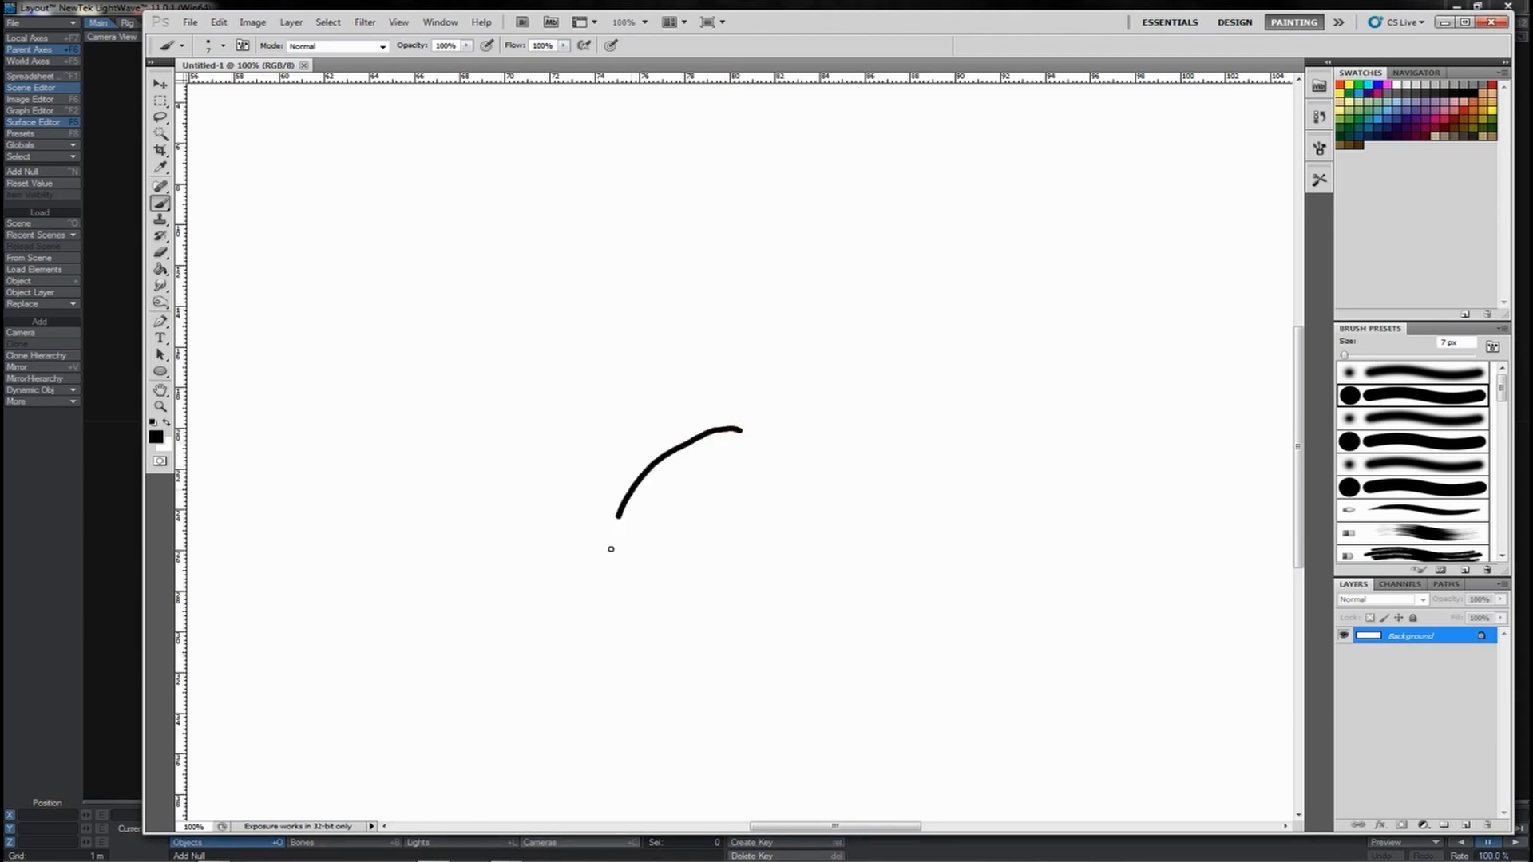
Step: Finish the circle outline and start the 0 label on its left side
left_click_drag(616, 518, 861, 509)
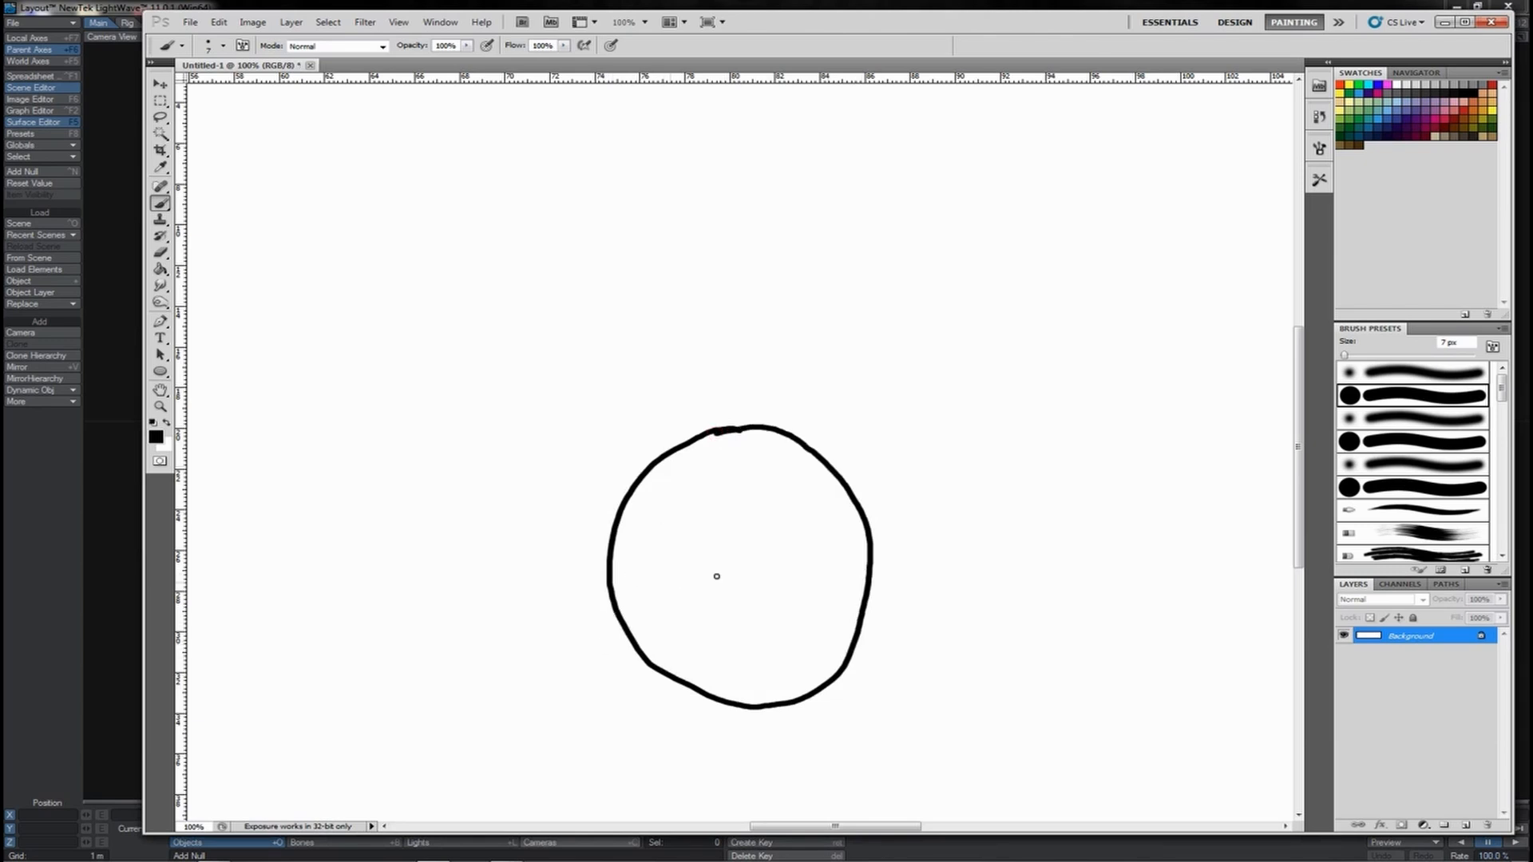
mouse_move(733, 421)
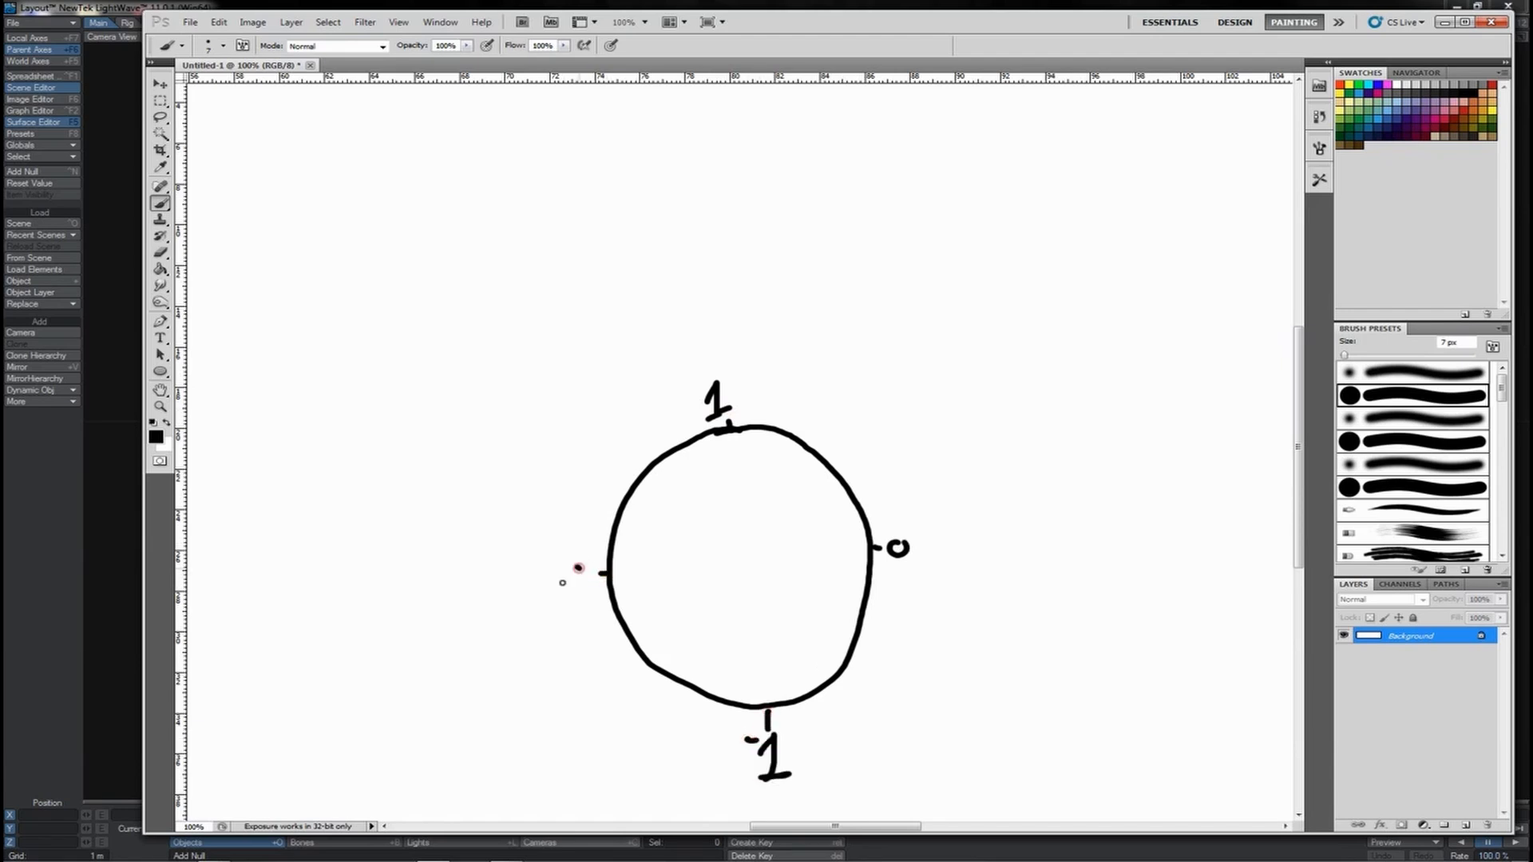
left_click(575, 576)
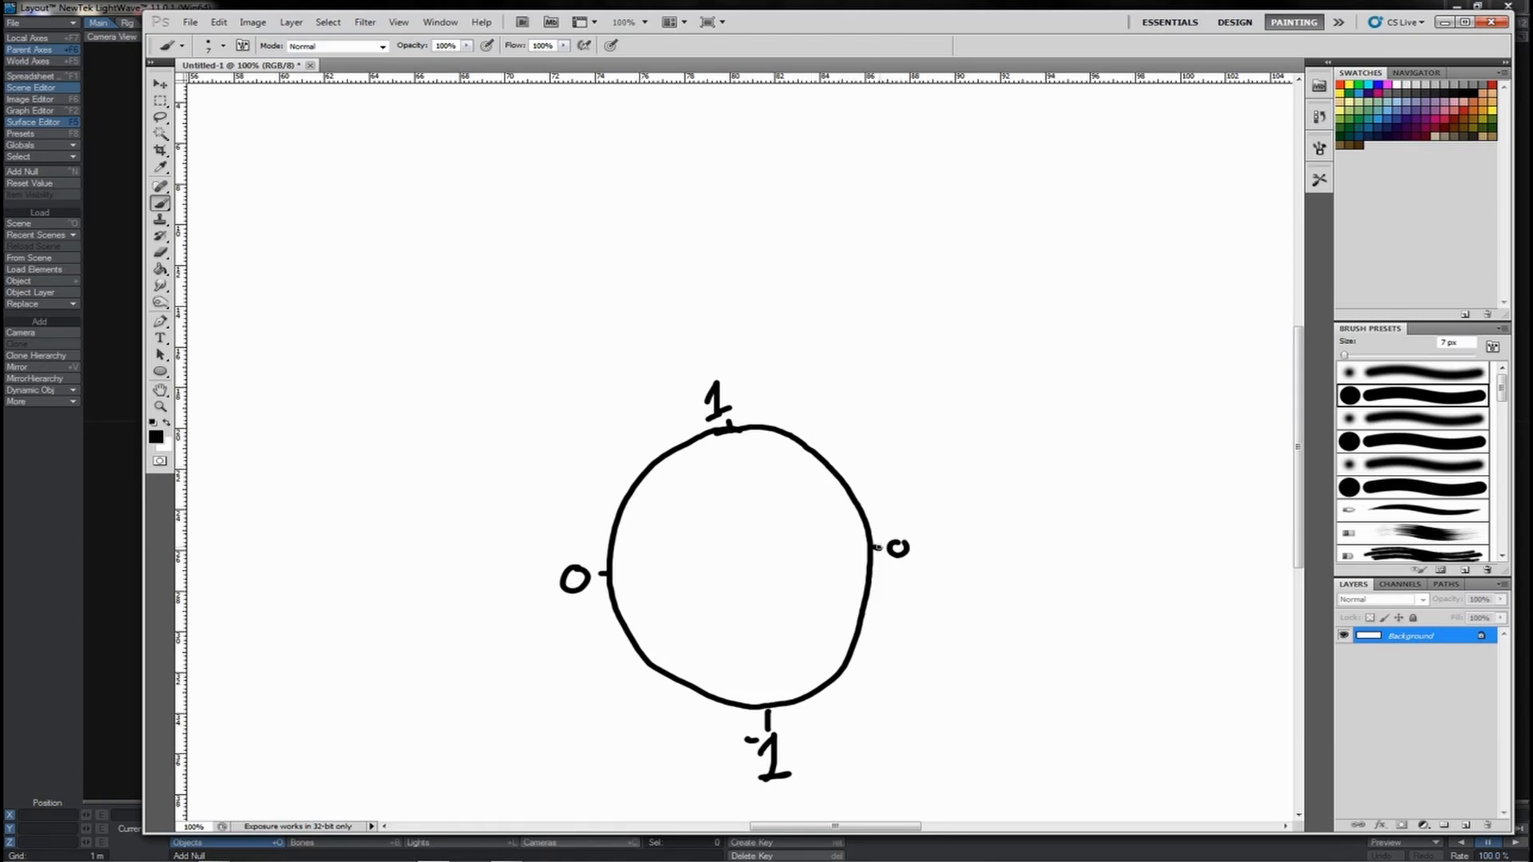
Step: Draw a radius and extend horizontal lines right from the circle's top, centre and bottom
left_click_drag(741, 564, 897, 547)
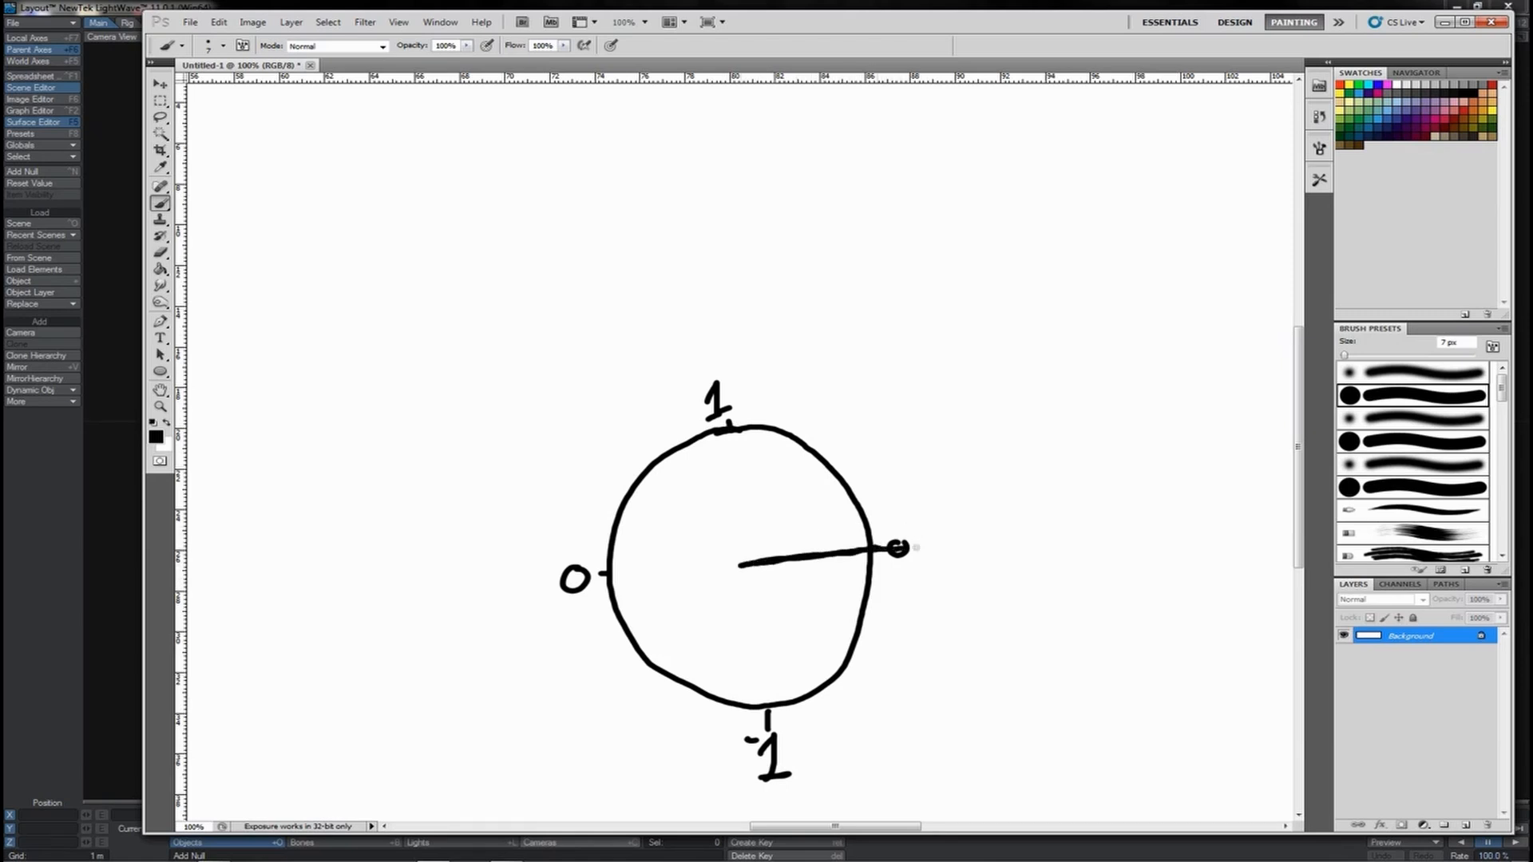
left_click_drag(894, 547, 1217, 526)
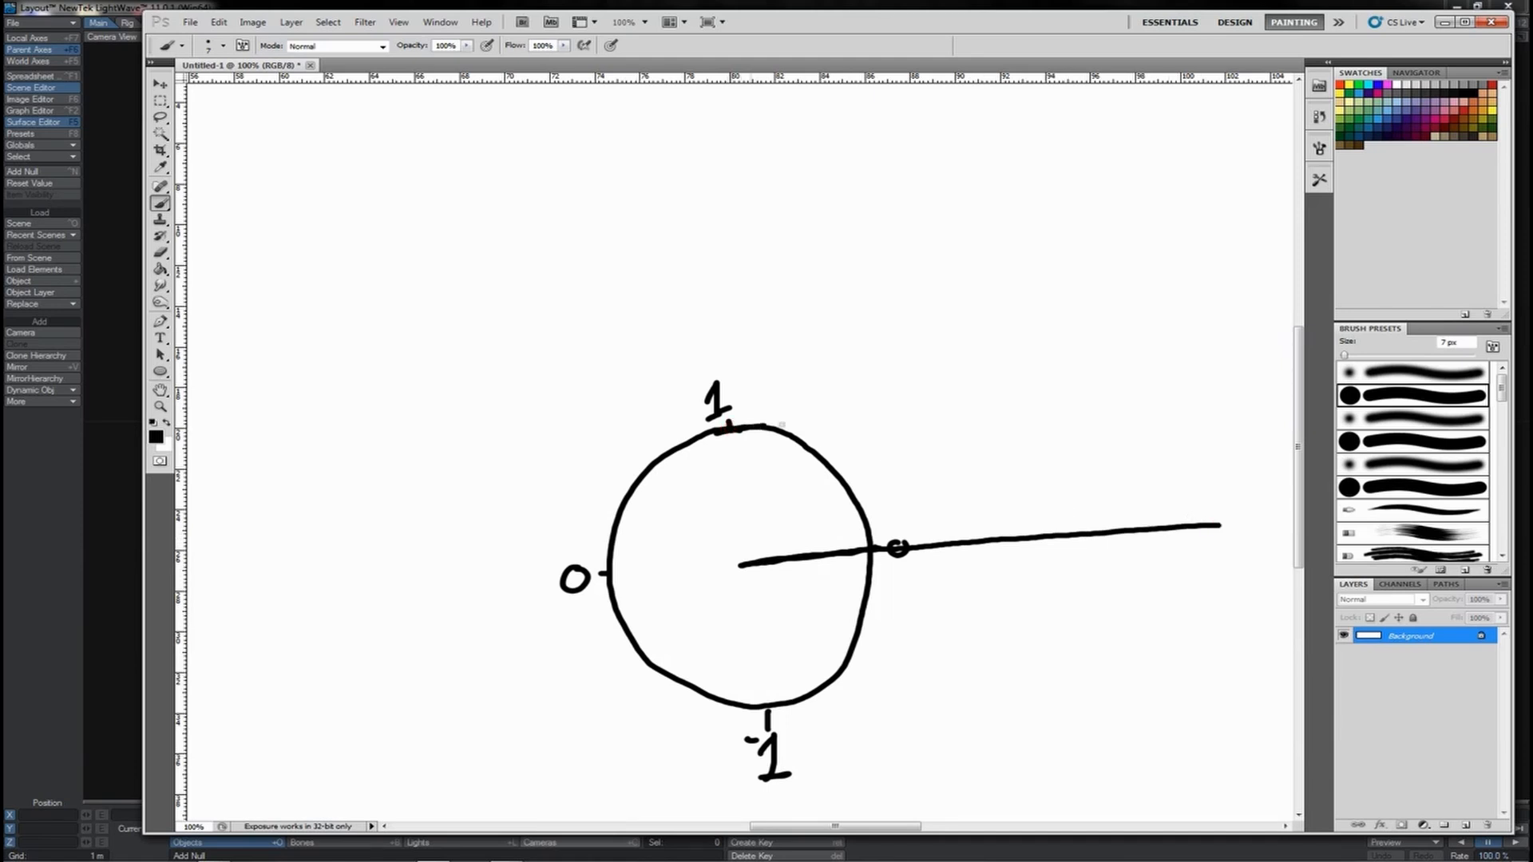
left_click_drag(772, 422, 1207, 396)
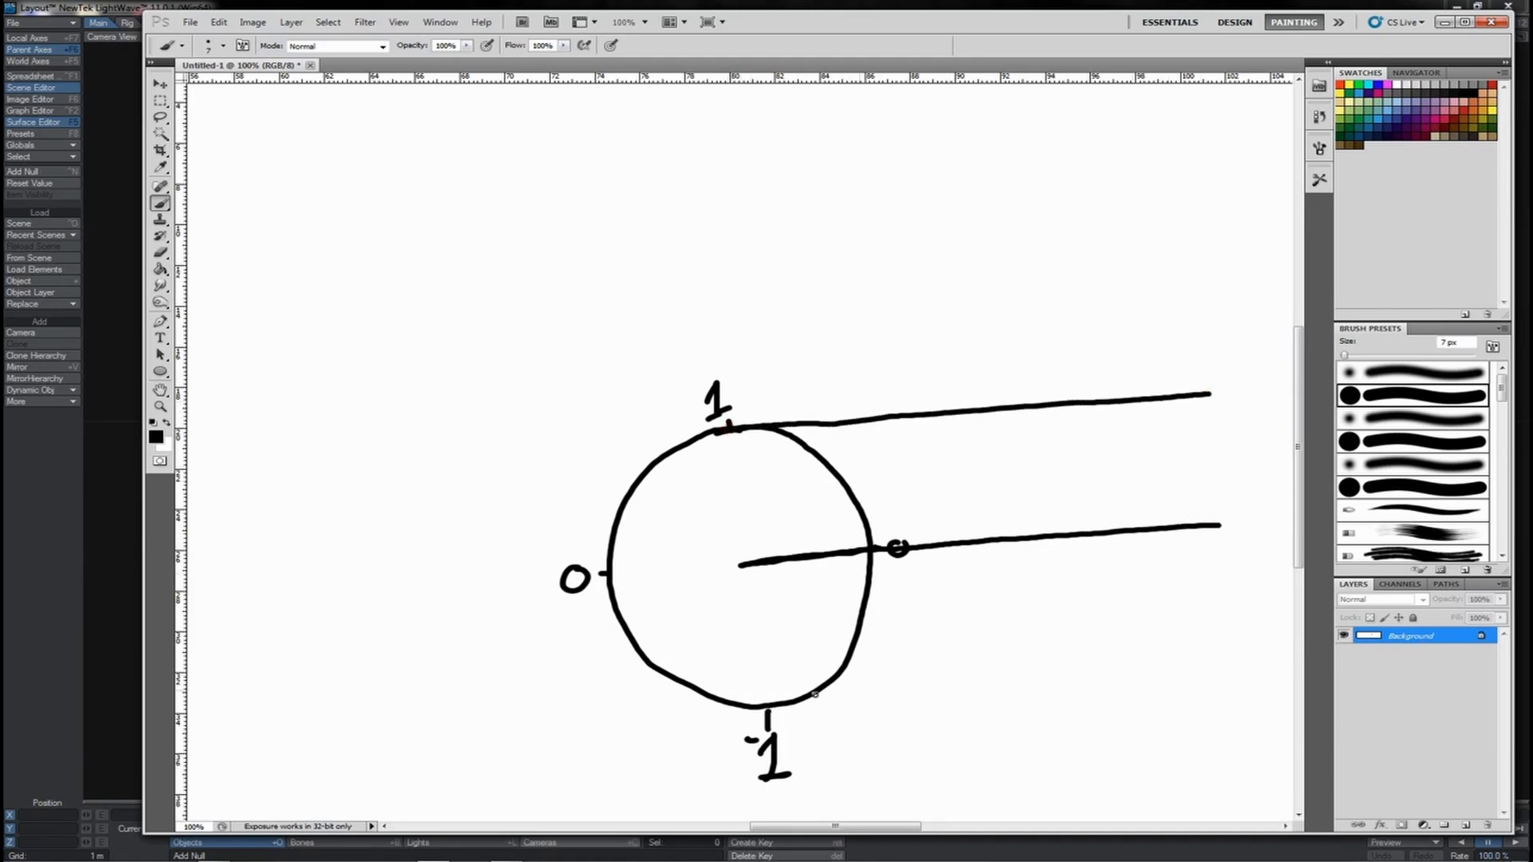
left_click_drag(772, 711, 1173, 653)
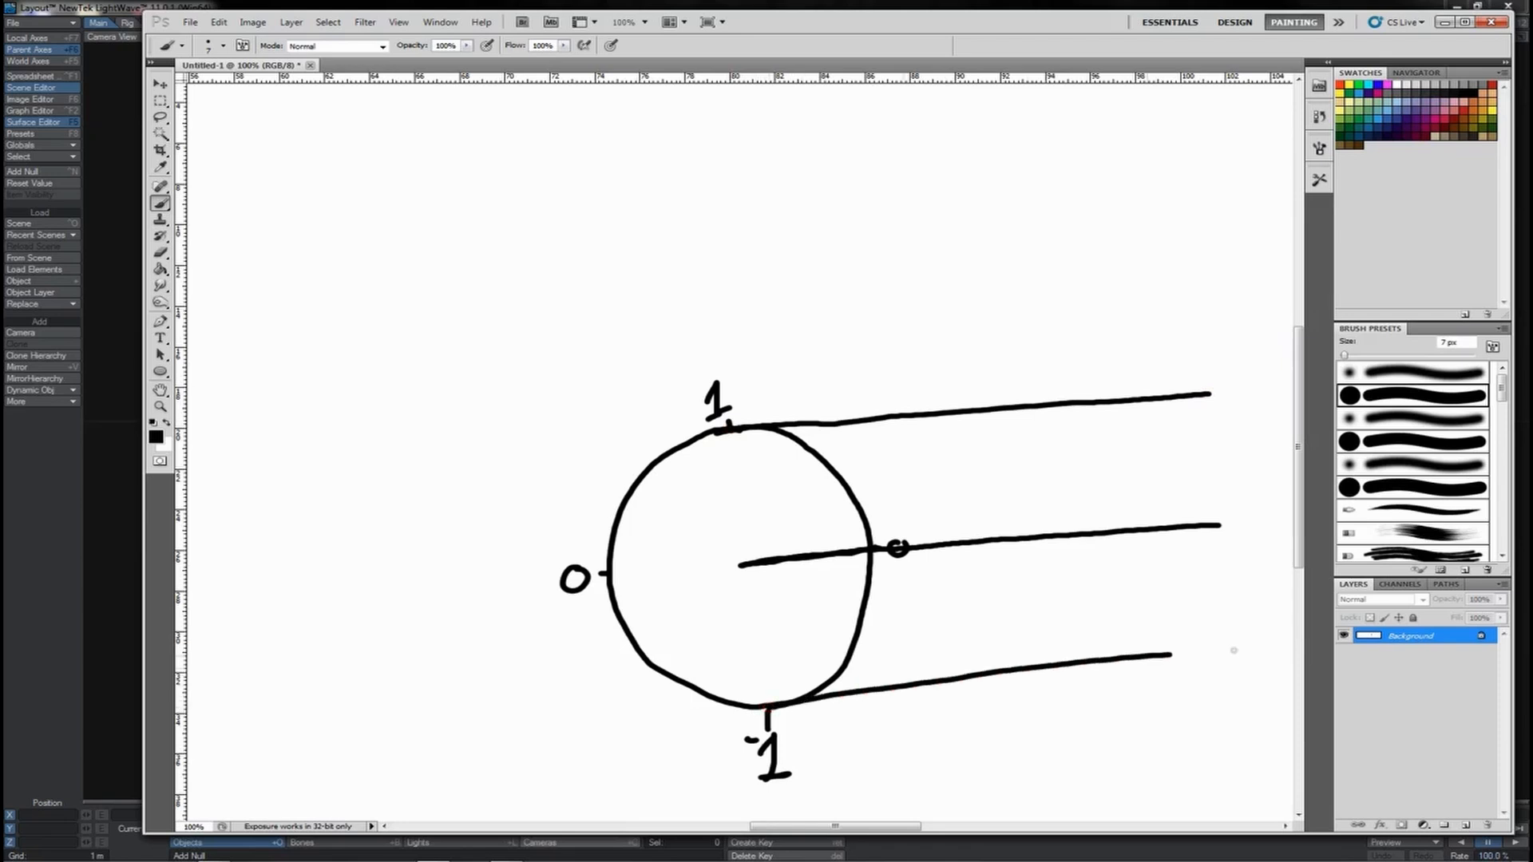
Step: Mark the .5 height with an arrow, draw an angled radius, and write sin x° =
left_click_drag(914, 508, 905, 415)
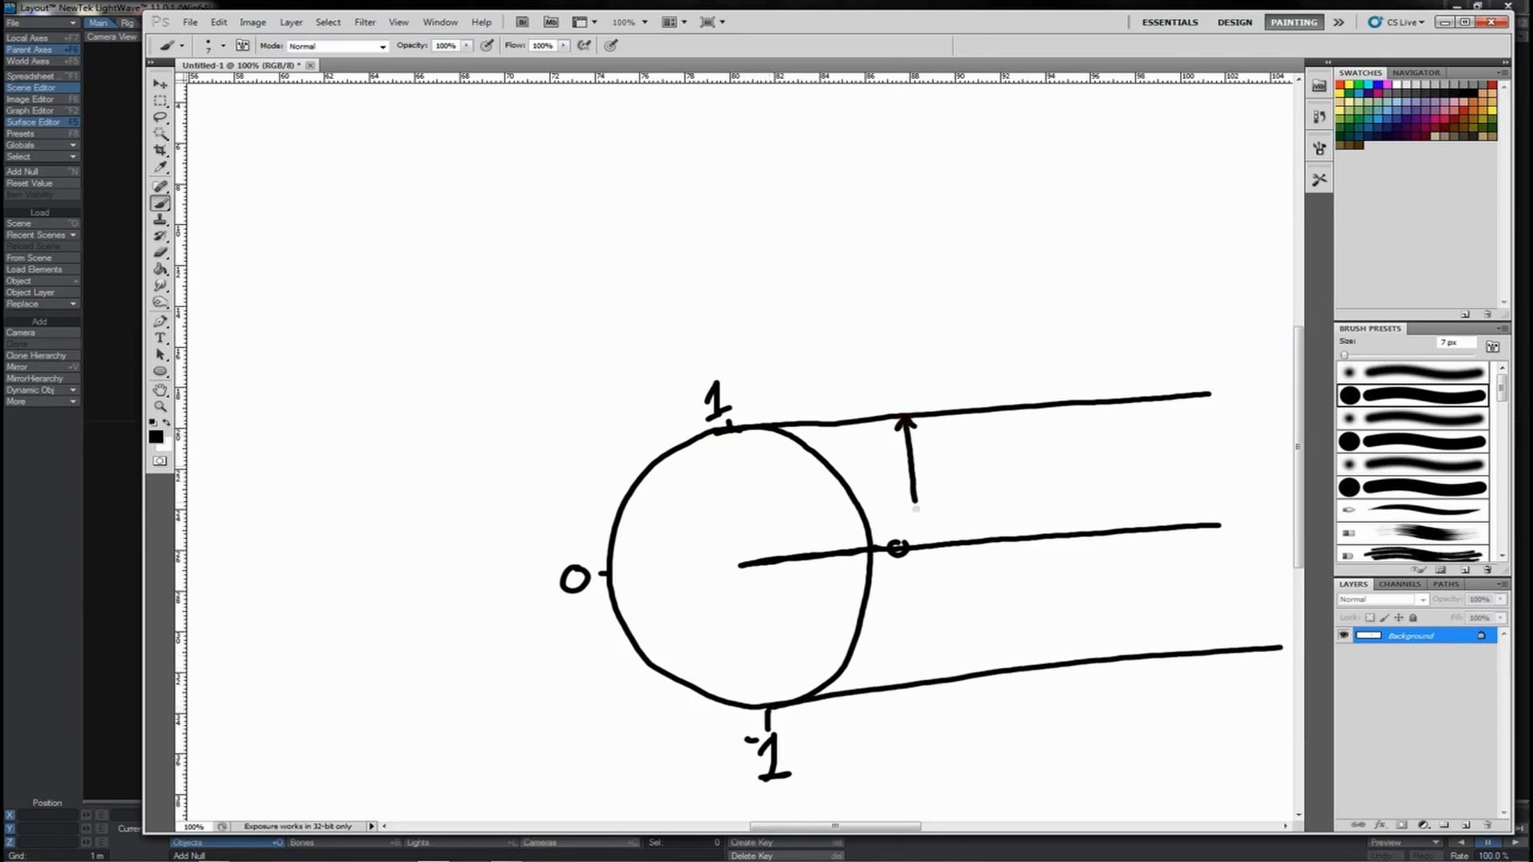
left_click_drag(905, 430, 914, 548)
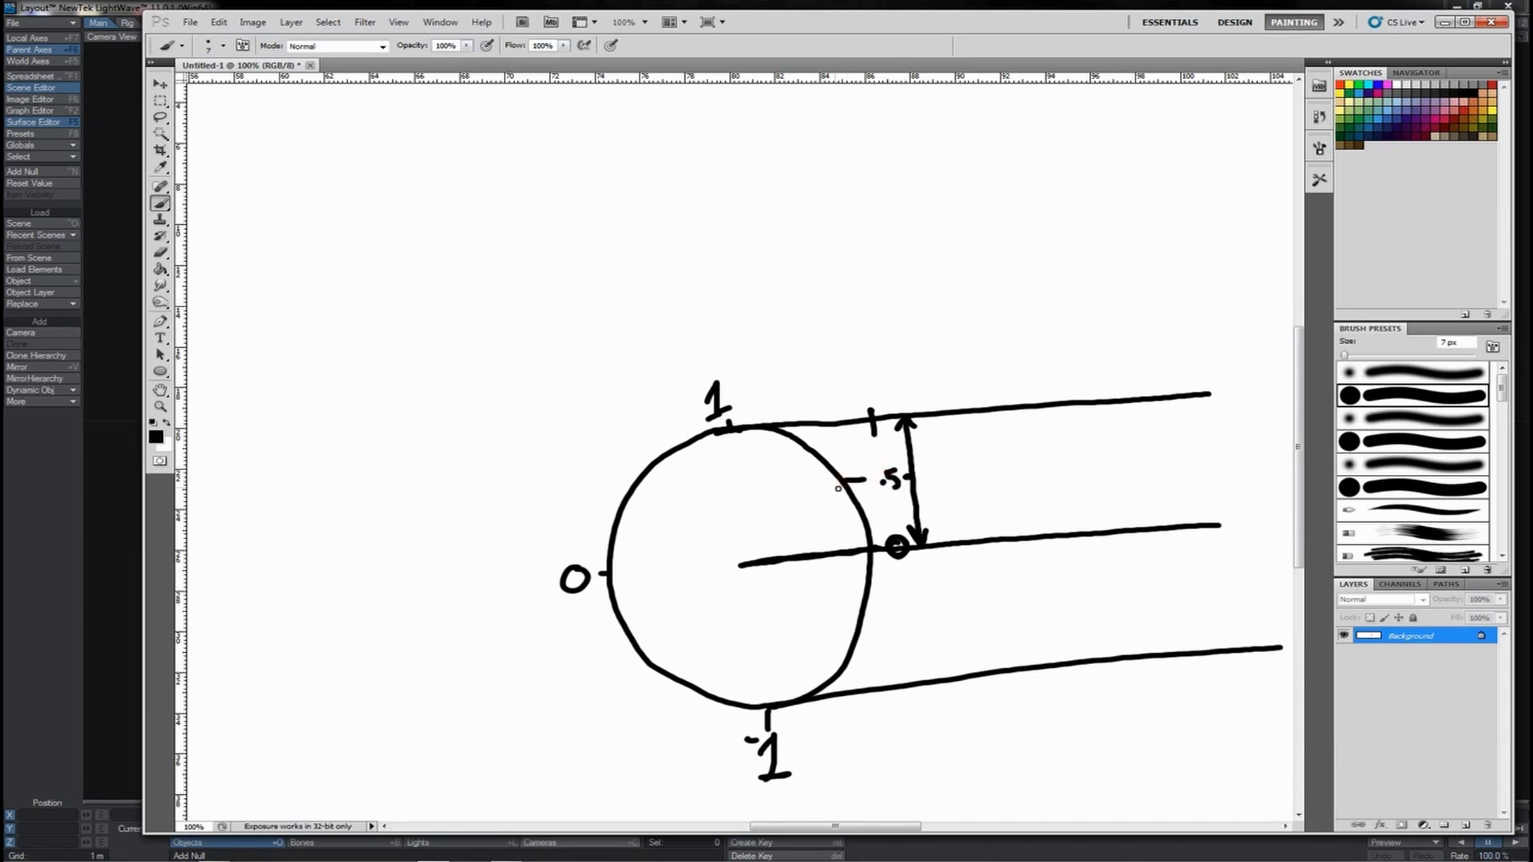
left_click_drag(733, 572, 841, 479)
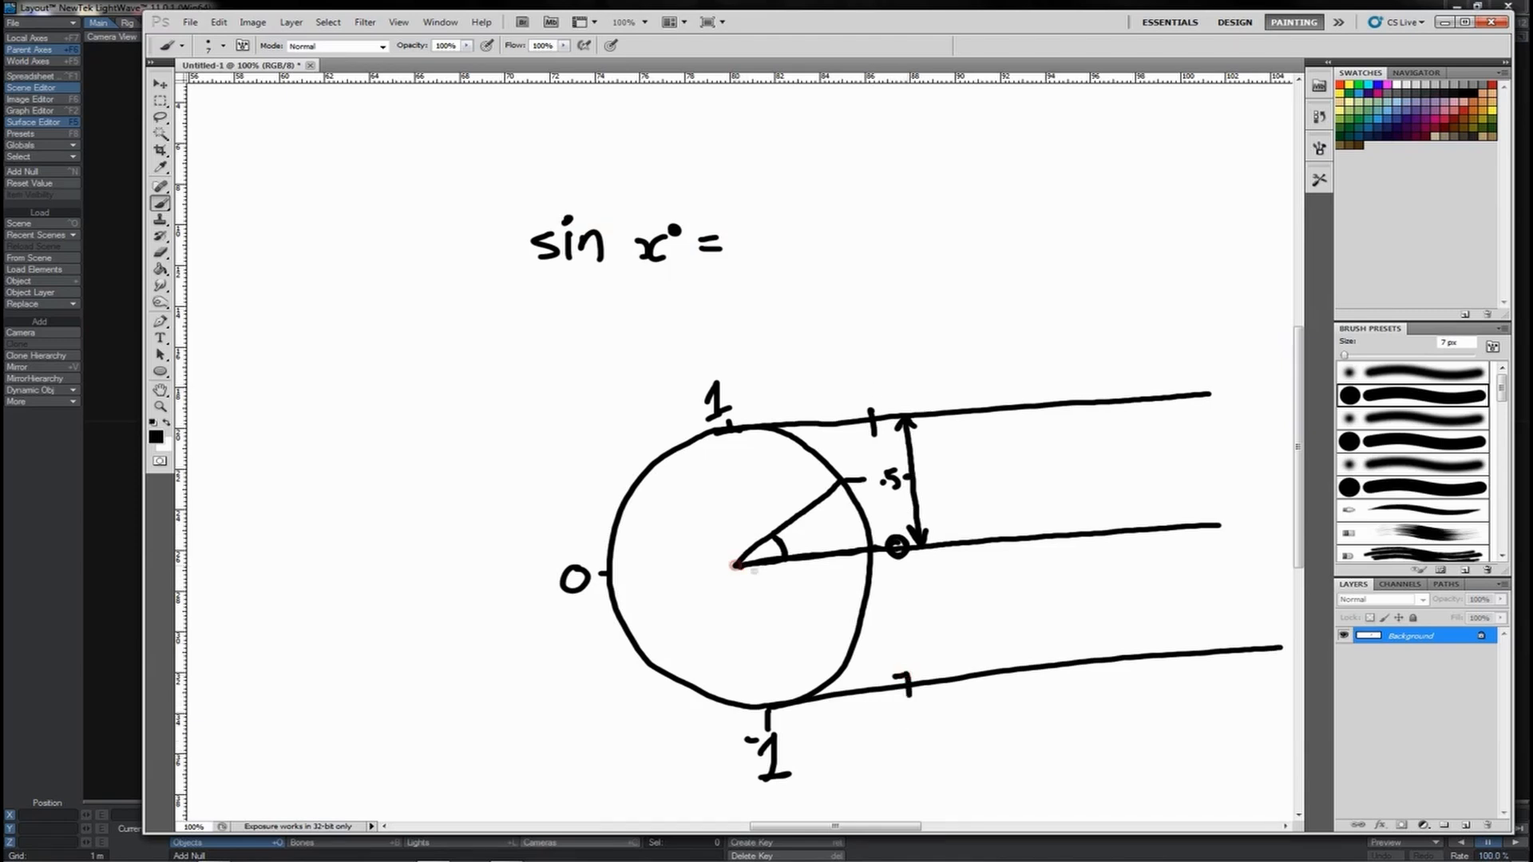
Step: Brush a lower radius labelled -0.6, circle 'sin' in grey, and mark 0, 90, 180 on the axis
left_click_drag(741, 565, 910, 613)
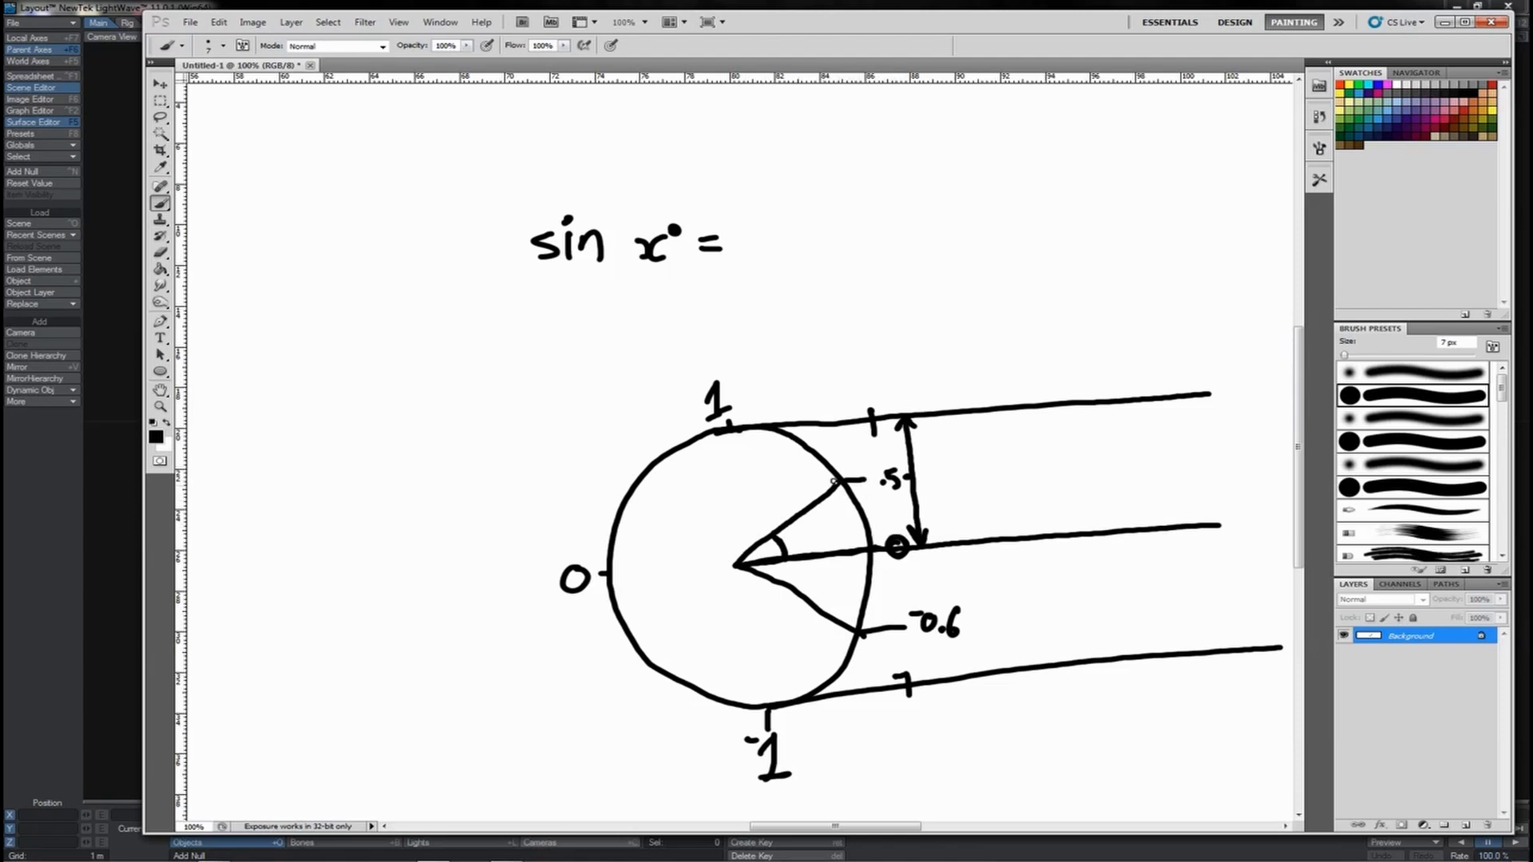
left_click(445, 45)
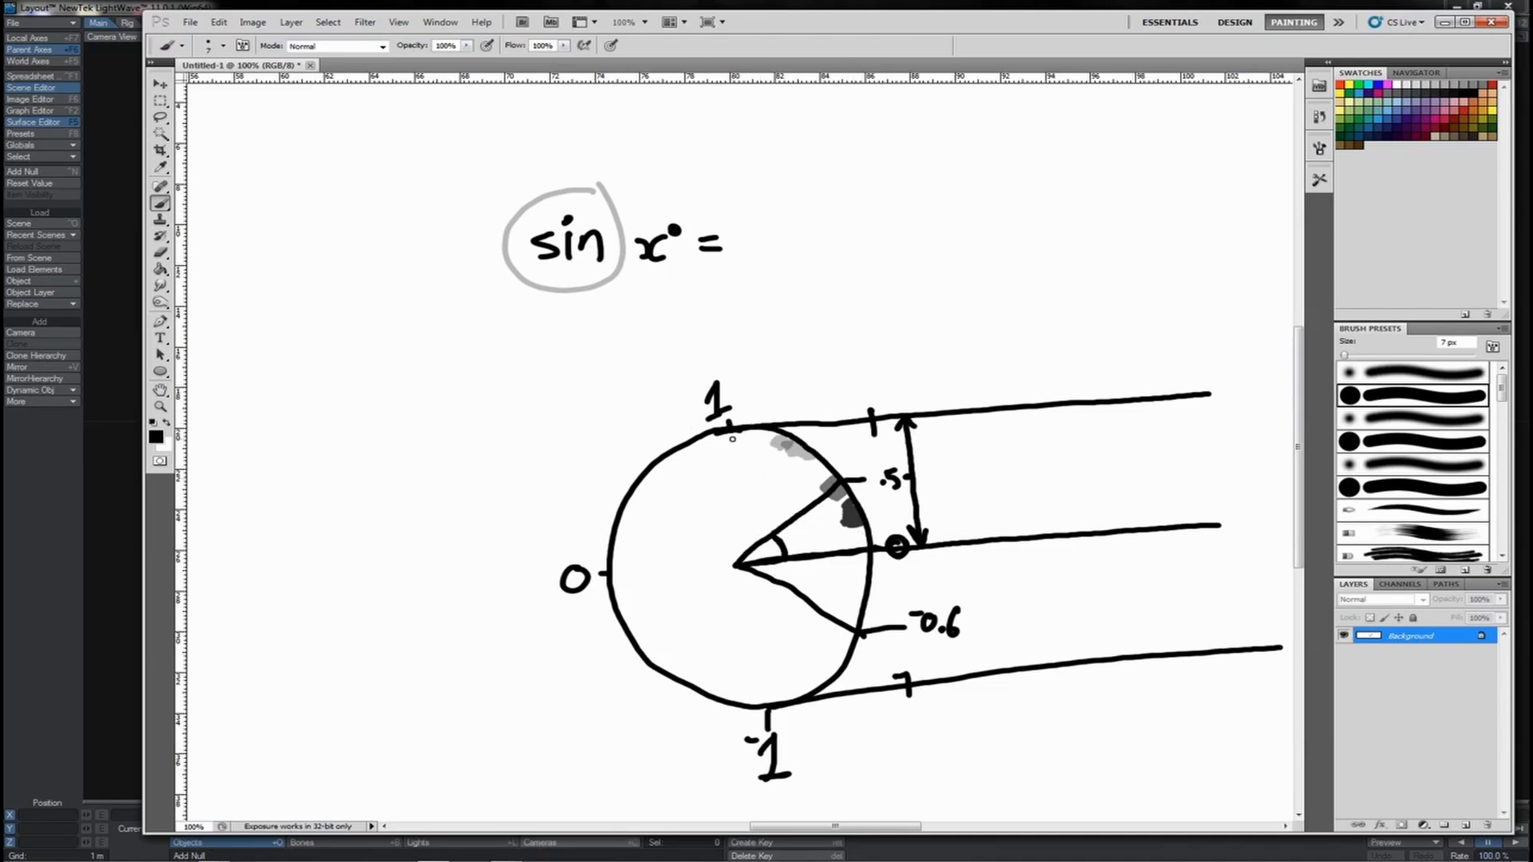
left_click_drag(731, 438, 787, 442)
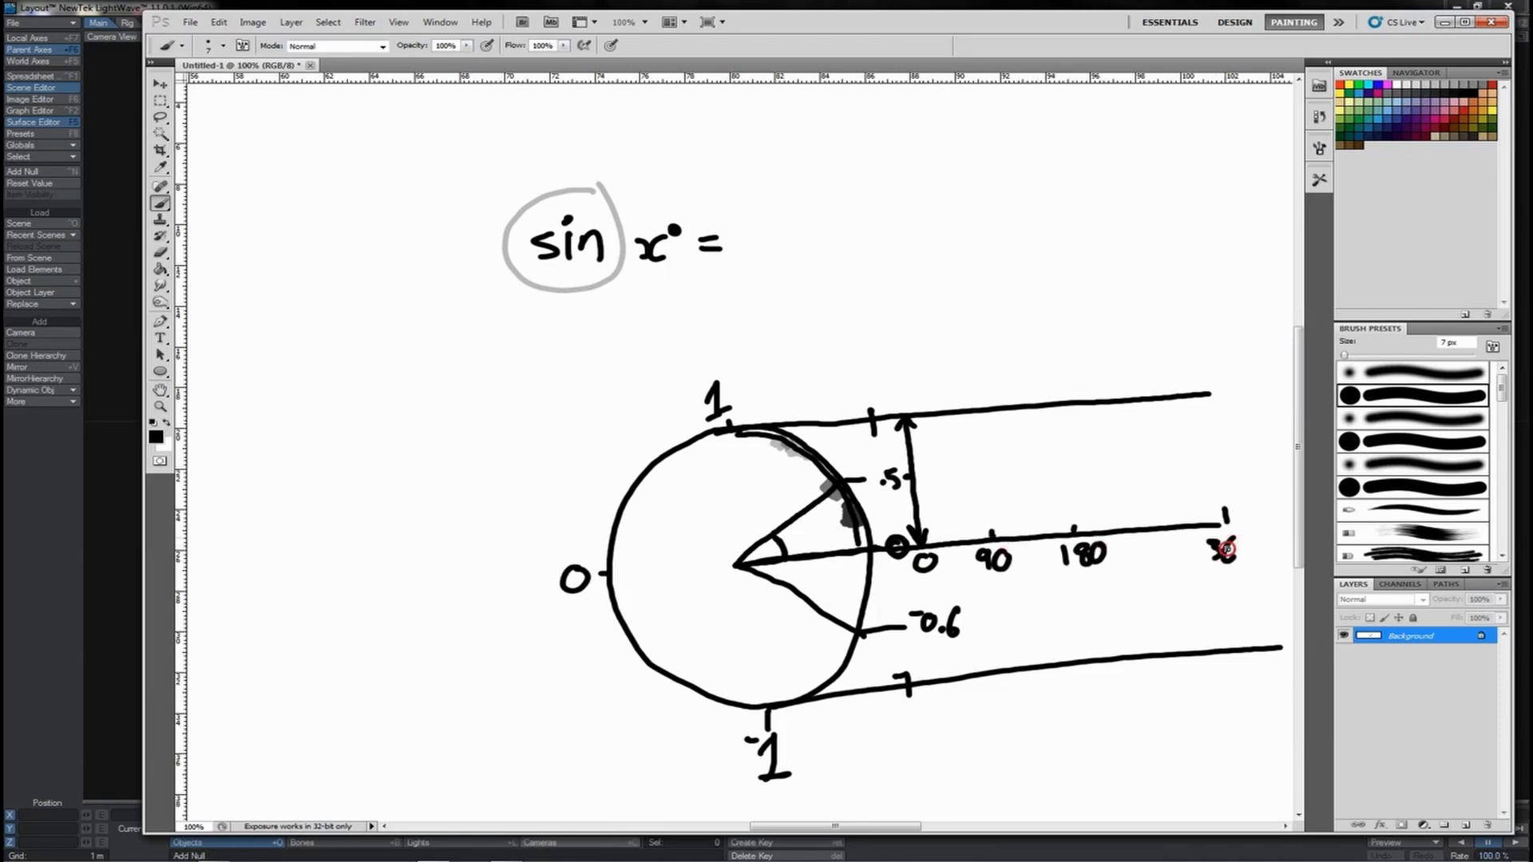
Step: Paint the sine curve rising from 0 over its peak down to 360, adding radii inside the circle
left_click(1224, 548)
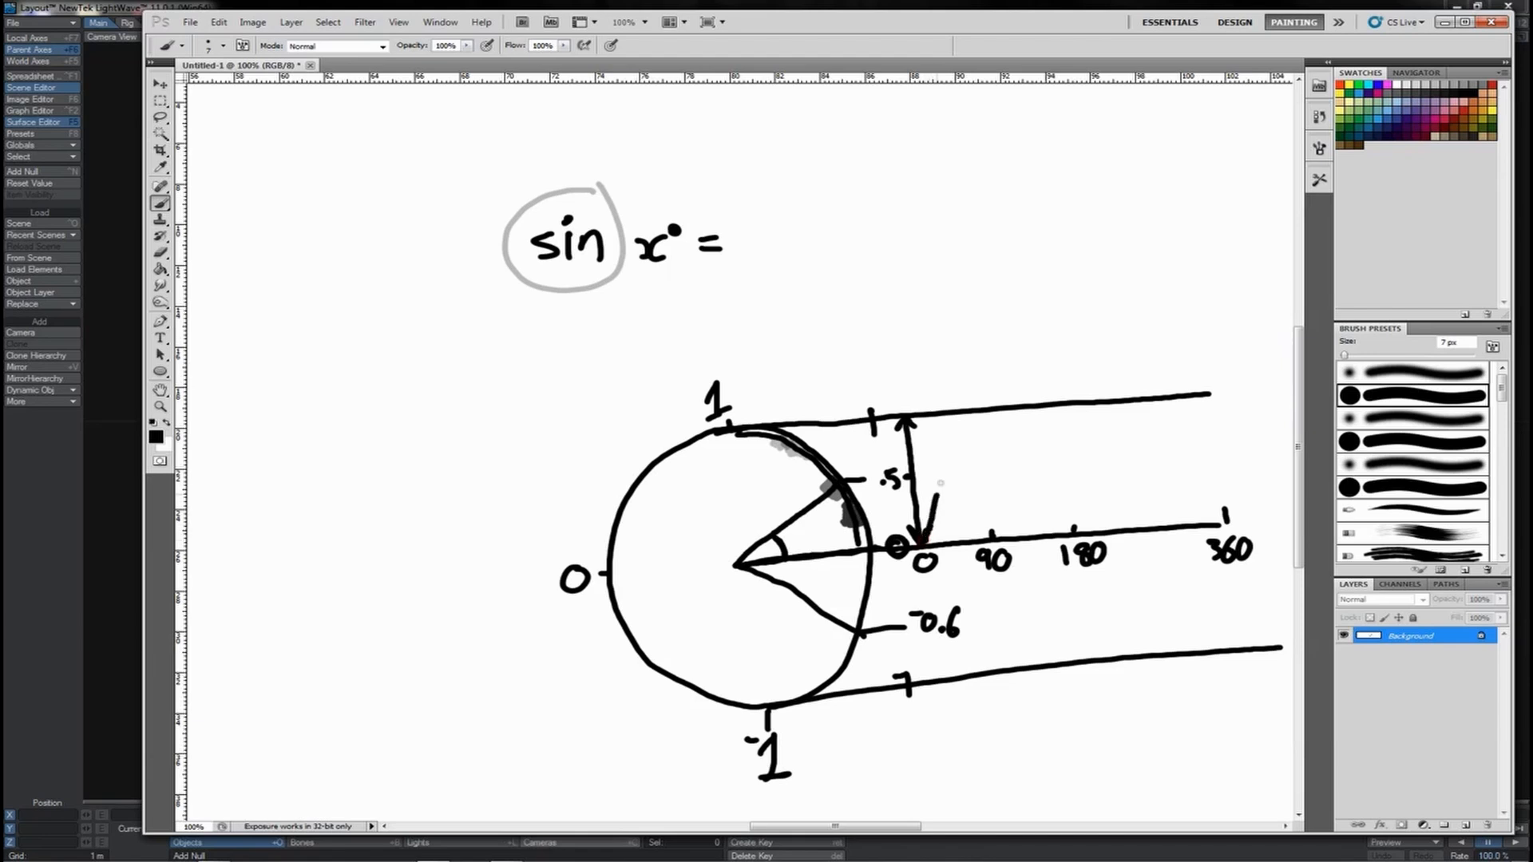
left_click_drag(933, 493, 988, 410)
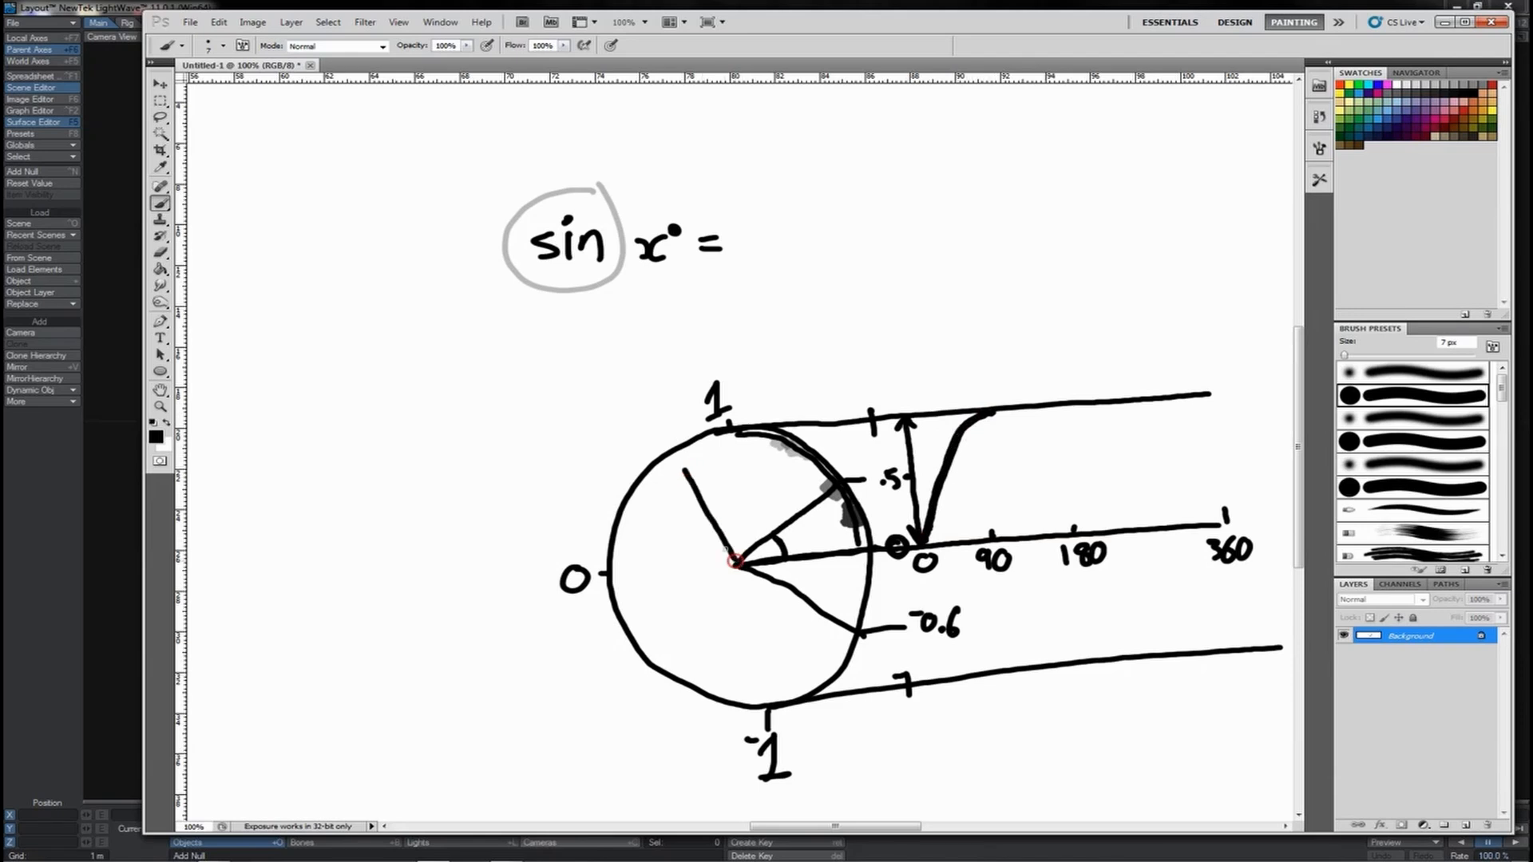
left_click_drag(744, 562, 631, 508)
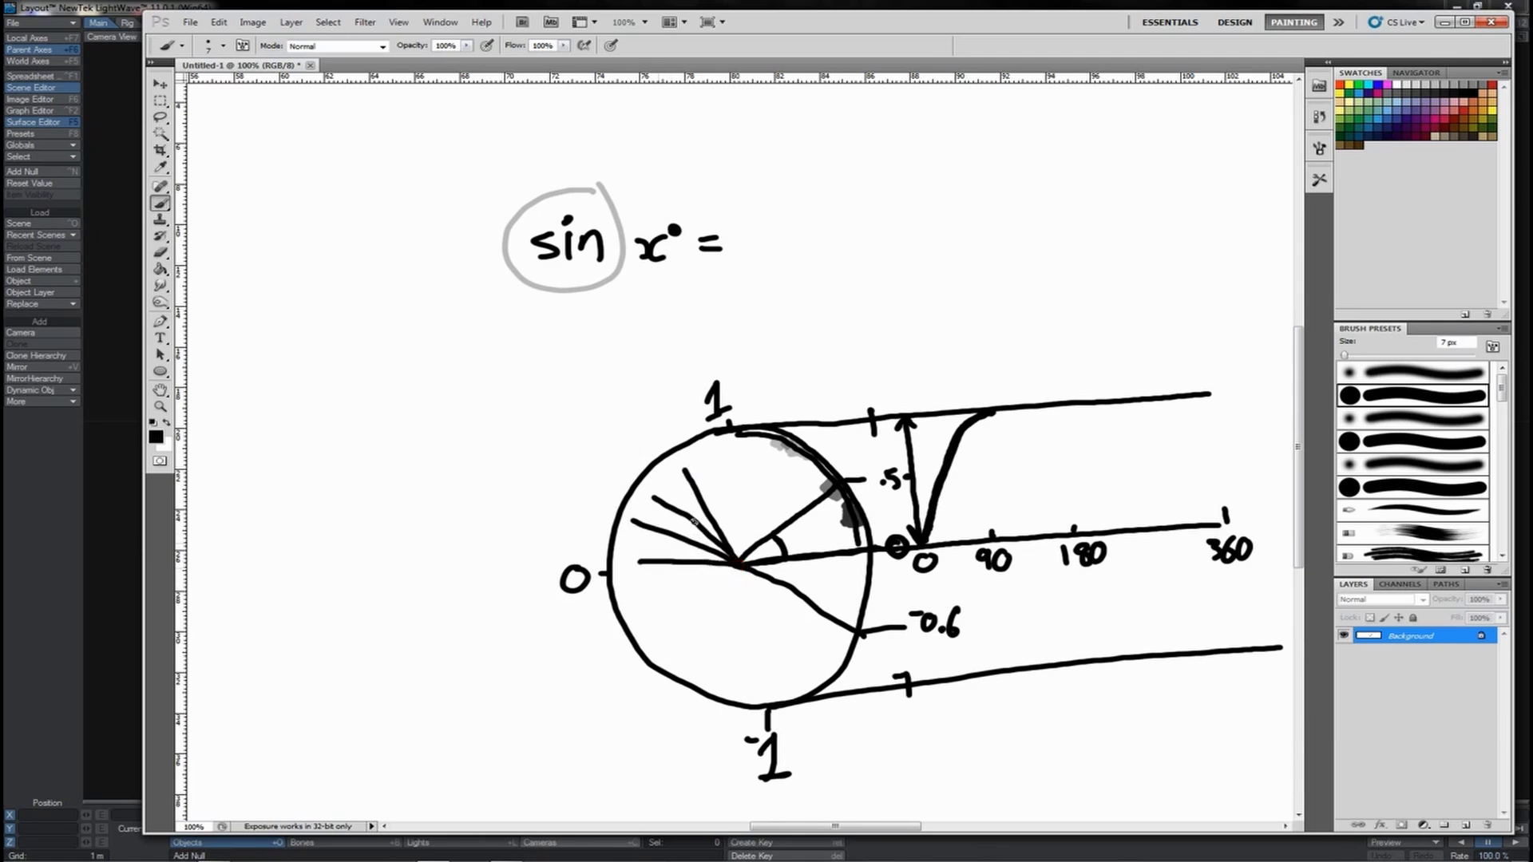
left_click_drag(993, 406, 1028, 440)
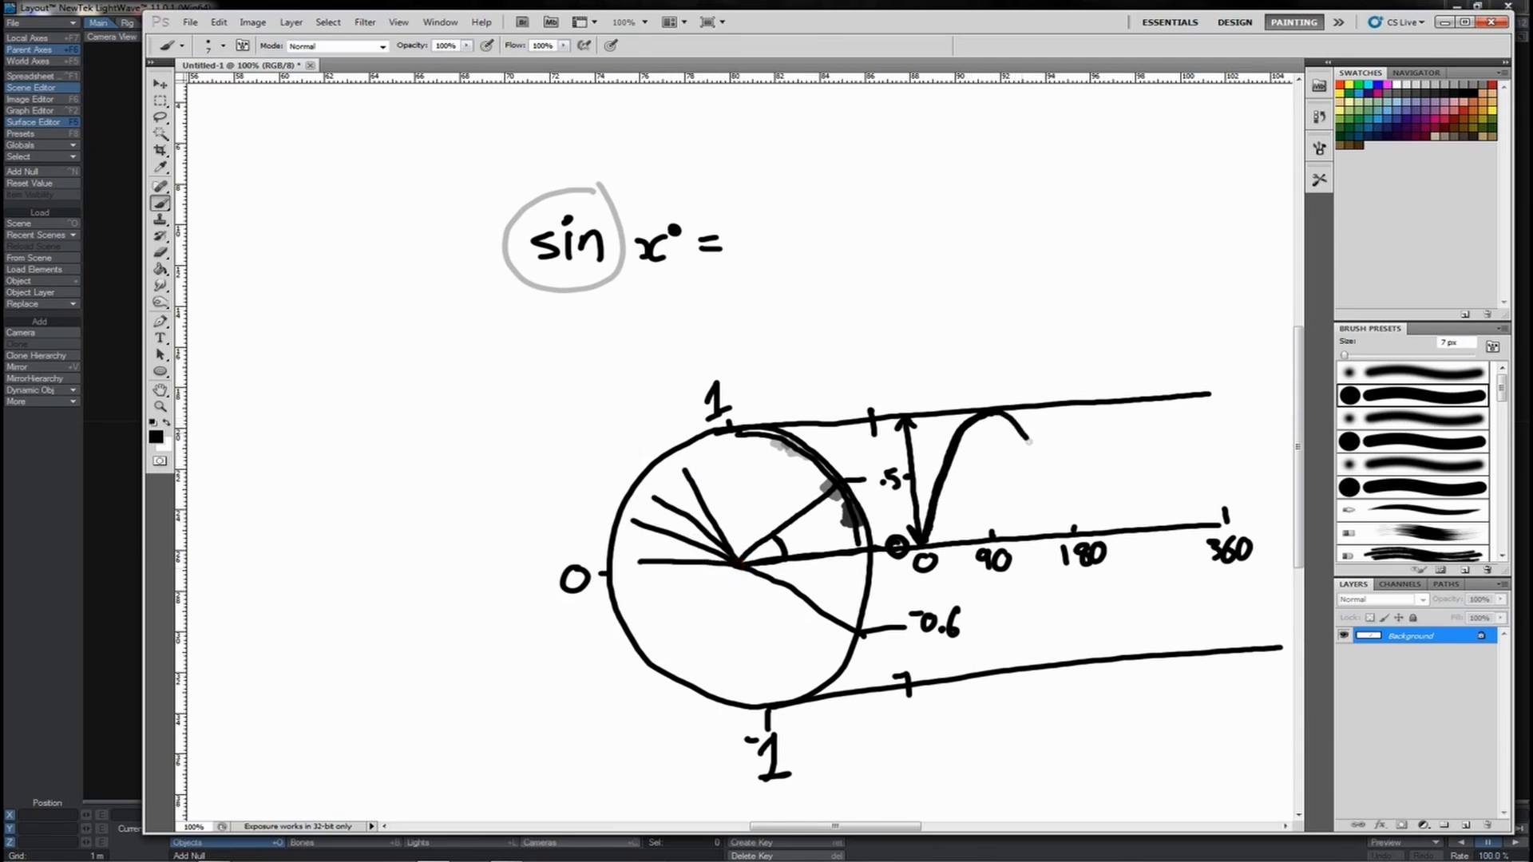
left_click_drag(1016, 426, 1075, 508)
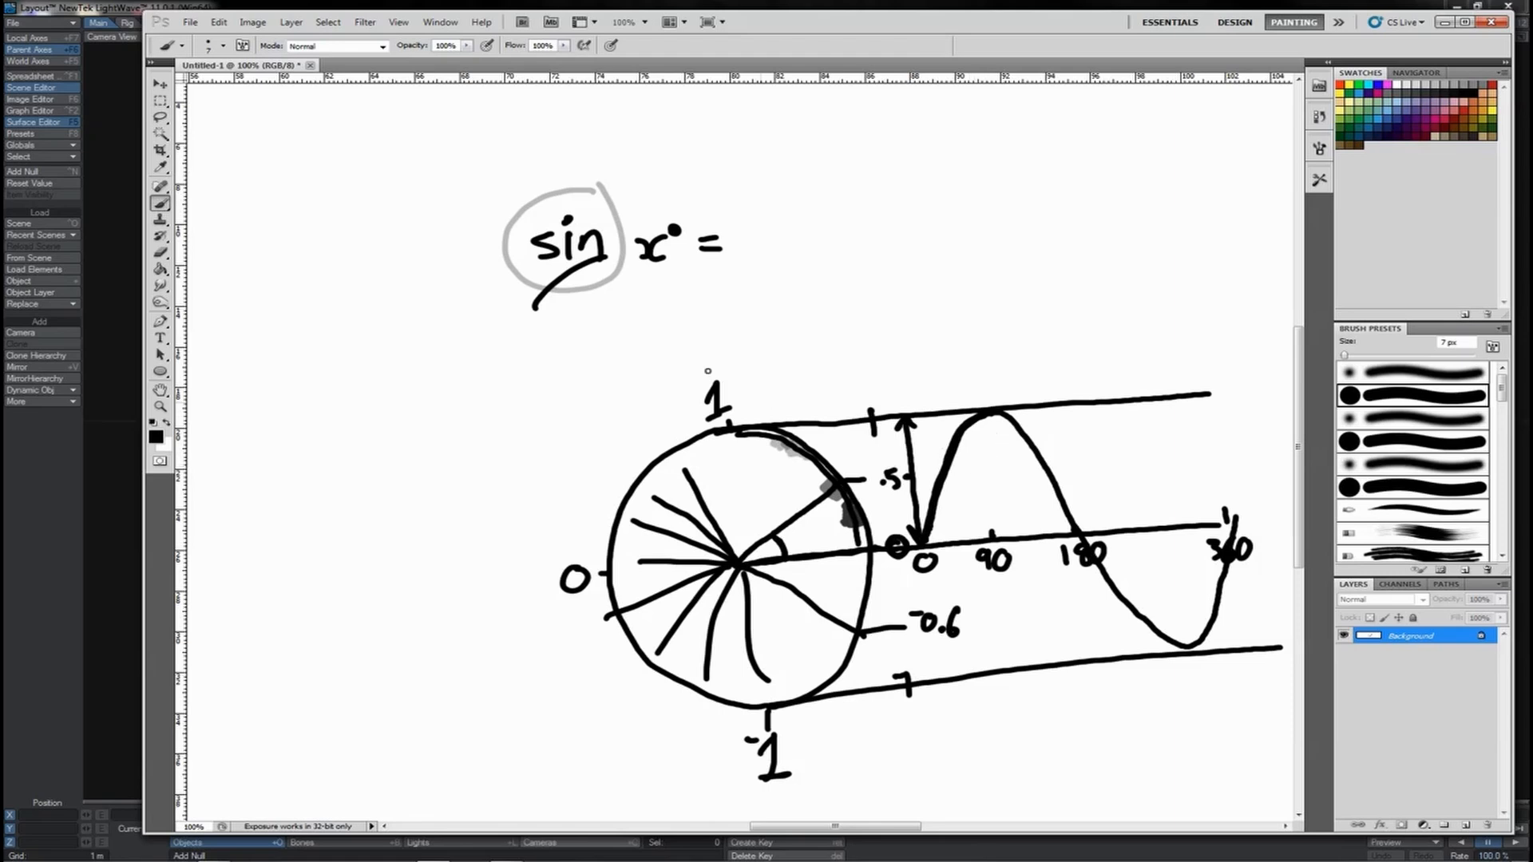
Step: Write 'cos' under 'sin', add two cosine projection lines, and encircle sin and cos together
left_click_drag(557, 309, 611, 254)
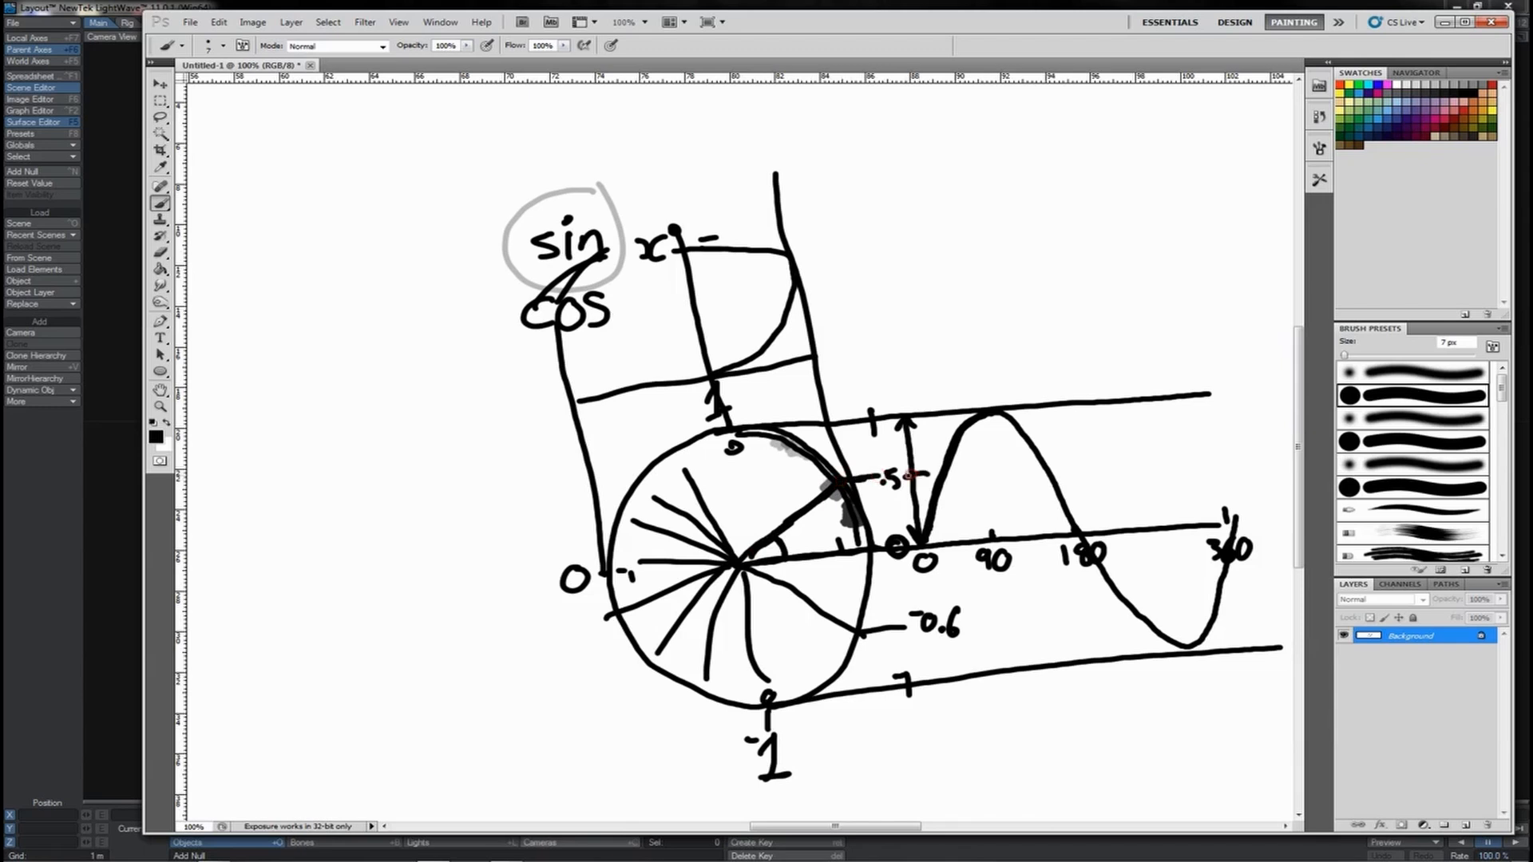
left_click_drag(789, 362, 835, 479)
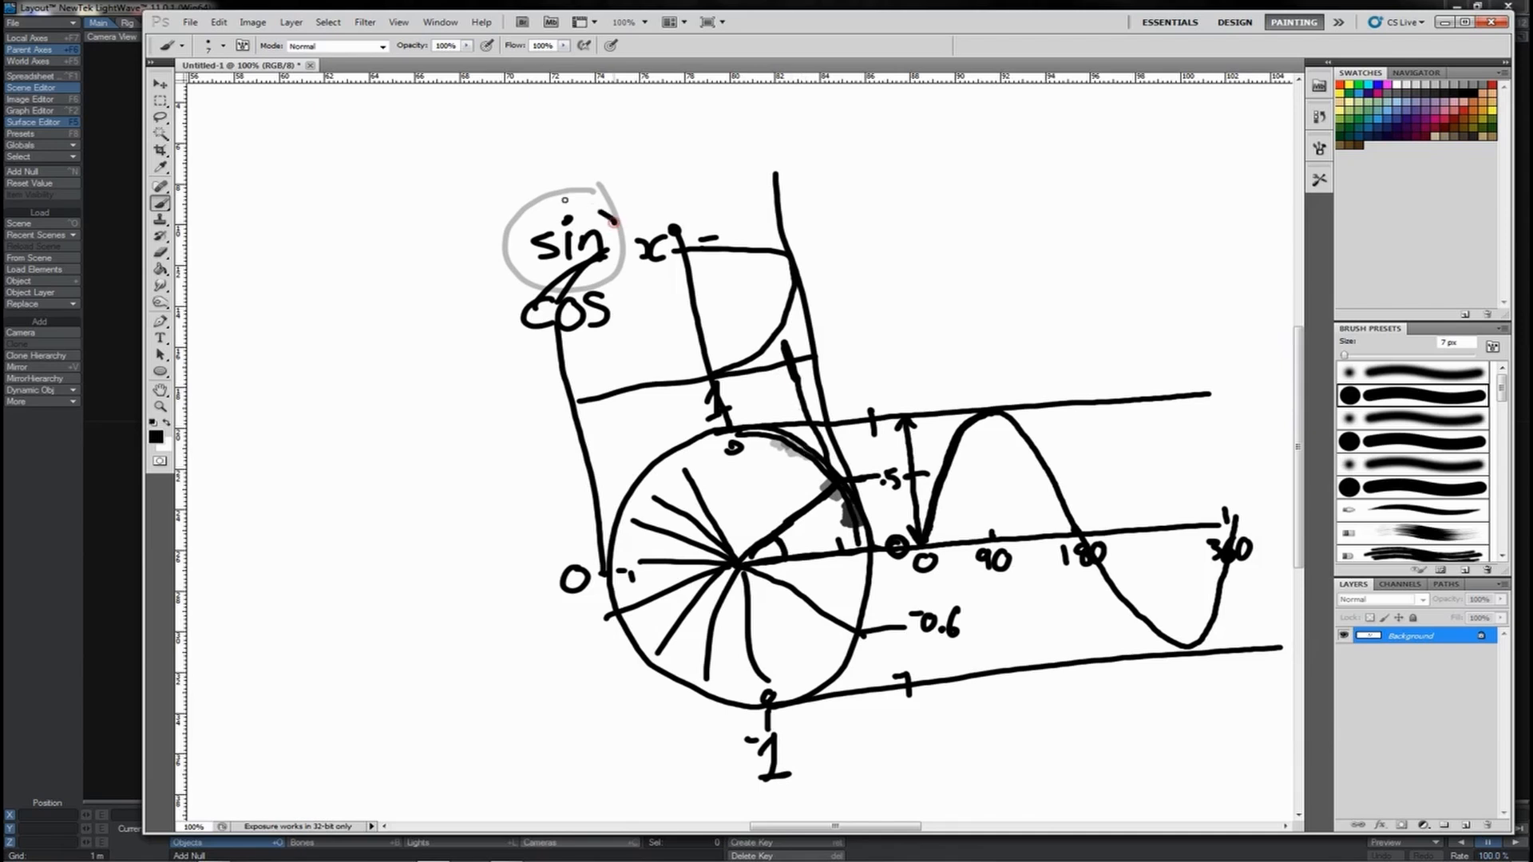
left_click_drag(616, 225, 489, 332)
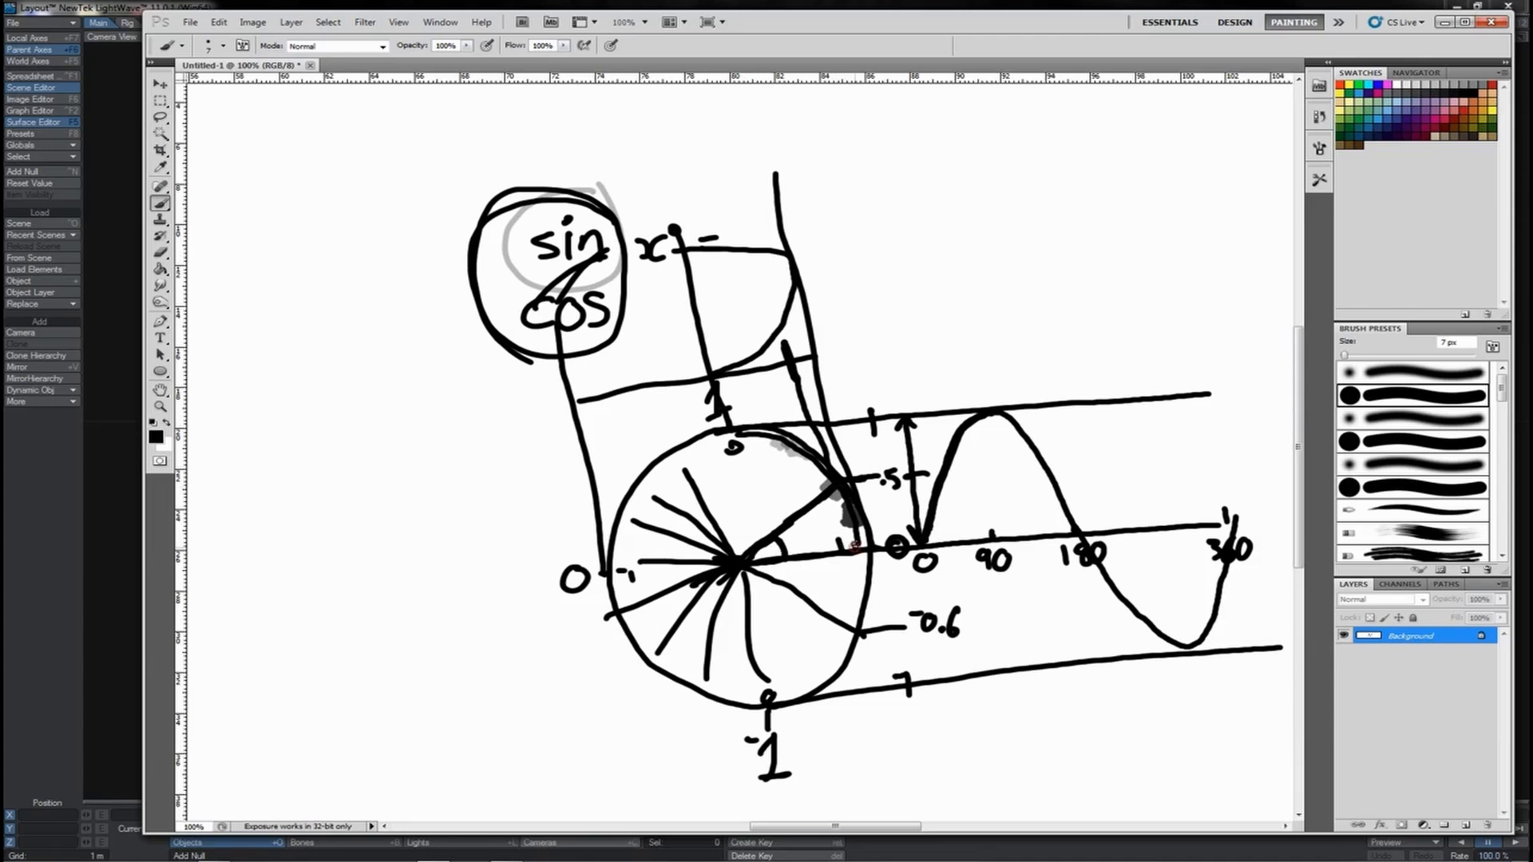
Step: Draw vertical and horizontal legs under the angled radius, then a right triangle at upper right
left_click_drag(831, 489, 855, 547)
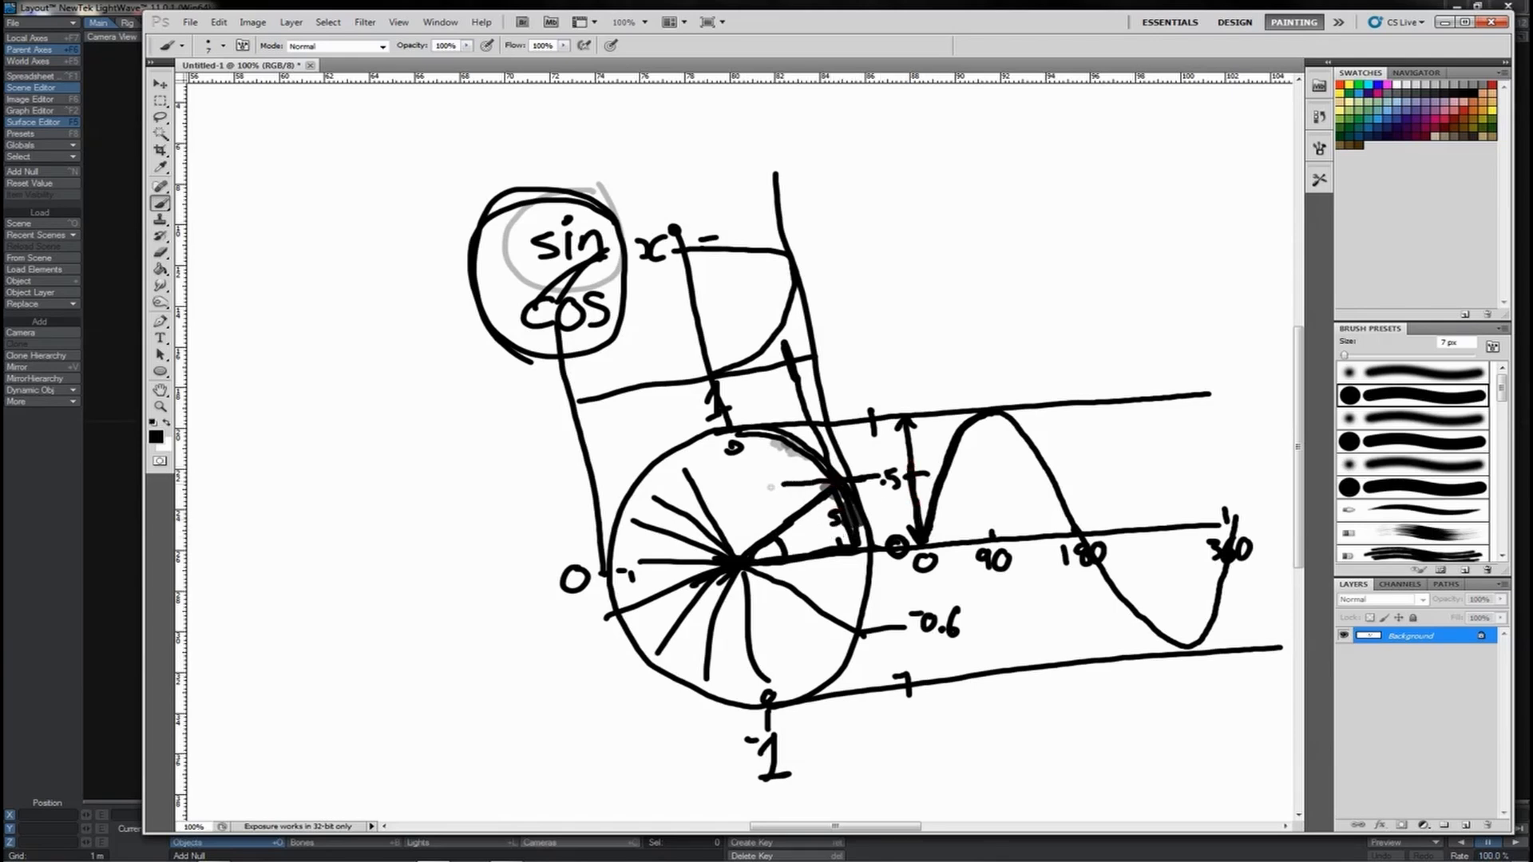
left_click_drag(738, 430, 782, 484)
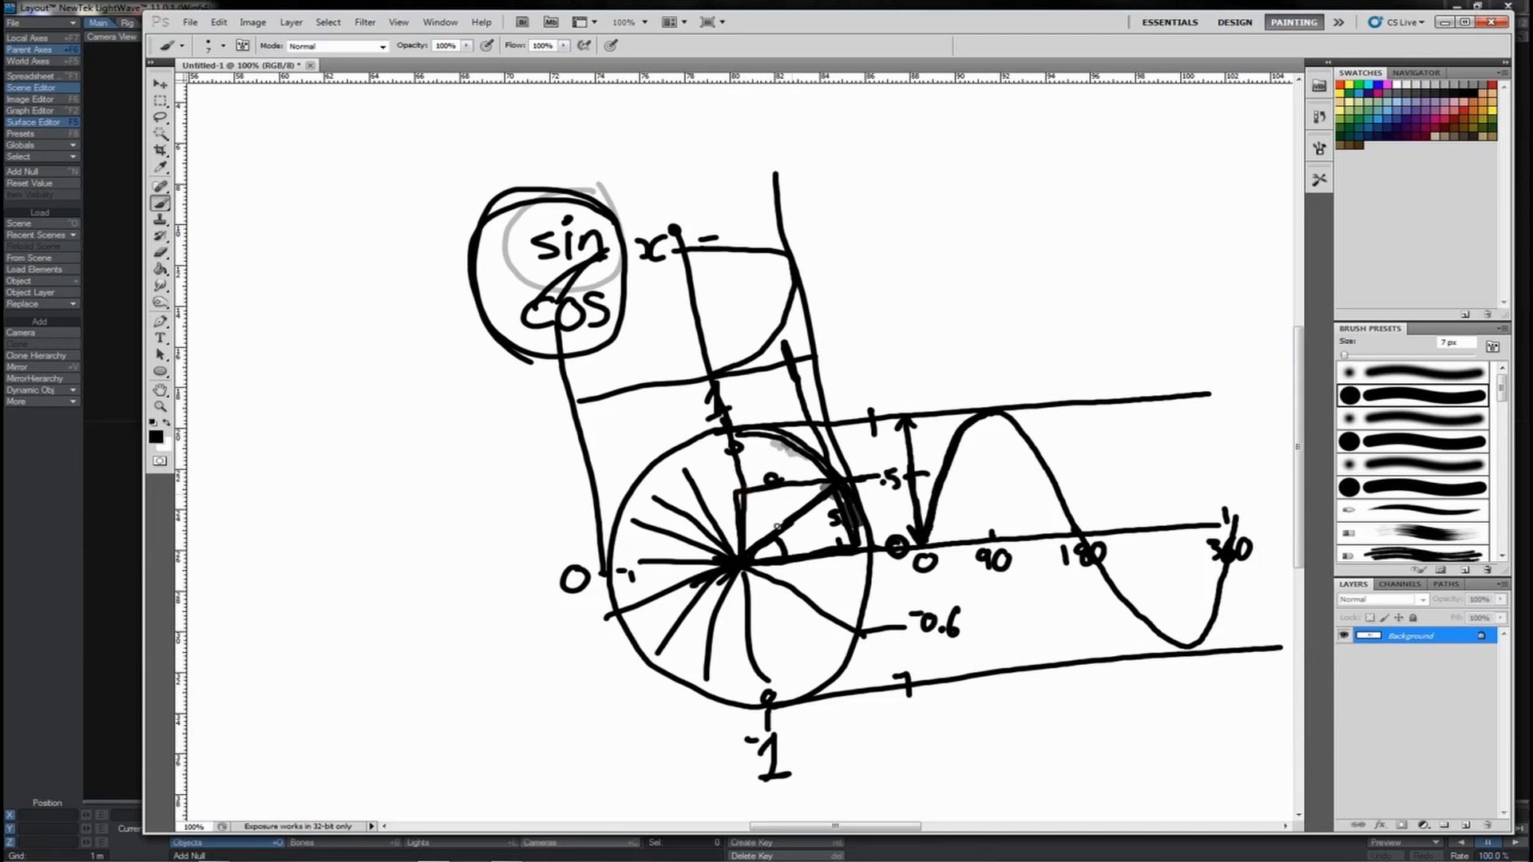
left_click_drag(890, 304, 1066, 235)
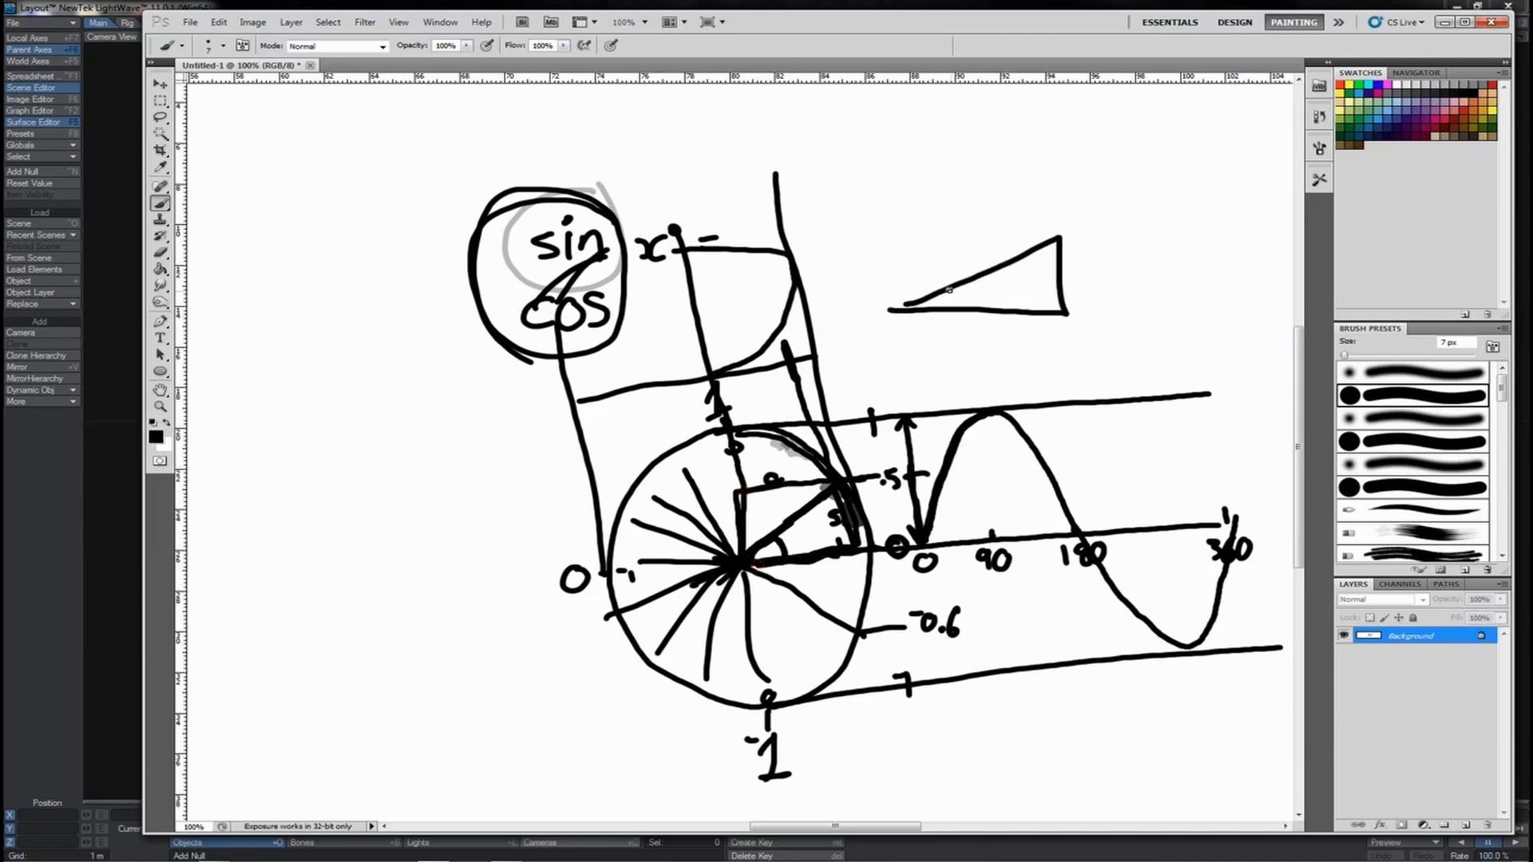